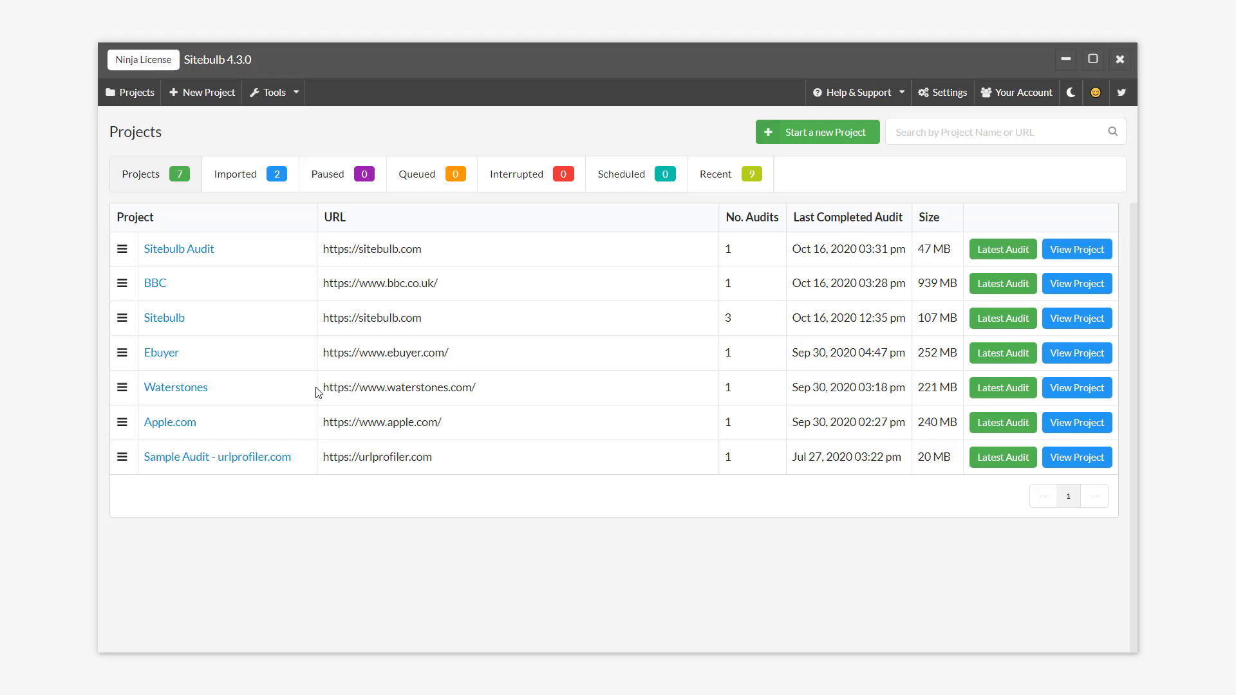
{"action": "left_click", "coordinate": [273, 92]}
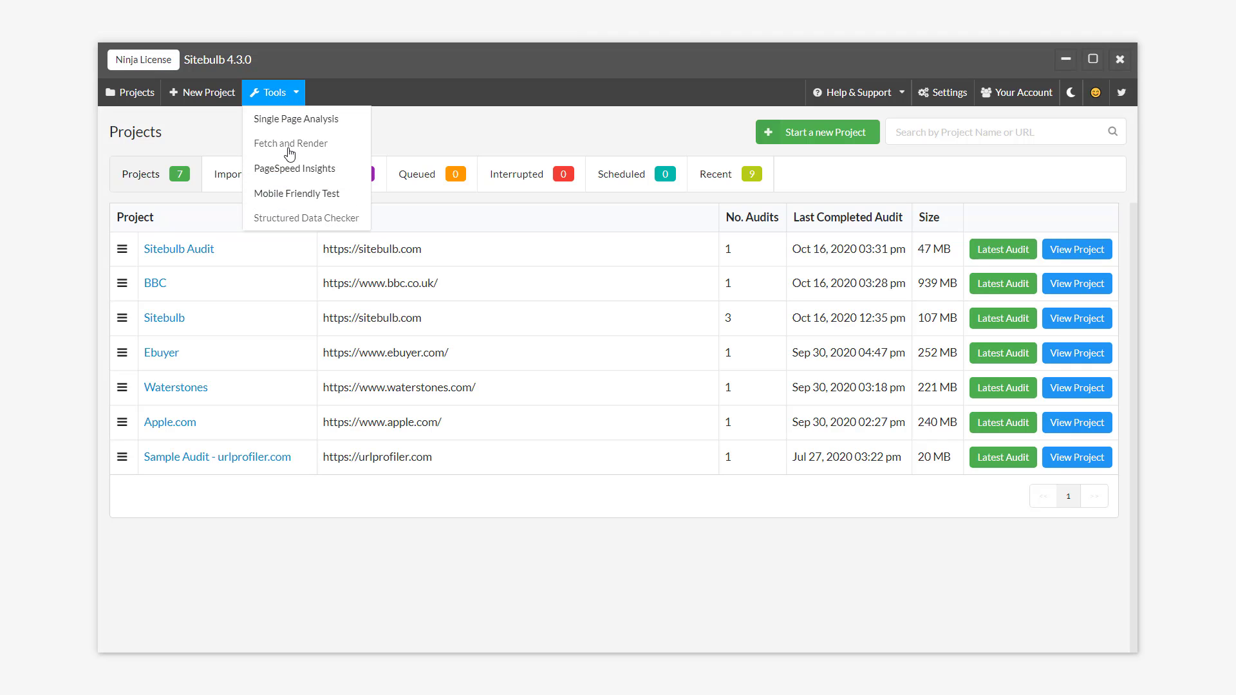
{"action": "mouse_move", "coordinate": [286, 222]}
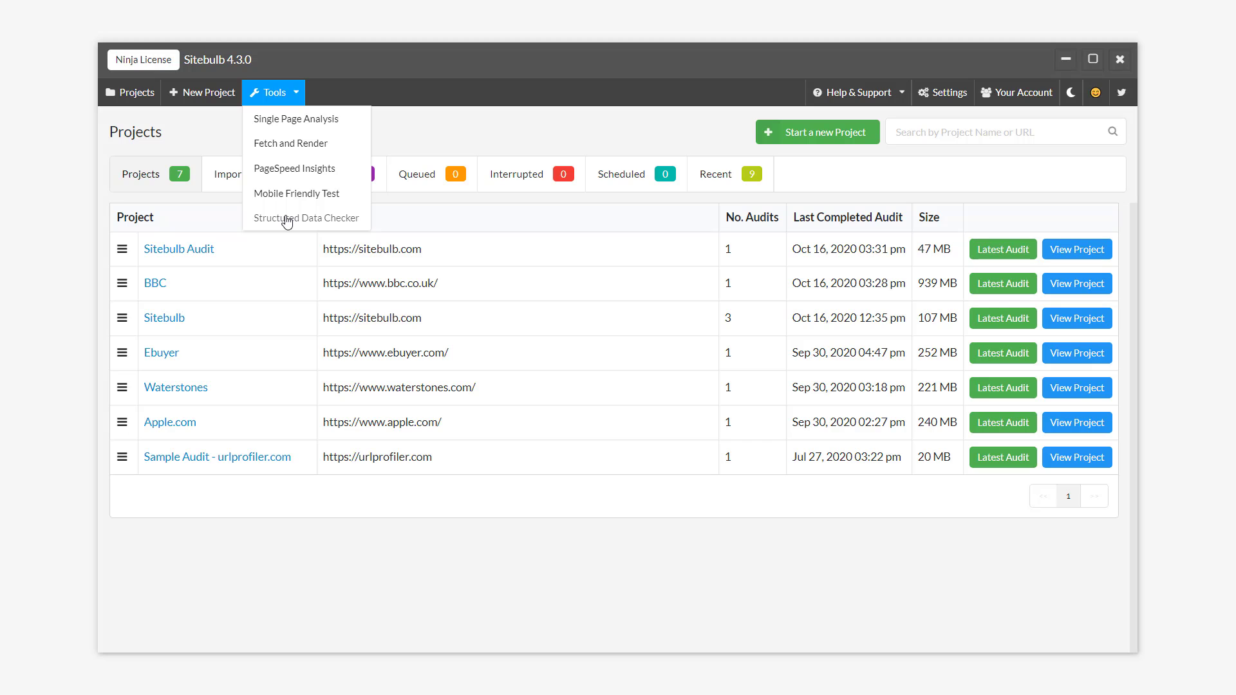
{"action": "left_click", "coordinate": [307, 218]}
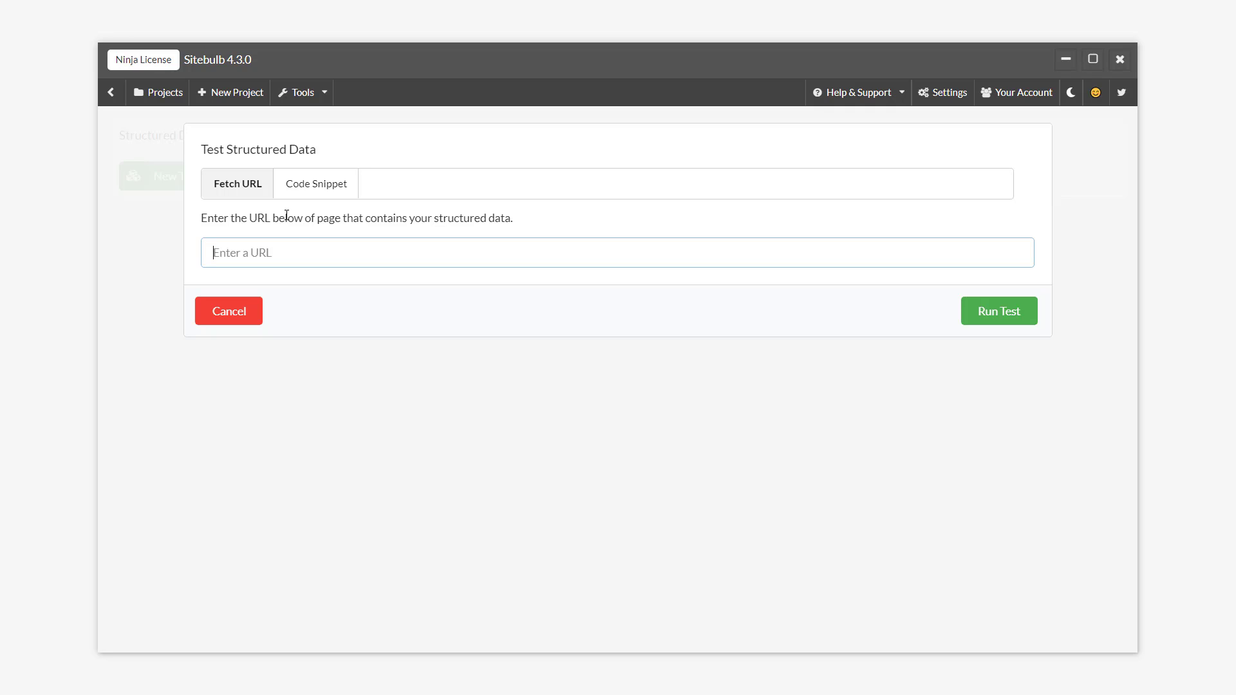
{"action": "left_click", "coordinate": [617, 252]}
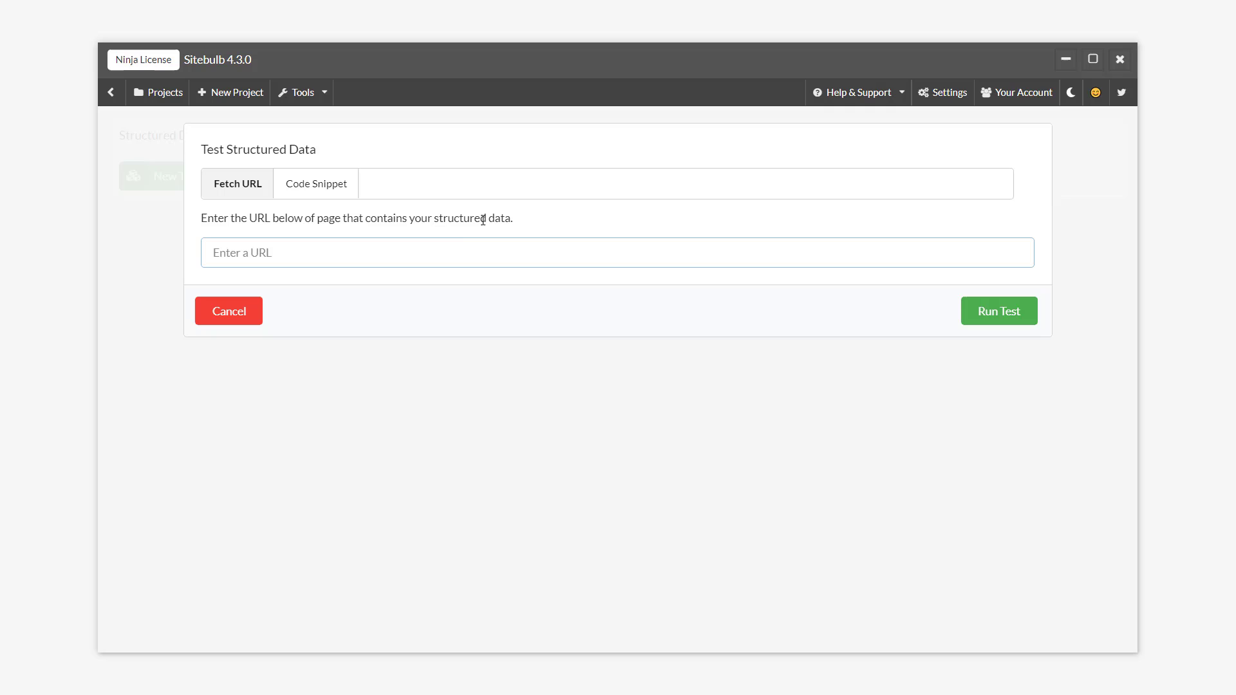
{"action": "type", "text": "https://sitebulb.com/about/"}
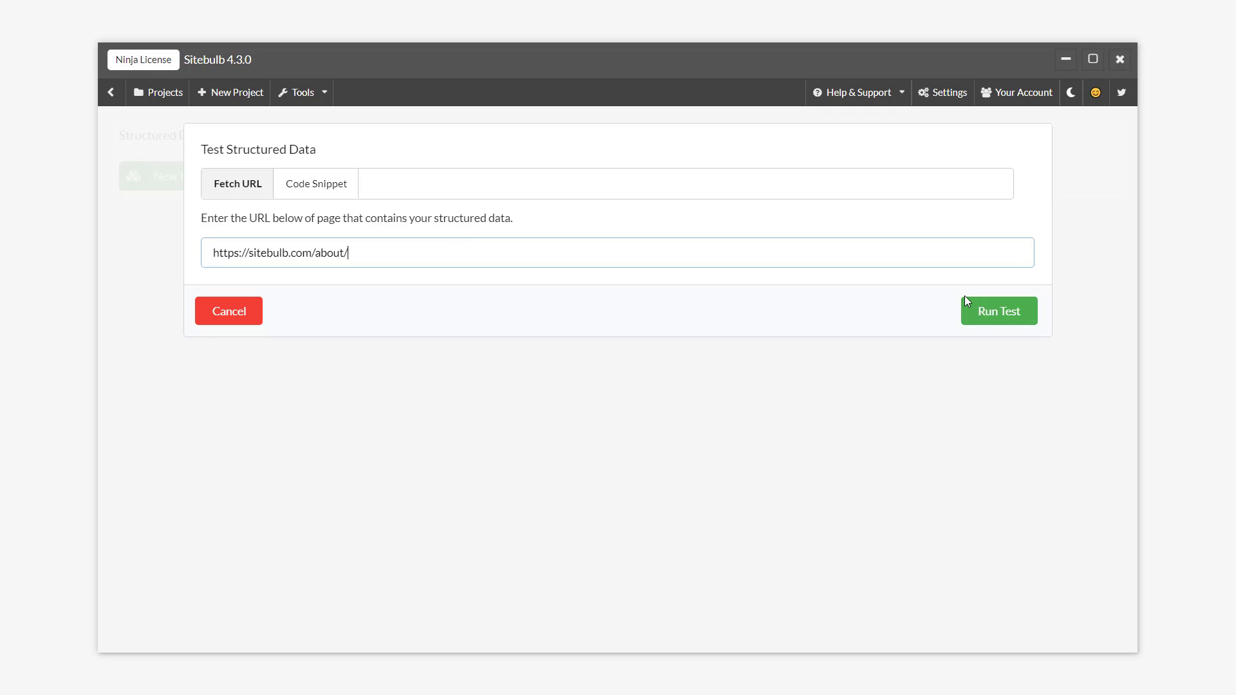
{"action": "left_click", "coordinate": [998, 310]}
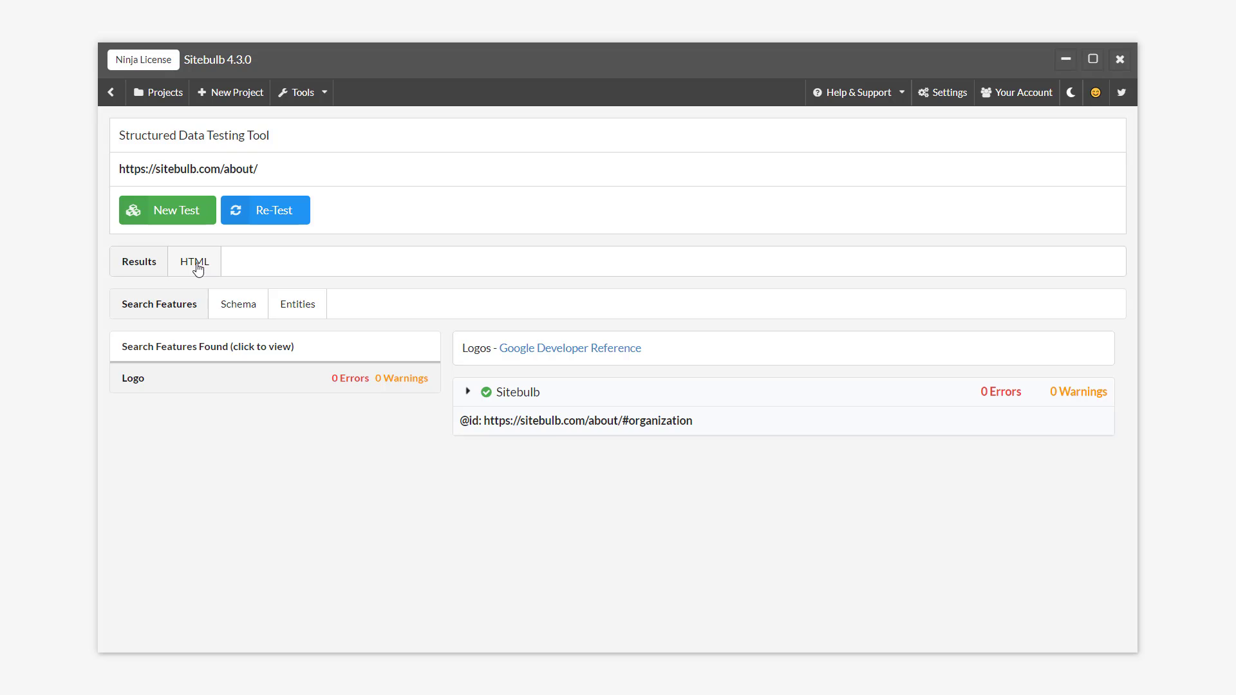
- Show the about page's HTML source and scroll to its application/ld+json script
{"action": "left_click", "coordinate": [194, 261]}
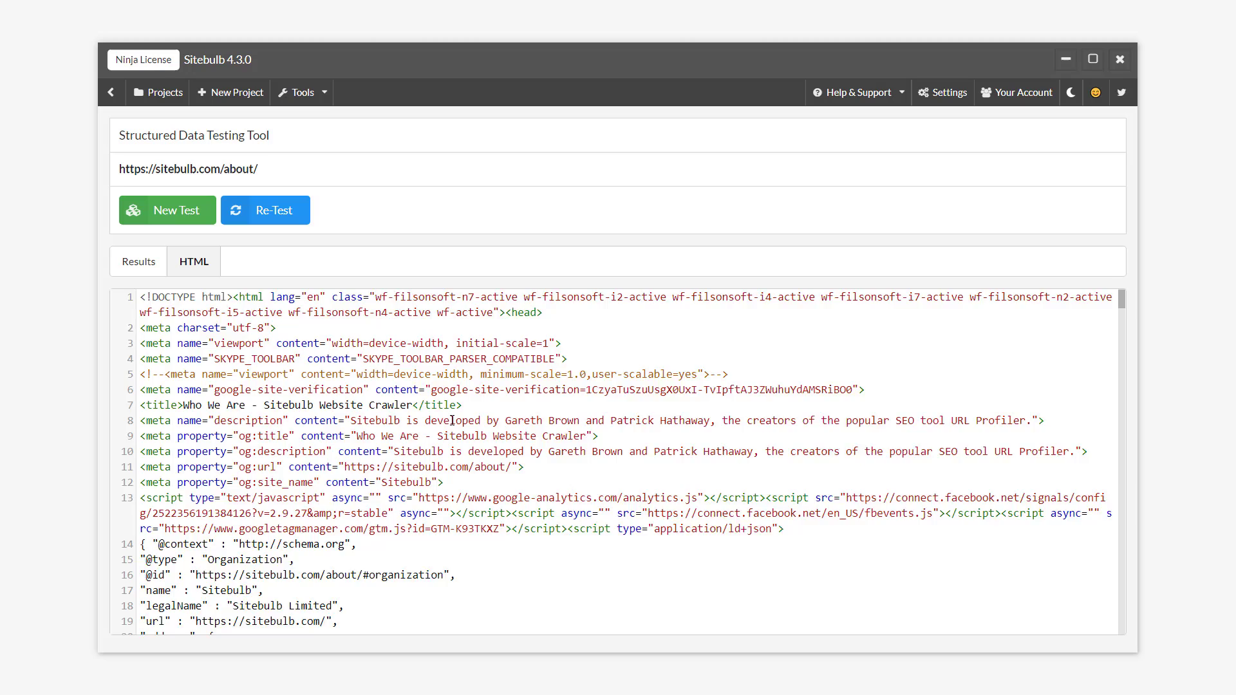
{"action": "scroll", "scroll_direction": "down", "scroll_amount": 3}
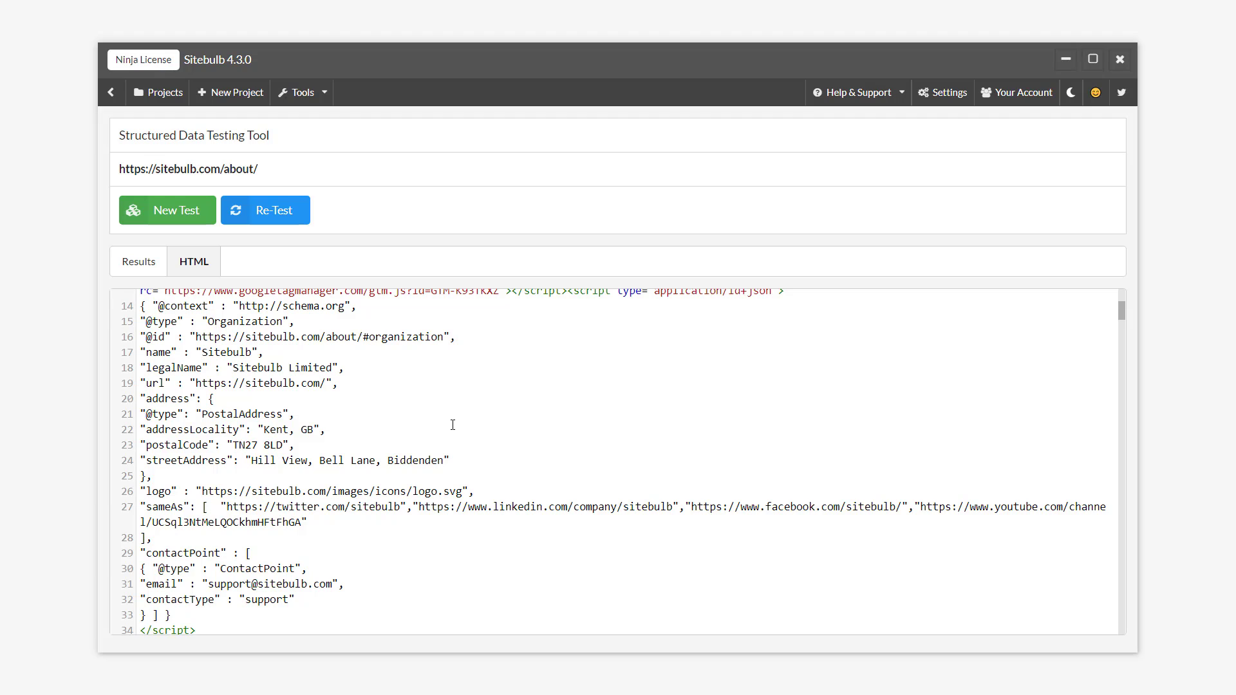
{"action": "mouse_move", "coordinate": [138, 261]}
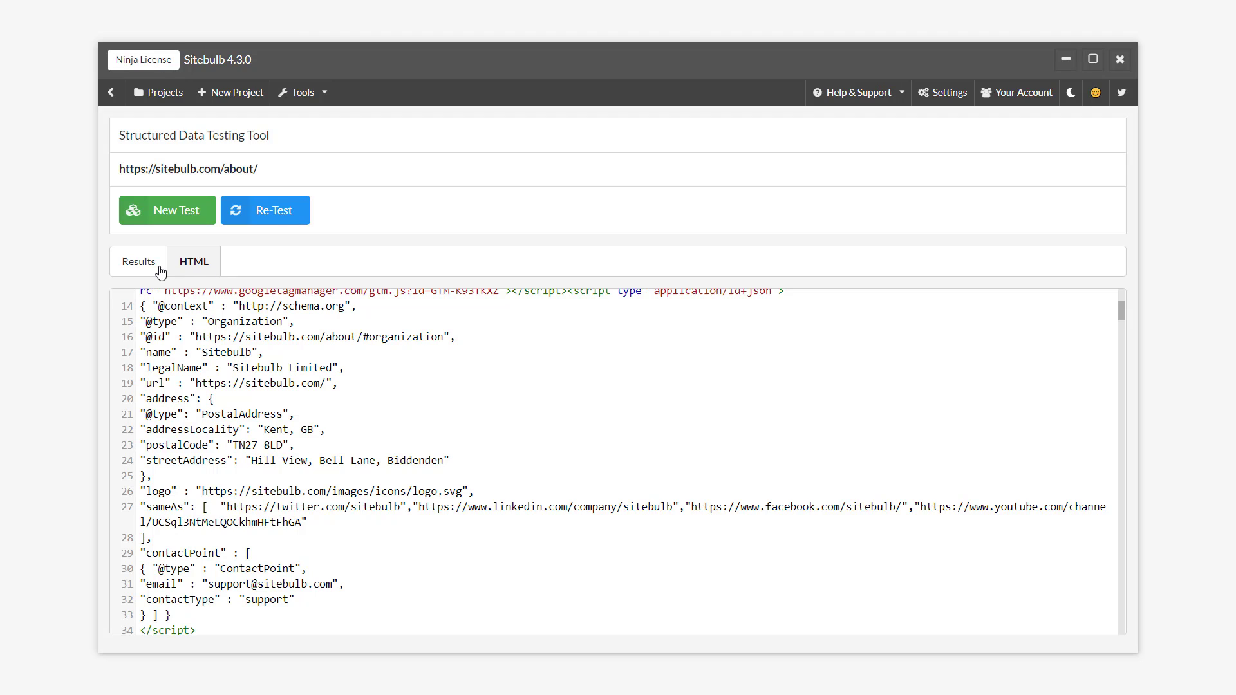
- Review the Organization schema's properties on the Results Schema tab
{"action": "left_click", "coordinate": [139, 261]}
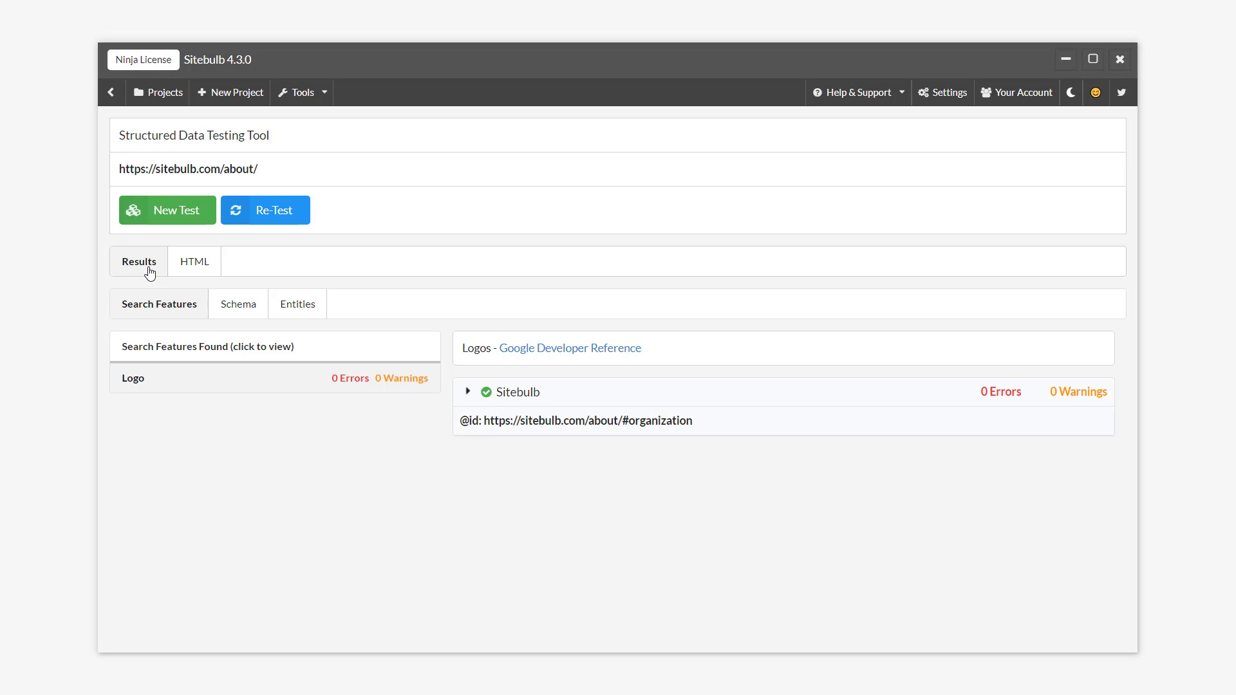
{"action": "mouse_move", "coordinate": [170, 417]}
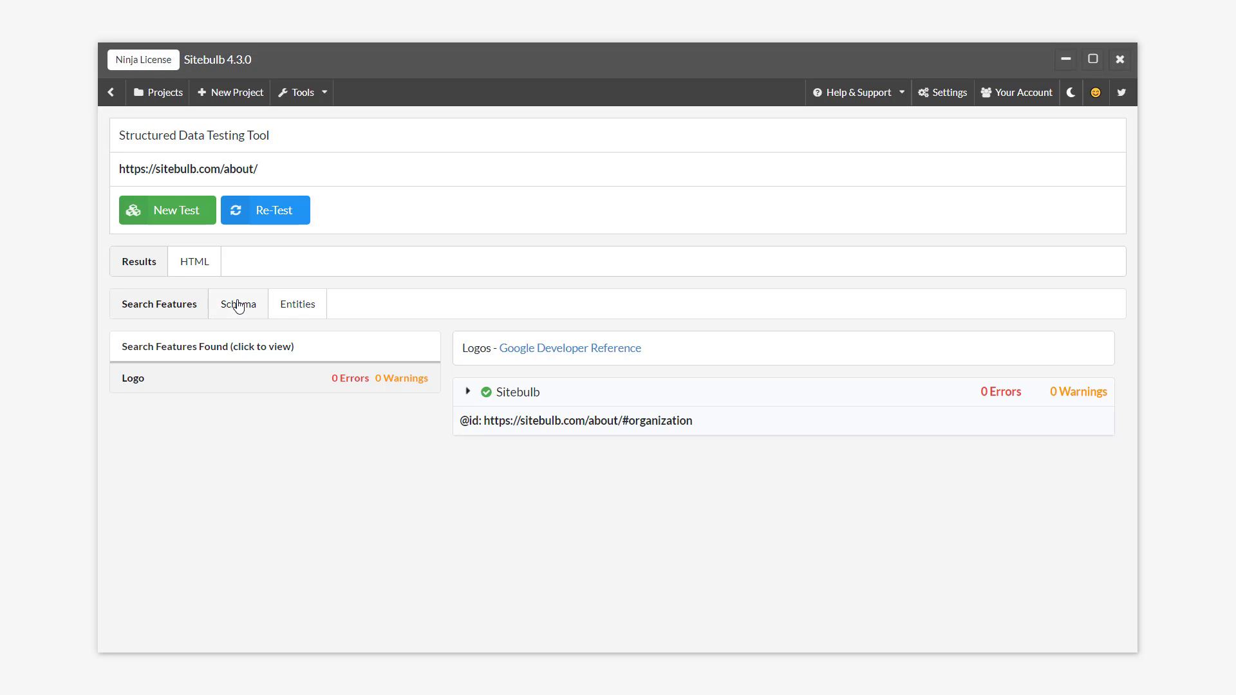
{"action": "left_click", "coordinate": [237, 303]}
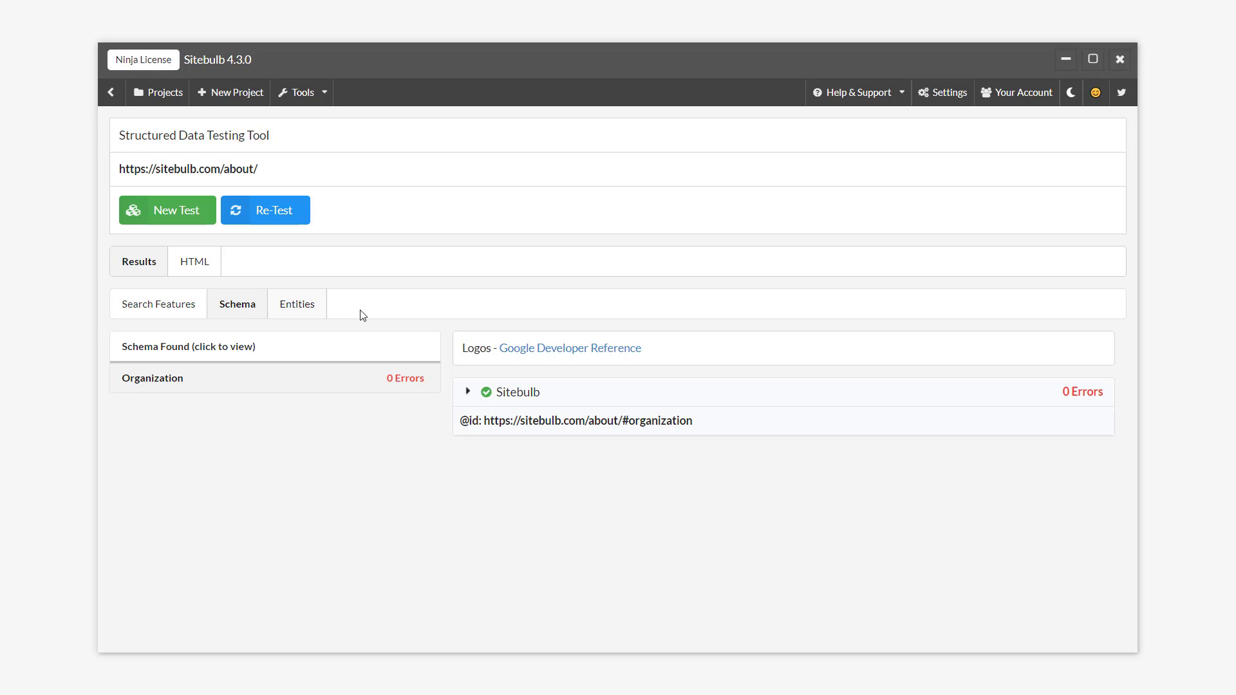
{"action": "left_click", "coordinate": [468, 392]}
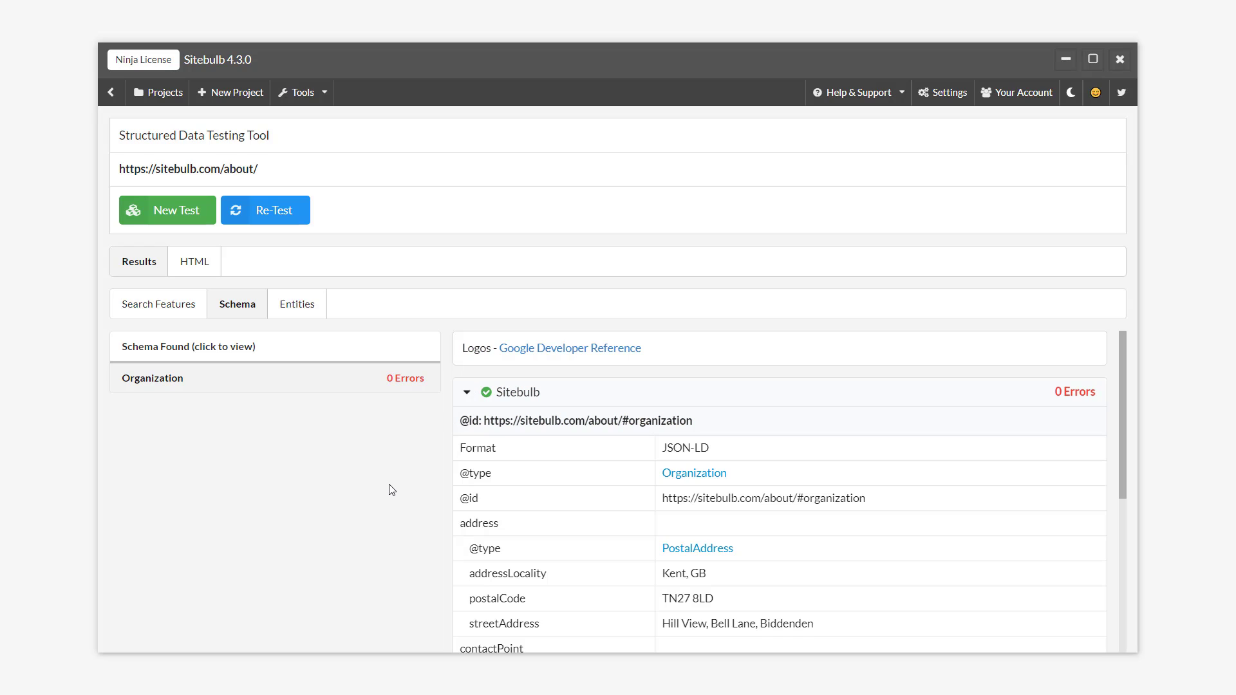
{"action": "scroll", "scroll_direction": "down", "scroll_amount": 3}
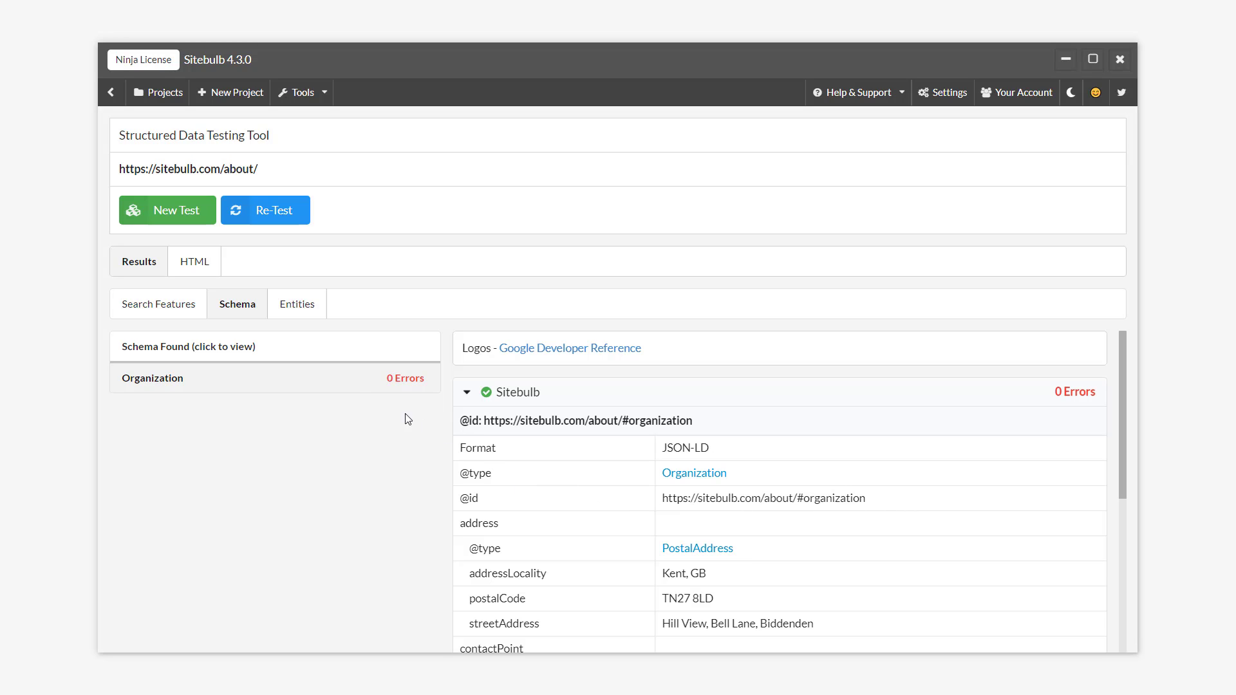
- Inspect the PostalAddress and ContactPoint entities, then recheck schema types and Search Features
{"action": "left_click", "coordinate": [296, 303]}
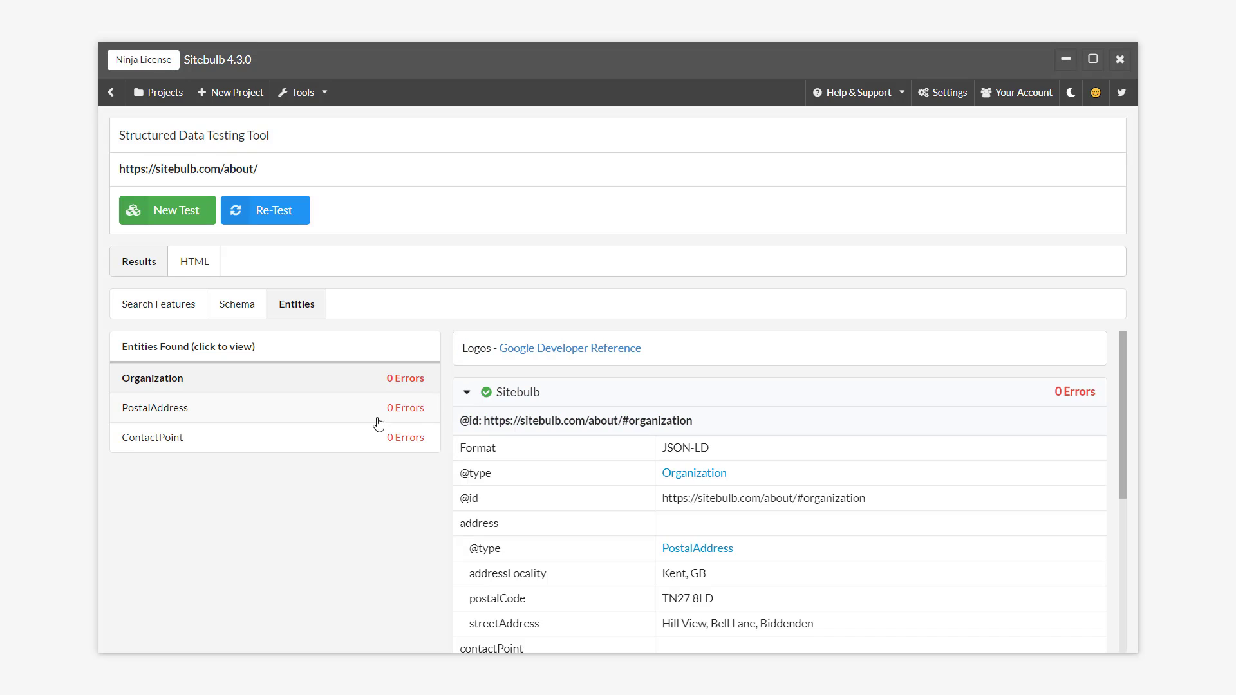
{"action": "left_click", "coordinate": [154, 407]}
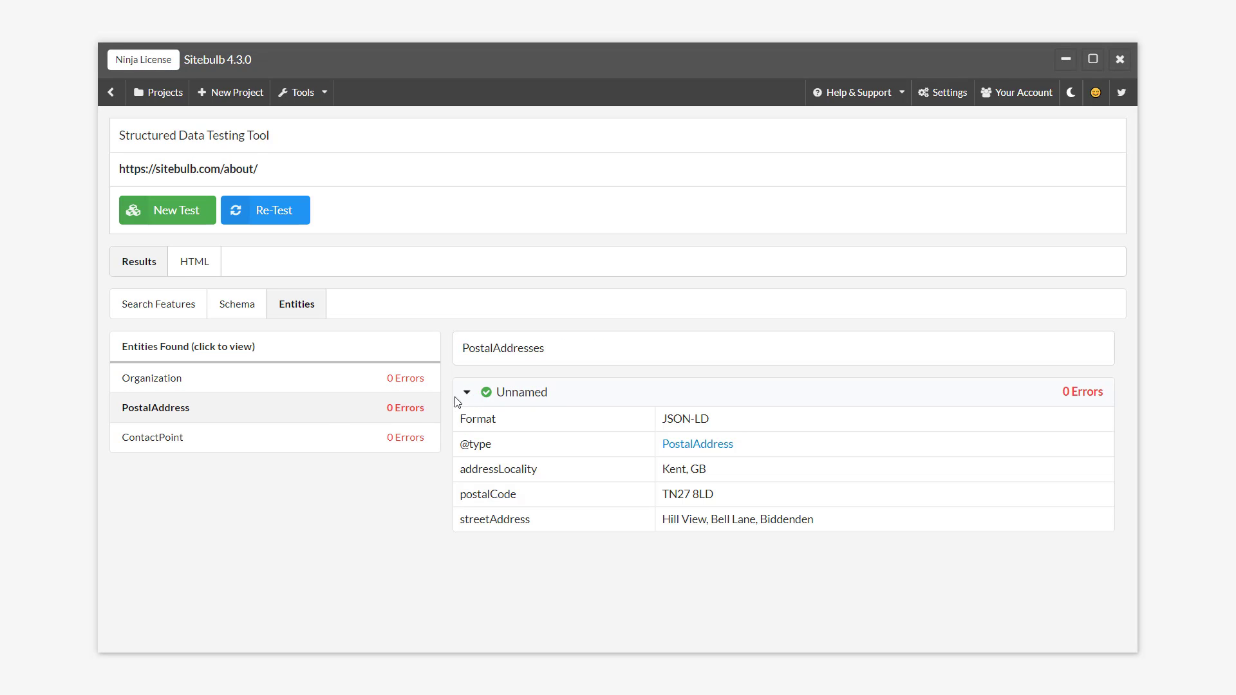
{"action": "left_click", "coordinate": [153, 437]}
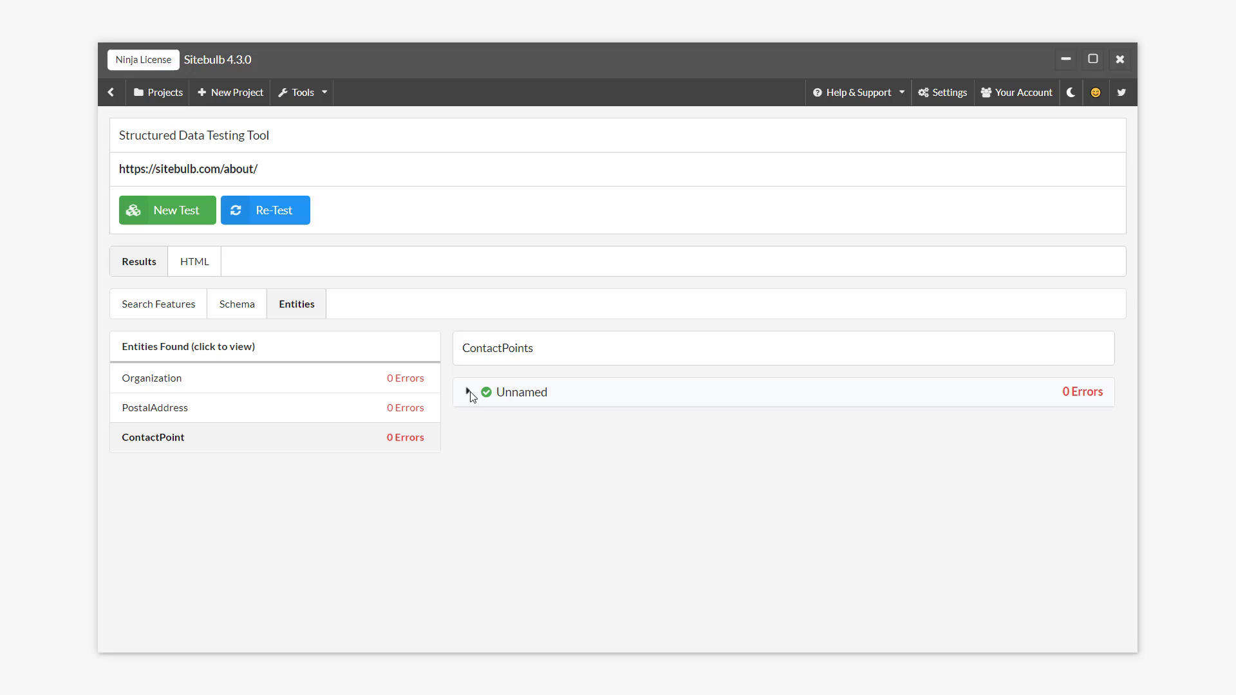
{"action": "left_click", "coordinate": [467, 392]}
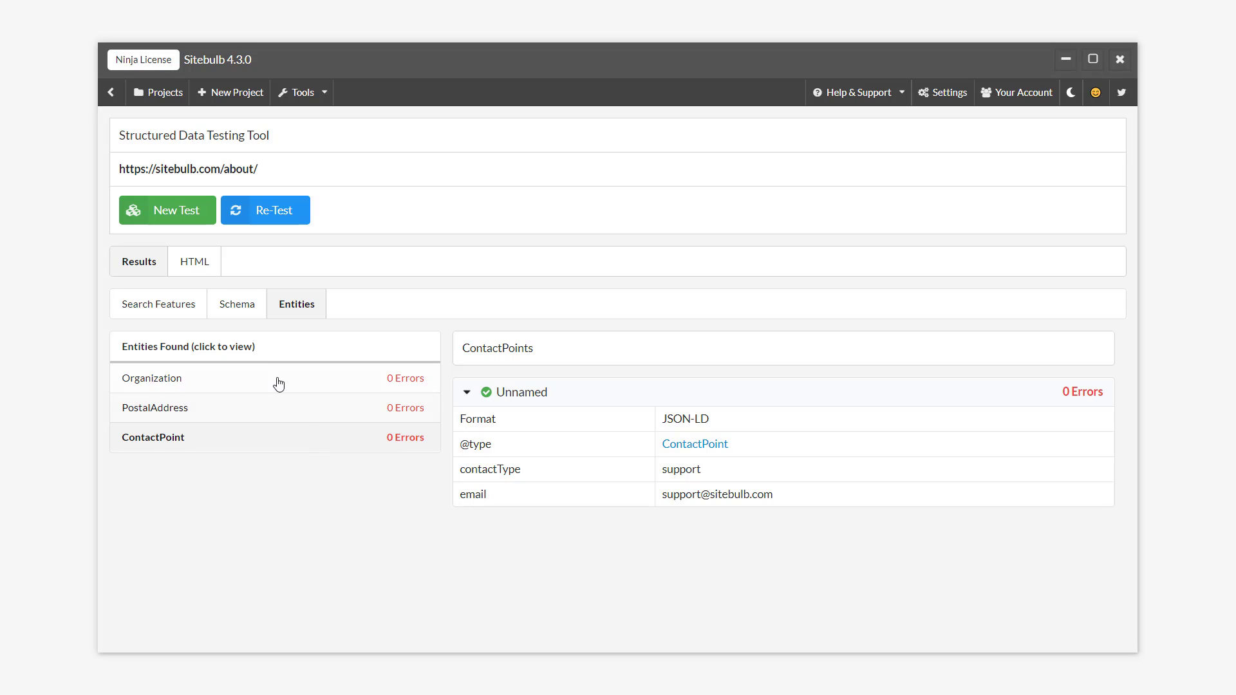
{"action": "left_click", "coordinate": [158, 305]}
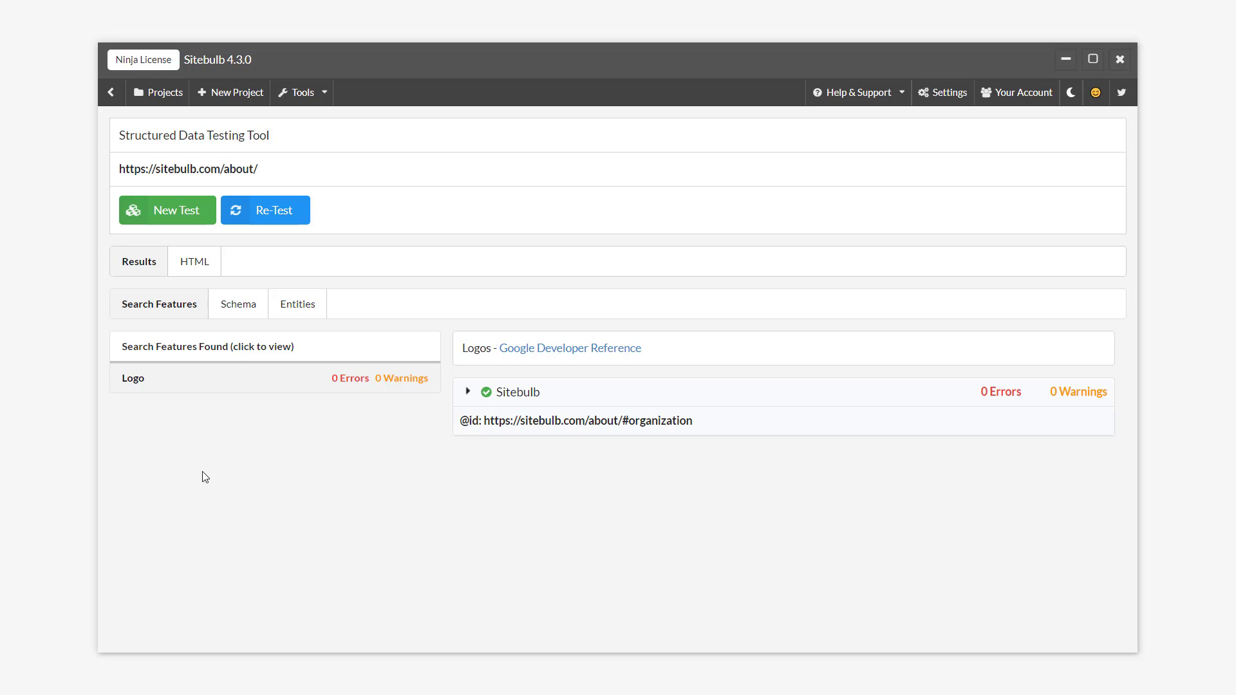
{"action": "left_click", "coordinate": [237, 303]}
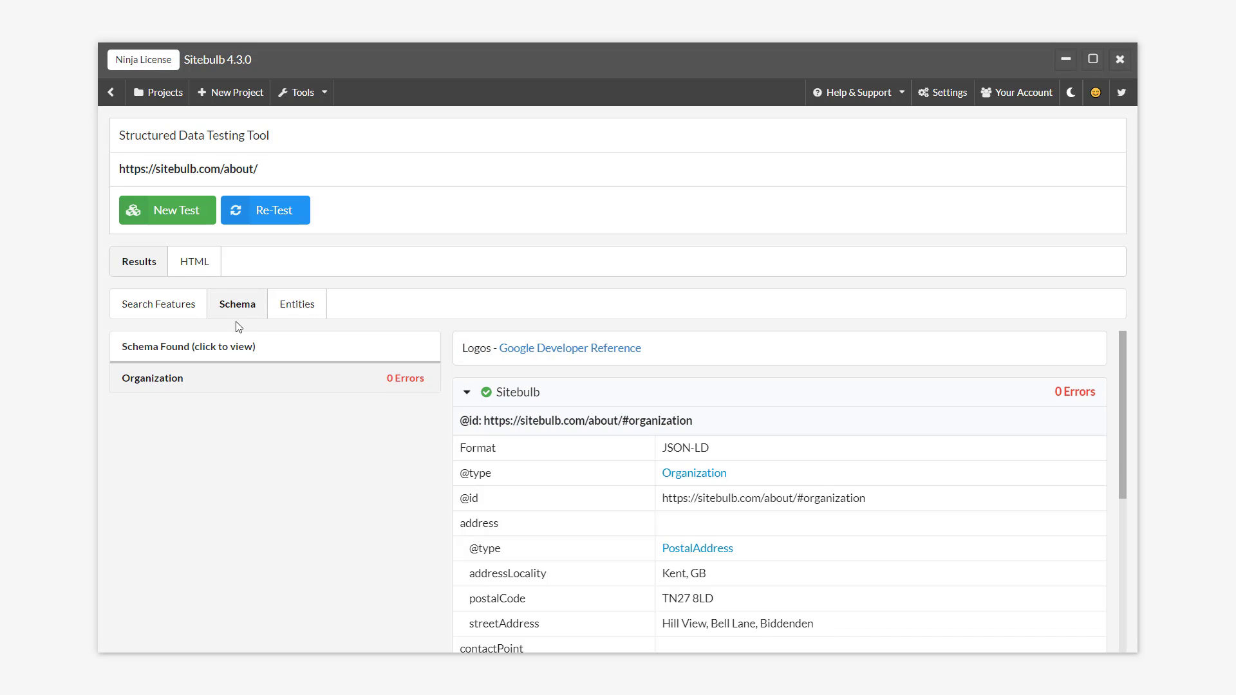
{"action": "mouse_move", "coordinate": [281, 489]}
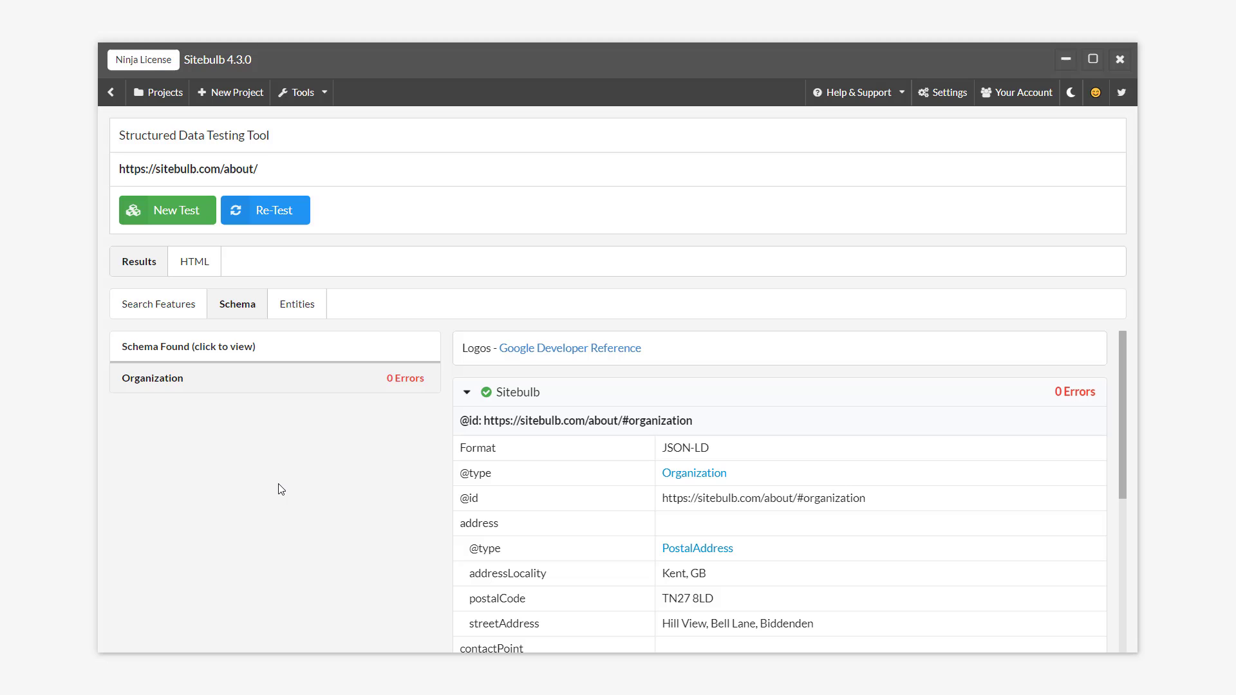
{"action": "mouse_move", "coordinate": [266, 455]}
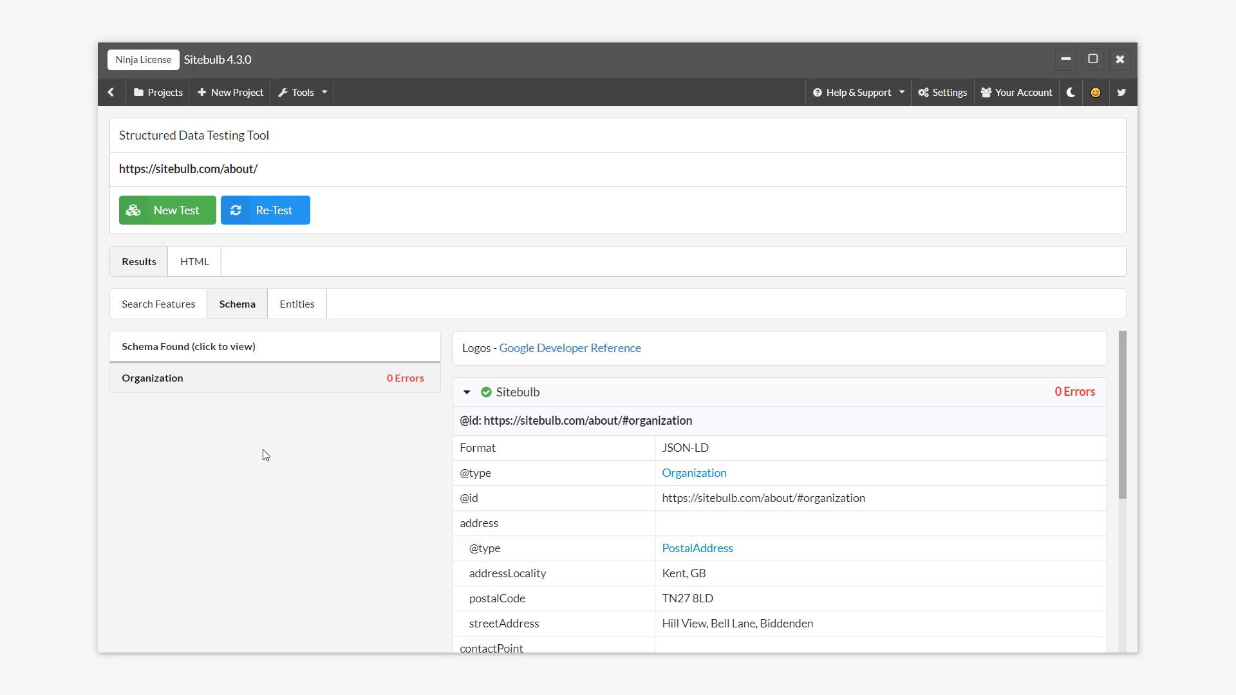
{"action": "left_click", "coordinate": [158, 303]}
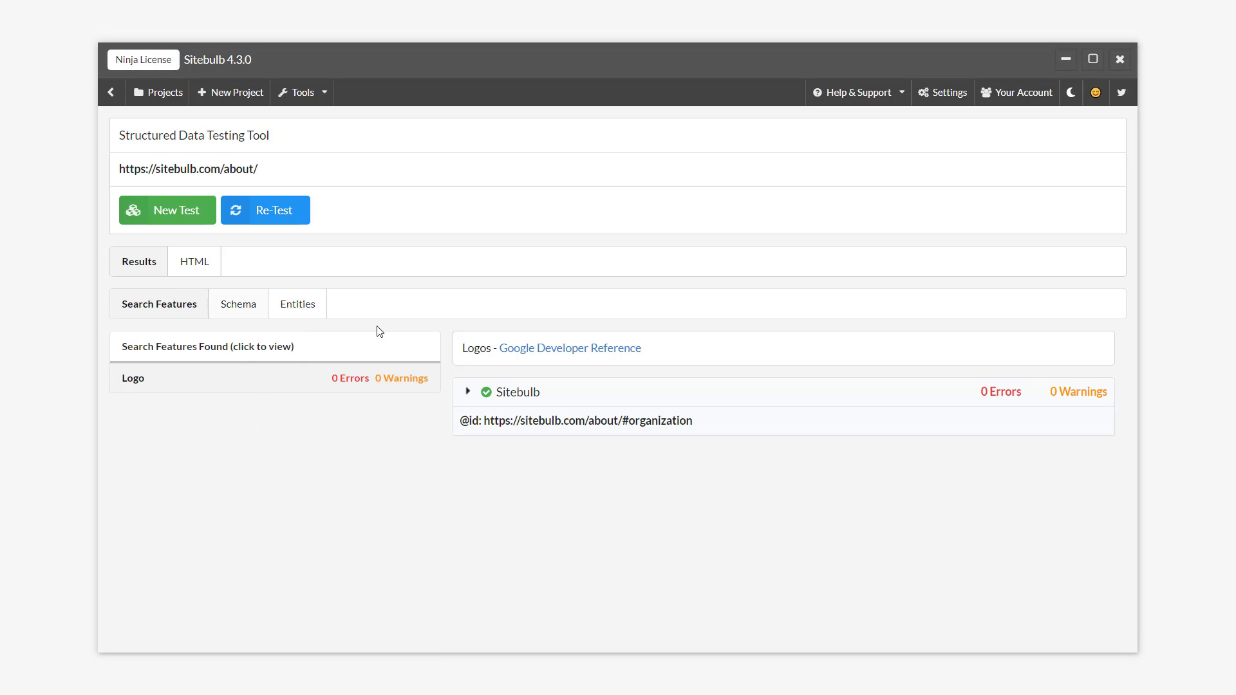
- Run a structured data test on the Ebuyer Praktica Luxmedia Z250 camera page
{"action": "left_click", "coordinate": [166, 210]}
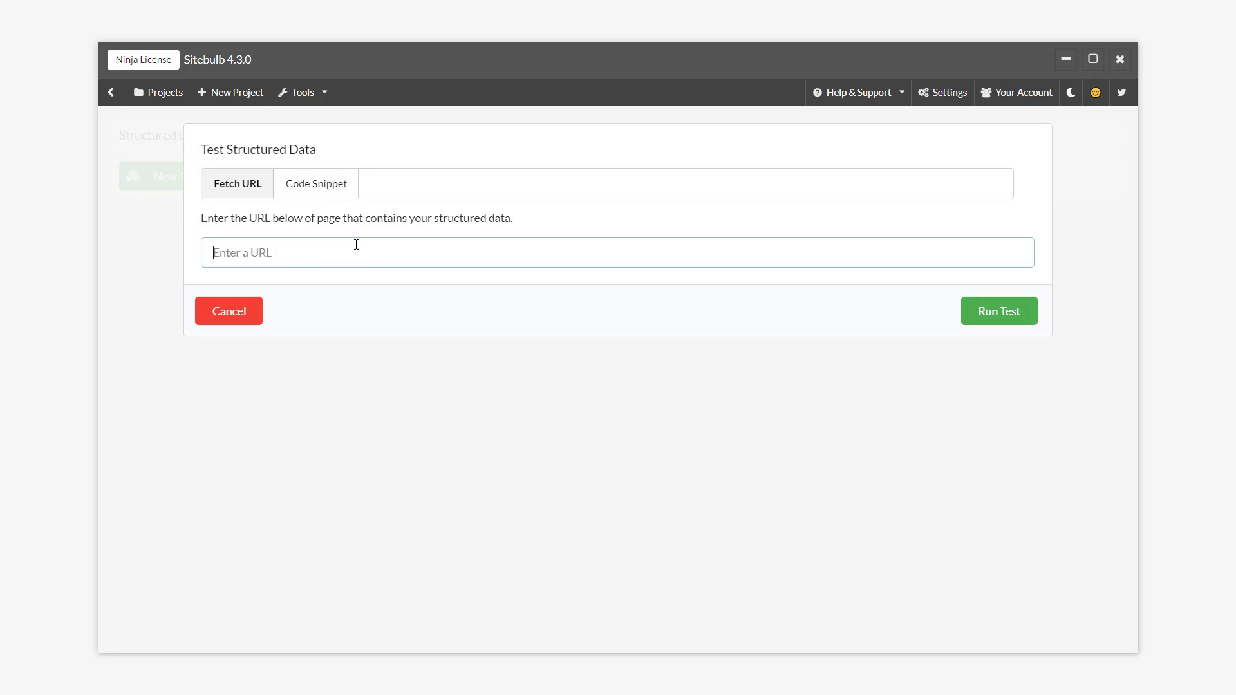
{"action": "type", "text": "https://www.ebuyer.com/793255-praktica-luxmedia-z250-camera-silver-20mp-5xzoom-64mb-internal-memory-z250-s"}
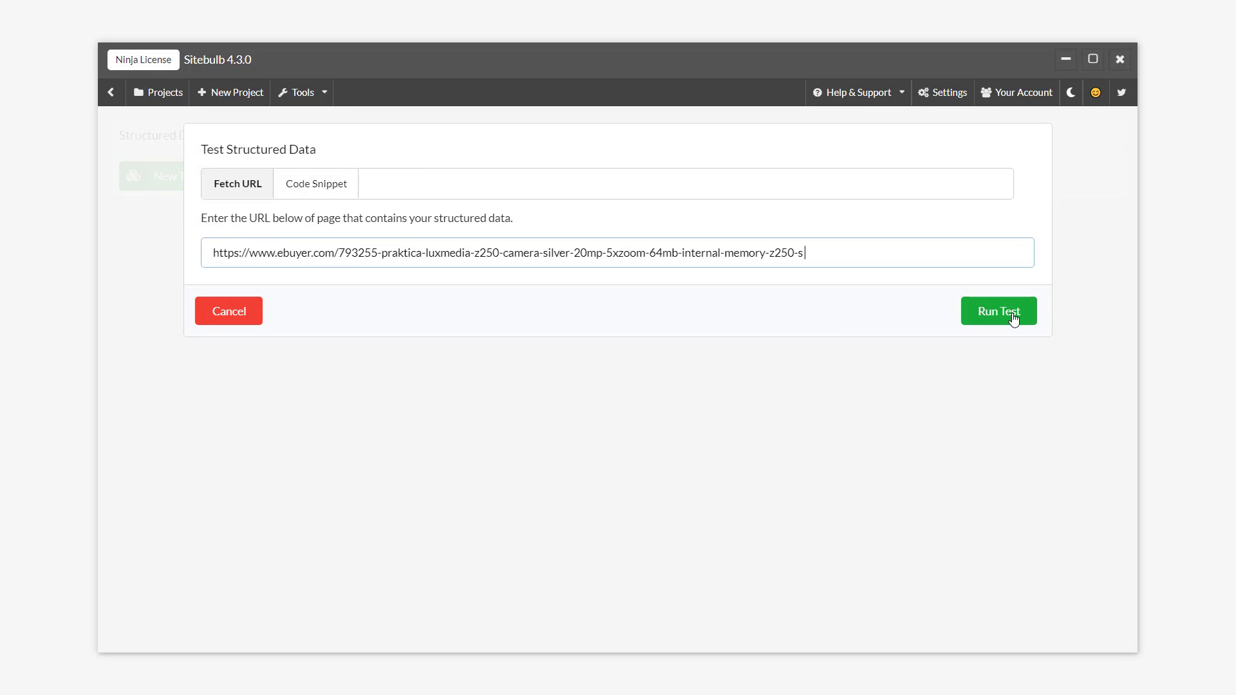
{"action": "left_click", "coordinate": [997, 310]}
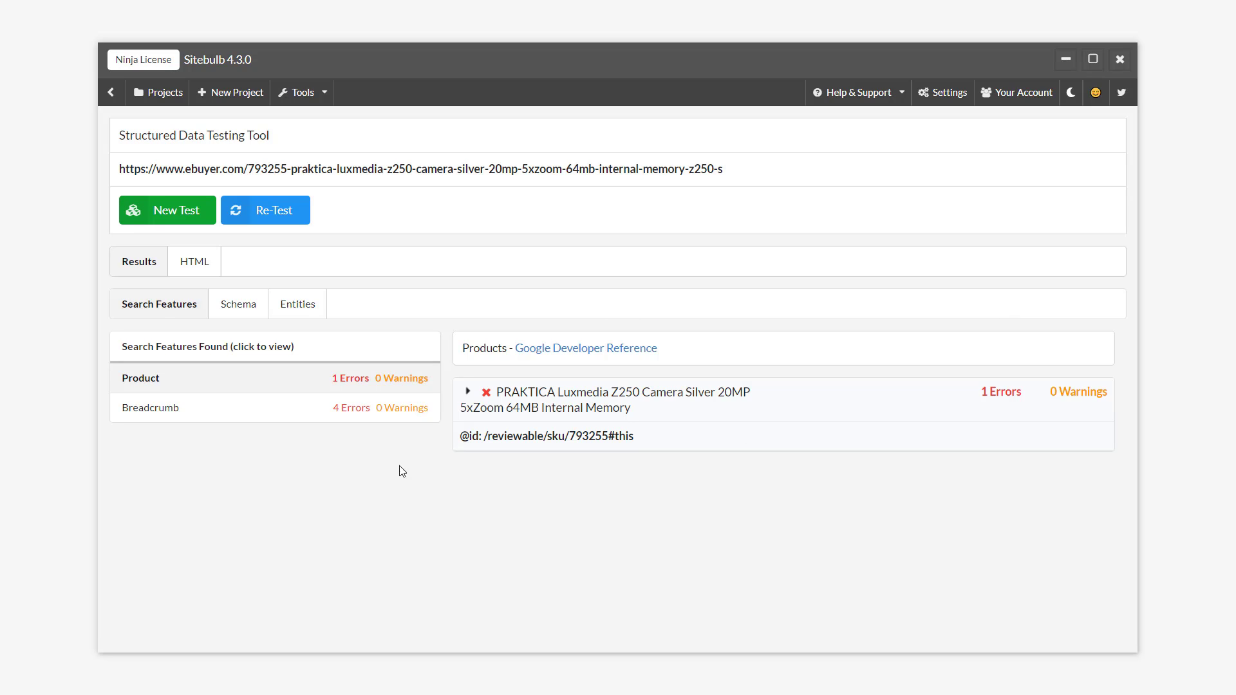
{"action": "mouse_move", "coordinate": [345, 407]}
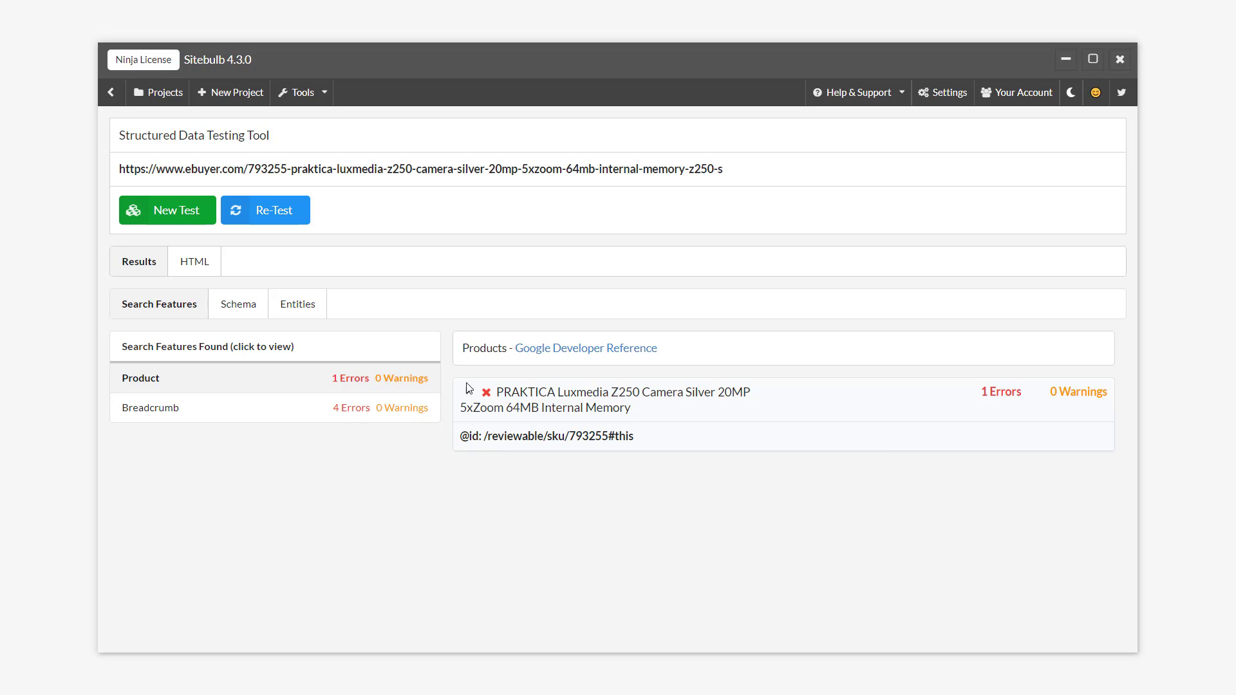
- Expand the Product error for missing offers/review/aggregateRating and view the JSON-LD source
{"action": "left_click", "coordinate": [622, 392]}
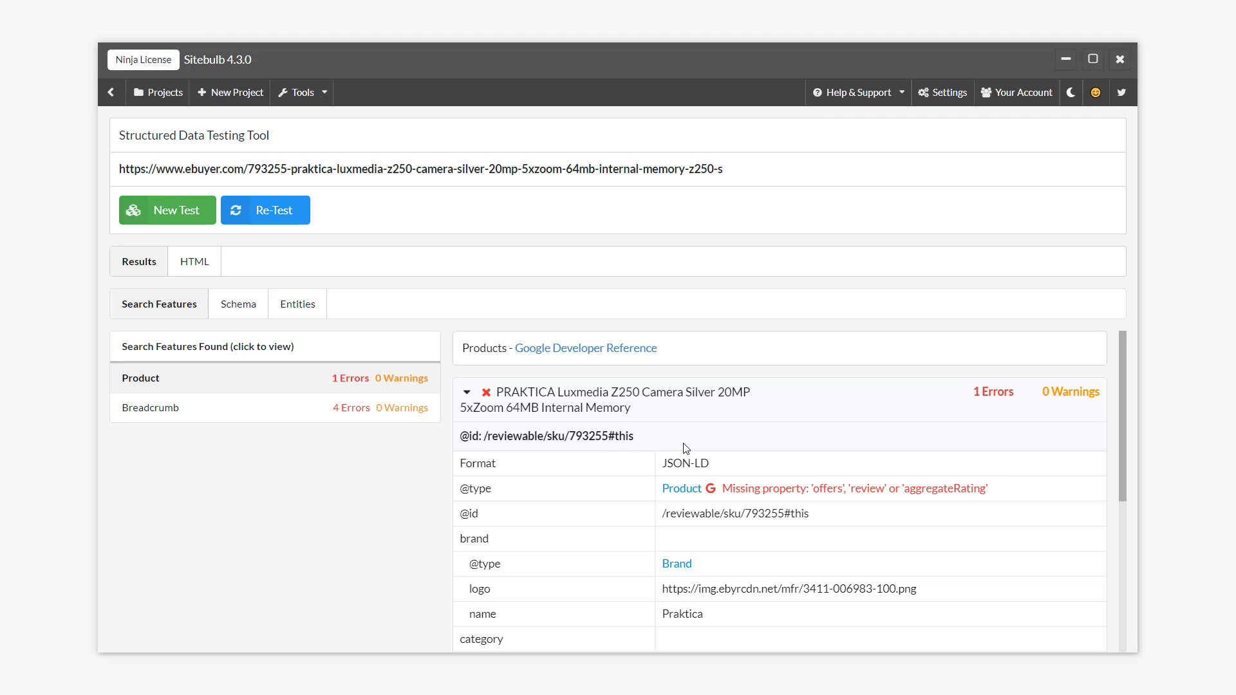
{"action": "mouse_move", "coordinate": [705, 453]}
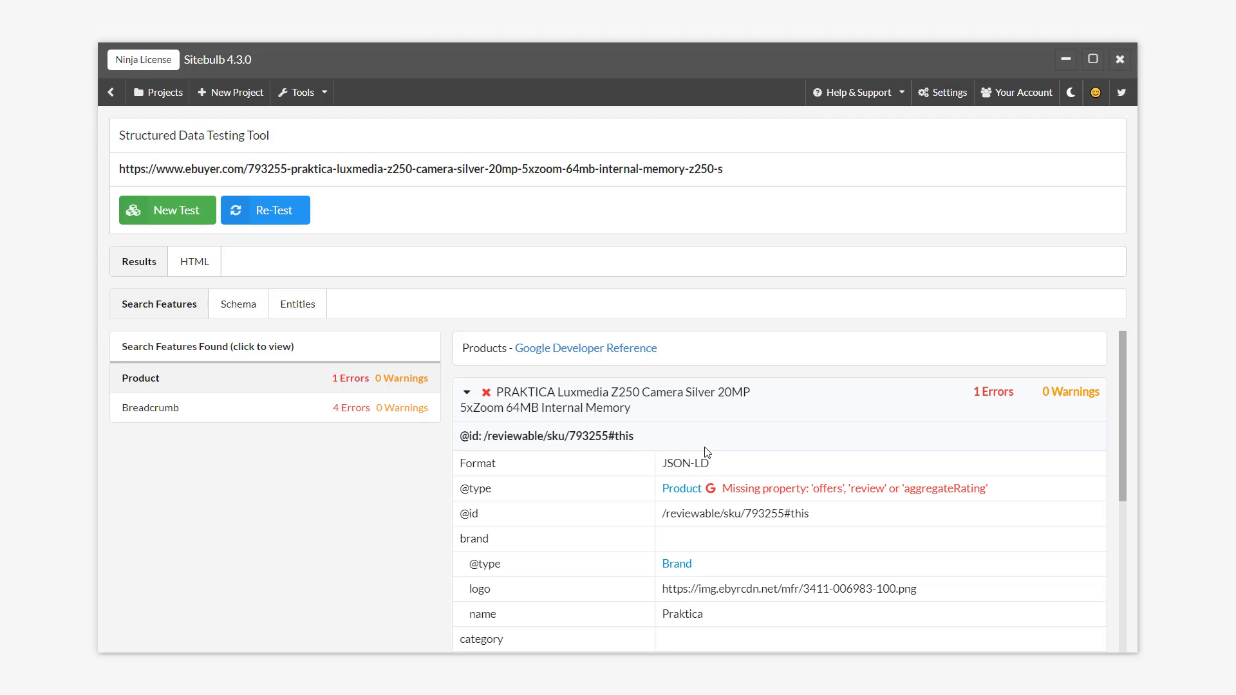
{"action": "mouse_move", "coordinate": [709, 500]}
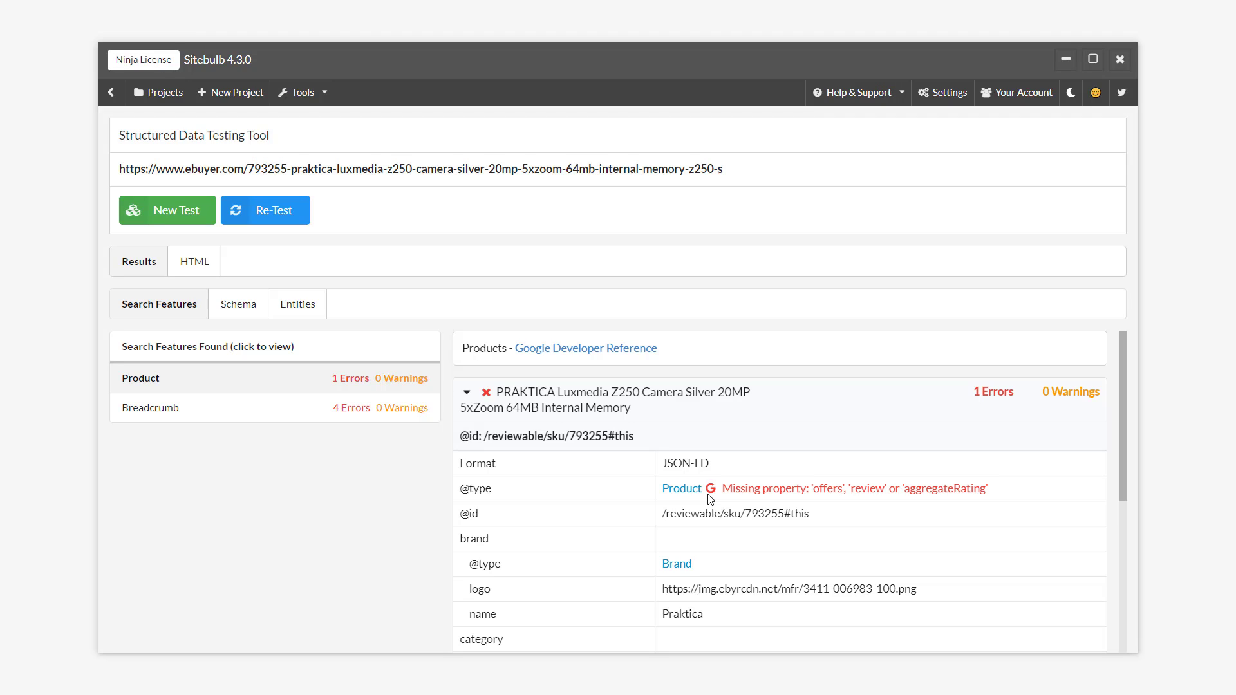
{"action": "mouse_move", "coordinate": [779, 504]}
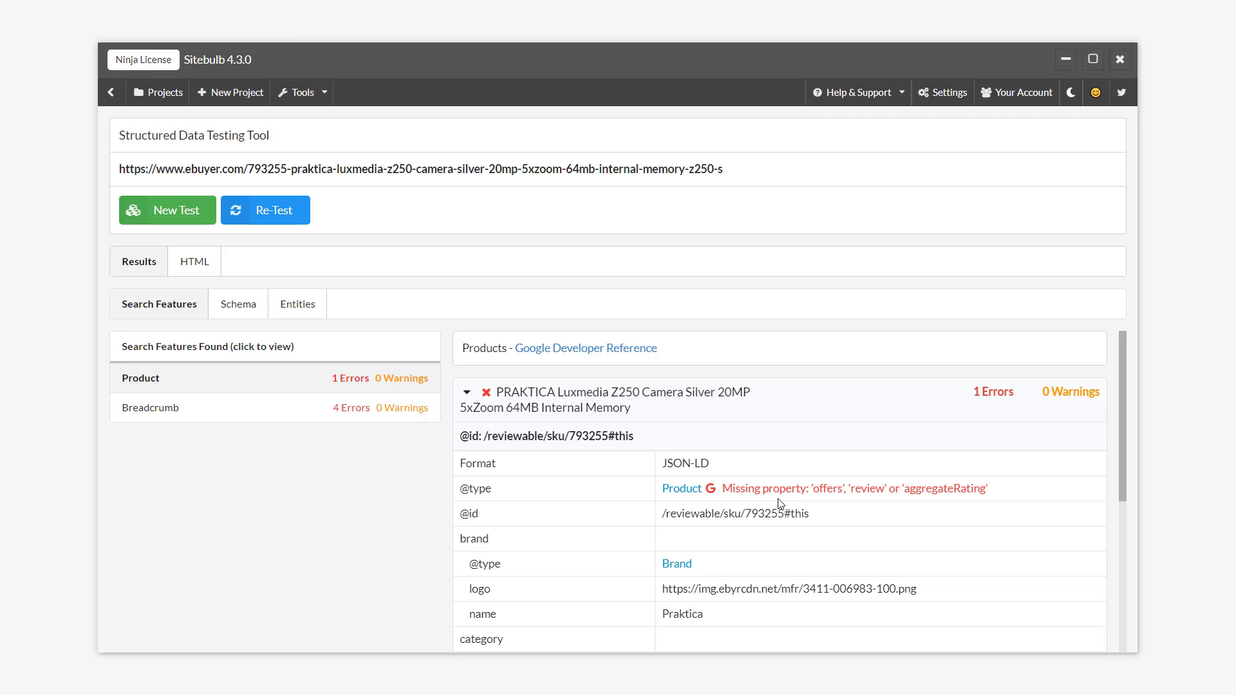
{"action": "scroll", "scroll_direction": "down", "scroll_amount": 3}
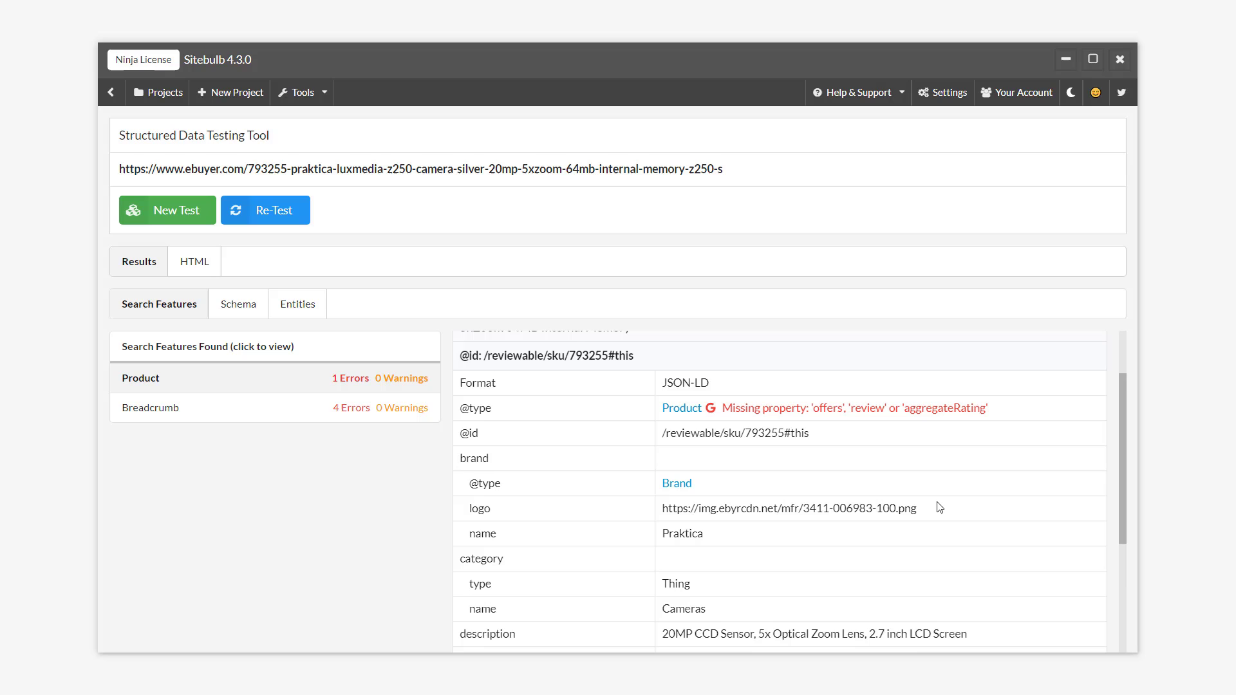
{"action": "scroll", "scroll_direction": "down", "scroll_amount": 3}
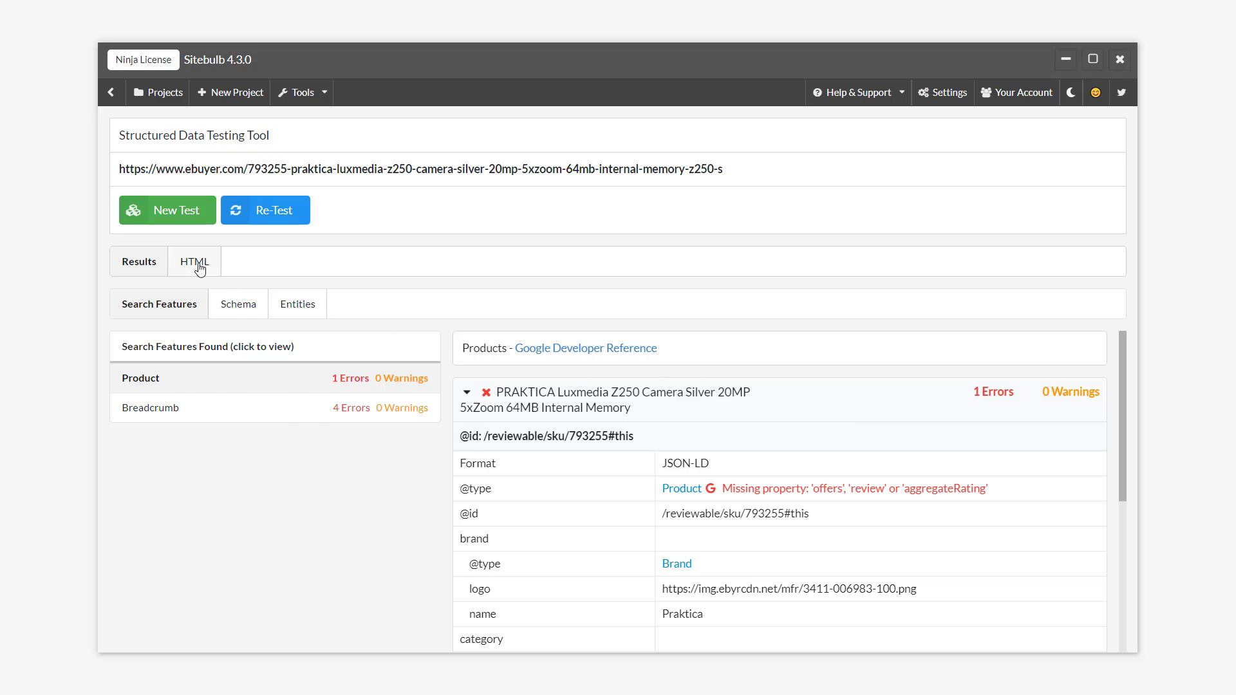
{"action": "left_click", "coordinate": [194, 261]}
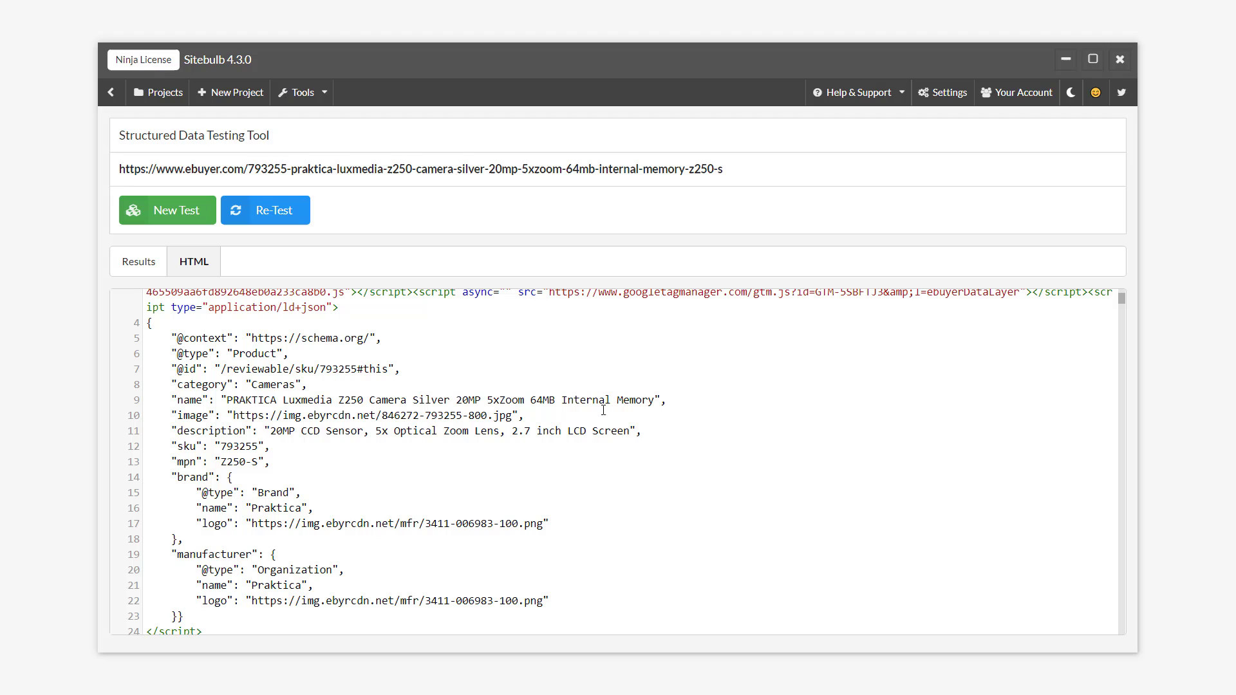
{"action": "left_click", "coordinate": [139, 261]}
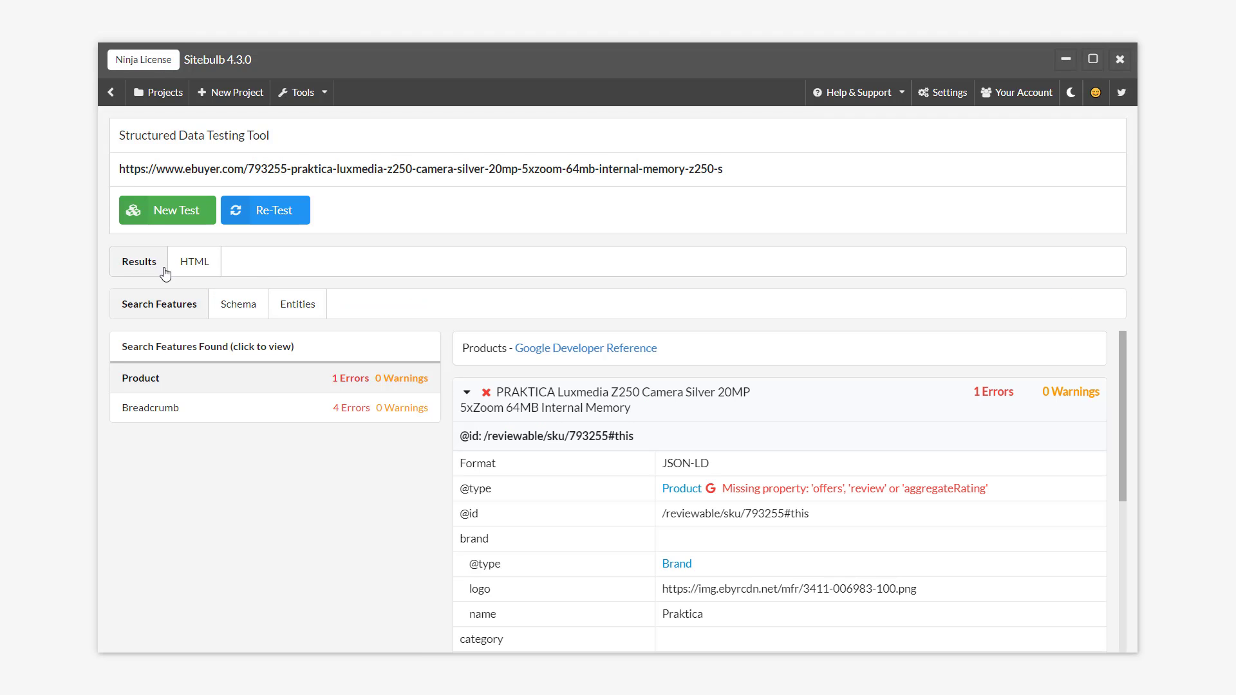
{"action": "mouse_move", "coordinate": [681, 446]}
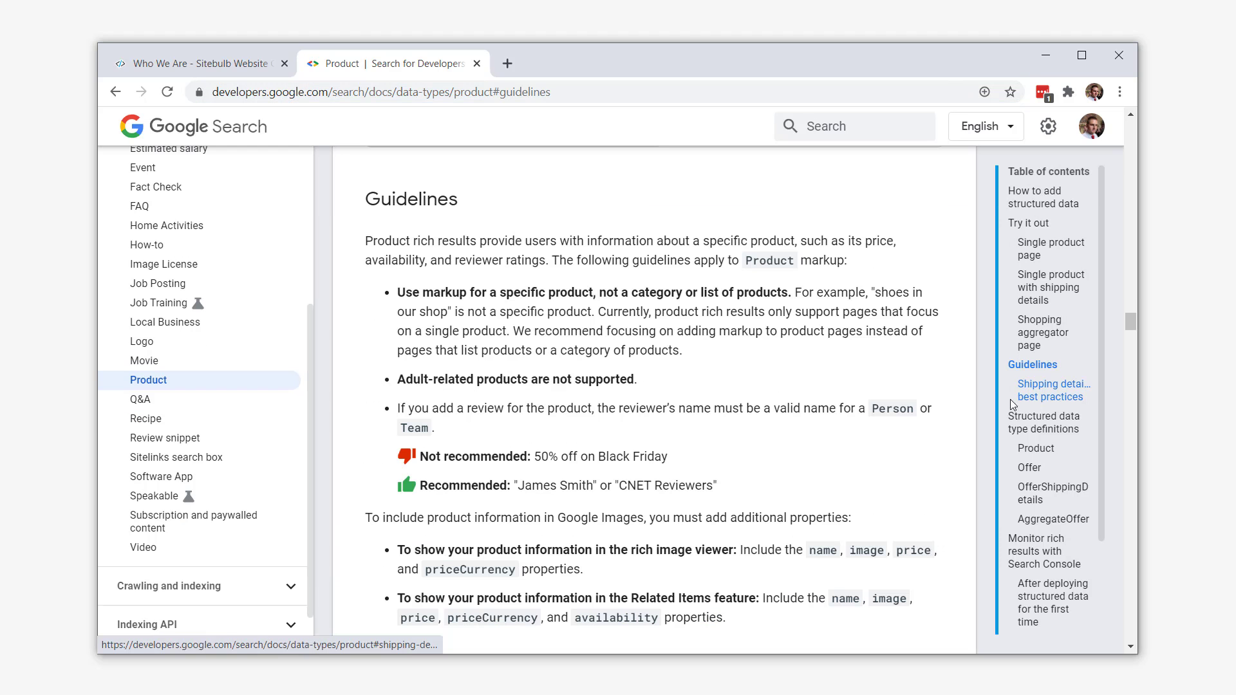
- Scroll Google's Product docs from Guidelines down to the Required properties table
{"action": "scroll", "scroll_direction": "down", "scroll_amount": 3}
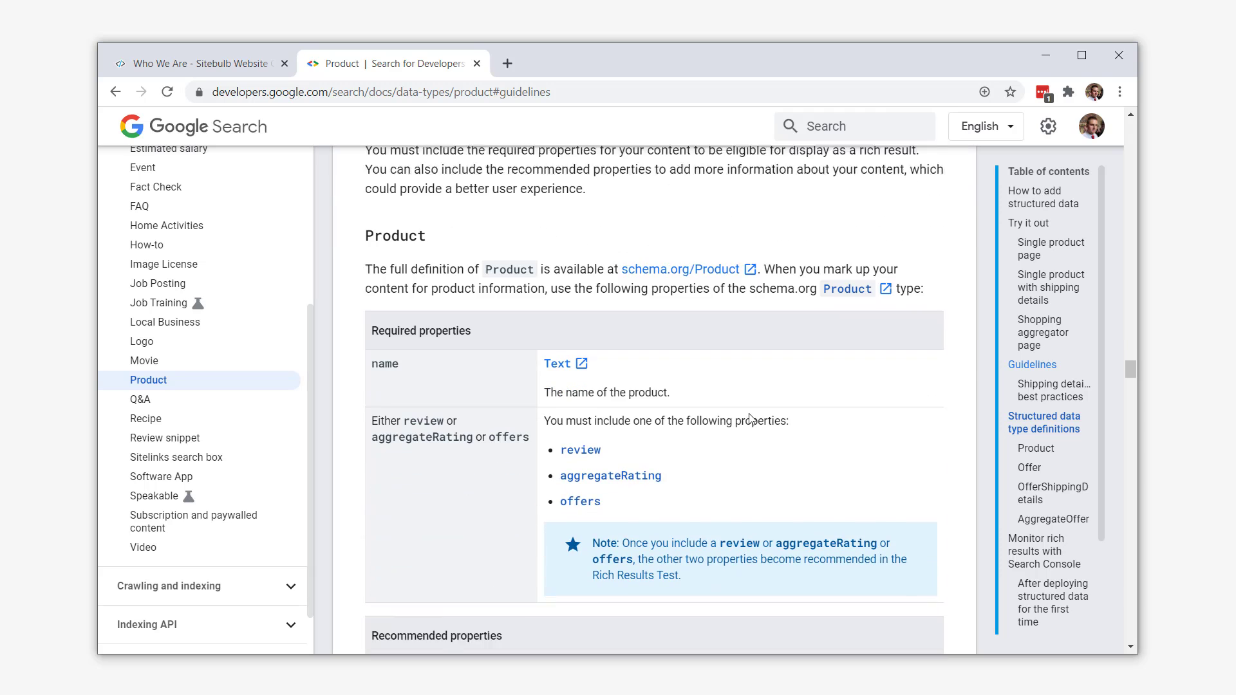
{"action": "scroll", "scroll_direction": "down", "scroll_amount": 3}
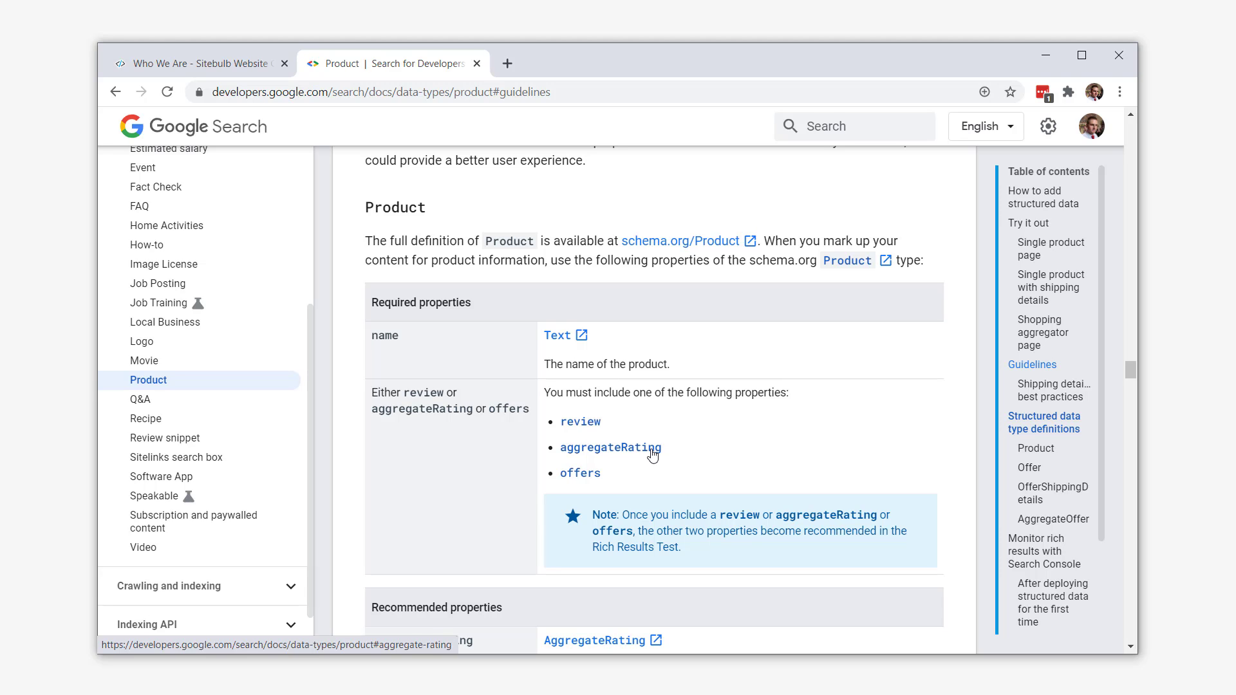
{"action": "mouse_move", "coordinate": [642, 456]}
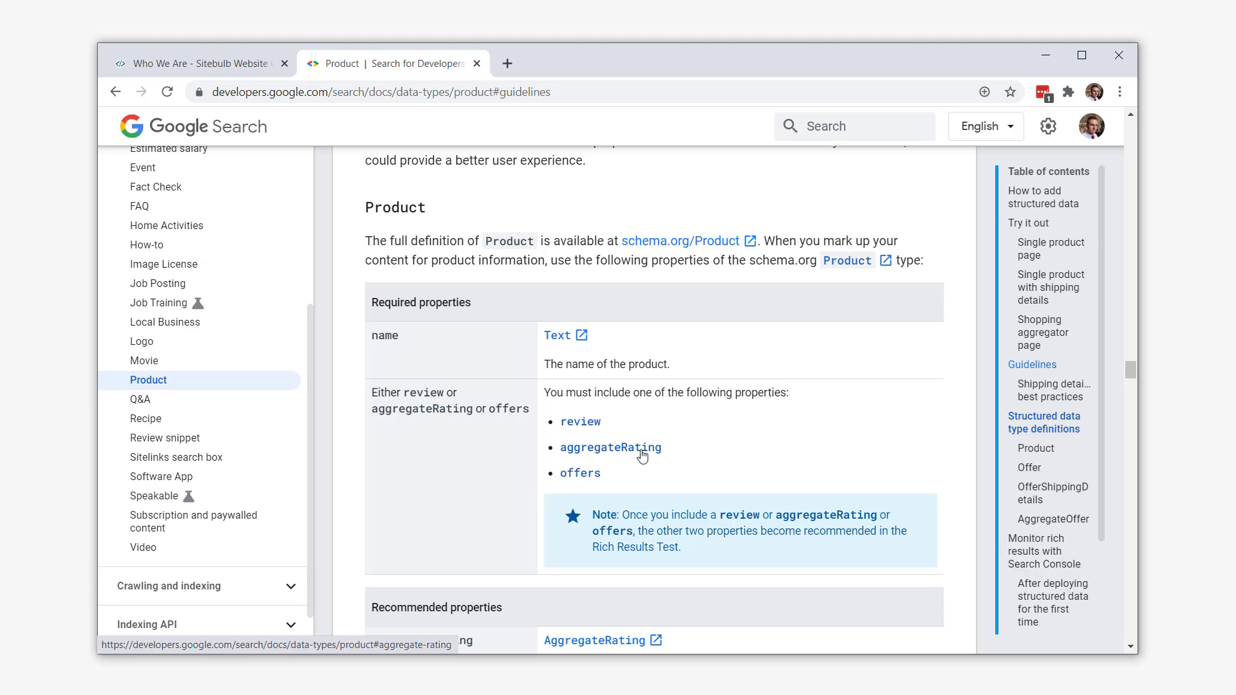
{"action": "mouse_move", "coordinate": [651, 517]}
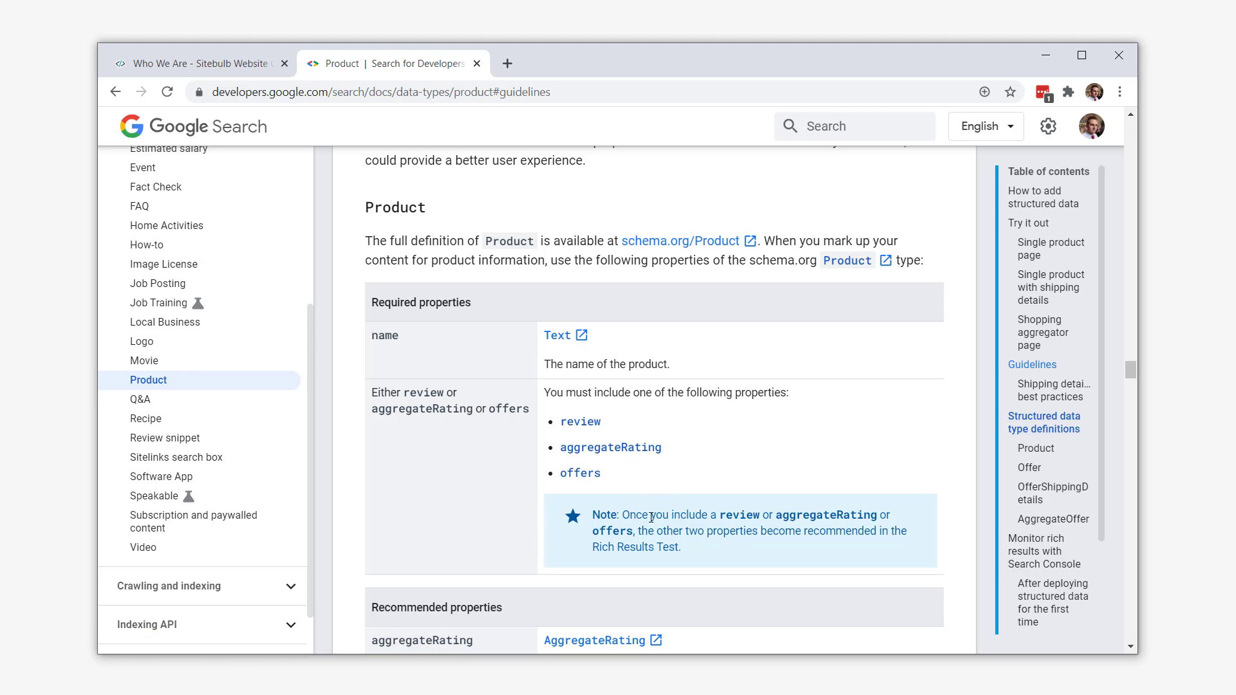
{"action": "left_click_drag", "start_coordinate": [619, 515], "coordinate": [680, 543]}
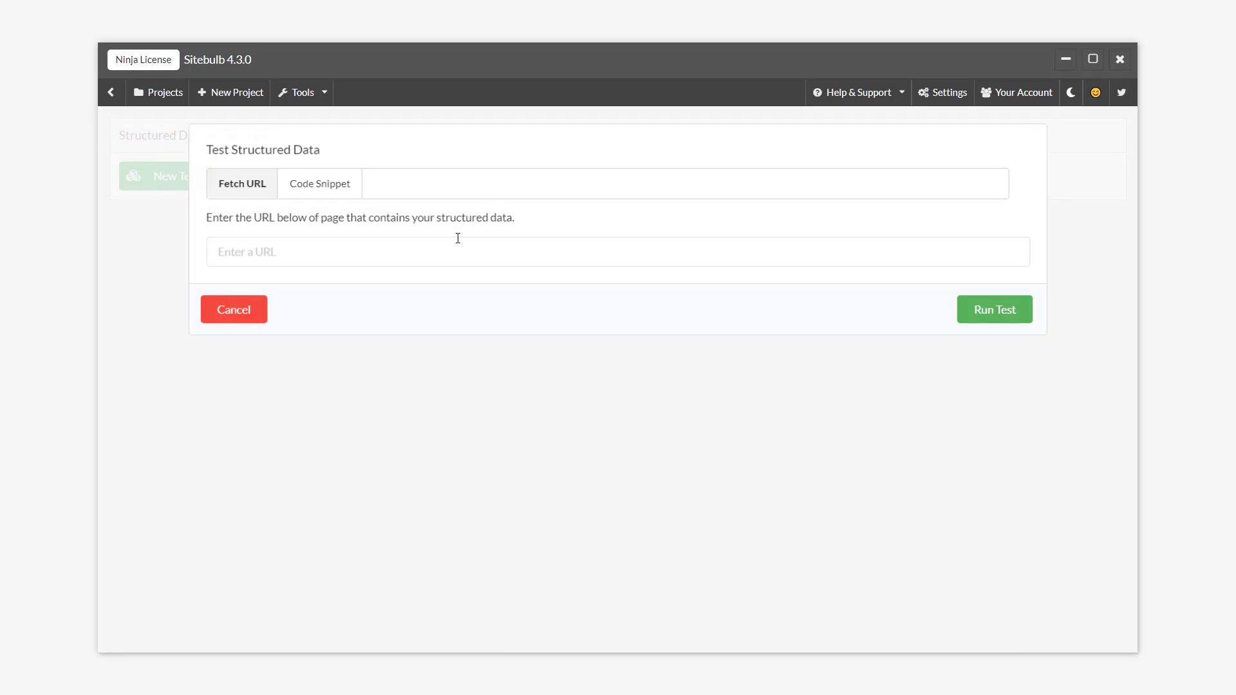
- Test the box.co.uk Samsung UE65TU8000 TV page, collapse Breadcrumb and show Product results
{"action": "type", "text": "https://www.box.co.uk/soloco/UE65TU8000KXXU-Samsung-65-UE65TU8000-HDR-Smart-4K-TV-w_2898133.html"}
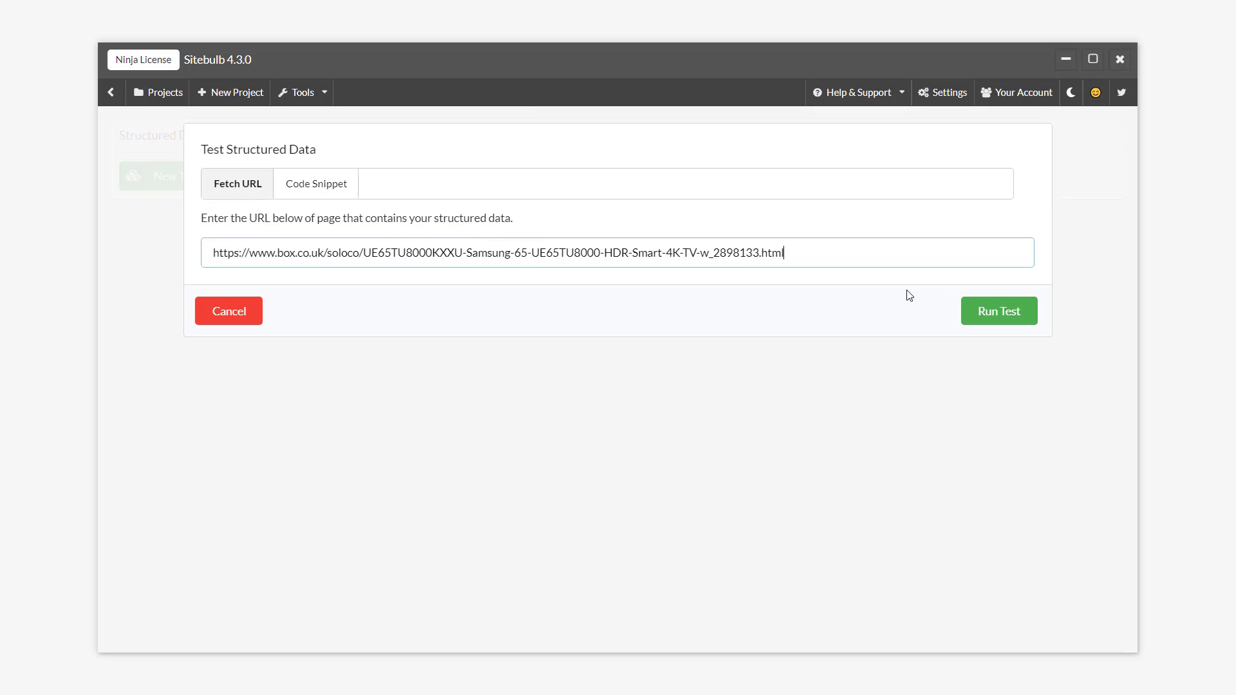
{"action": "left_click", "coordinate": [997, 310]}
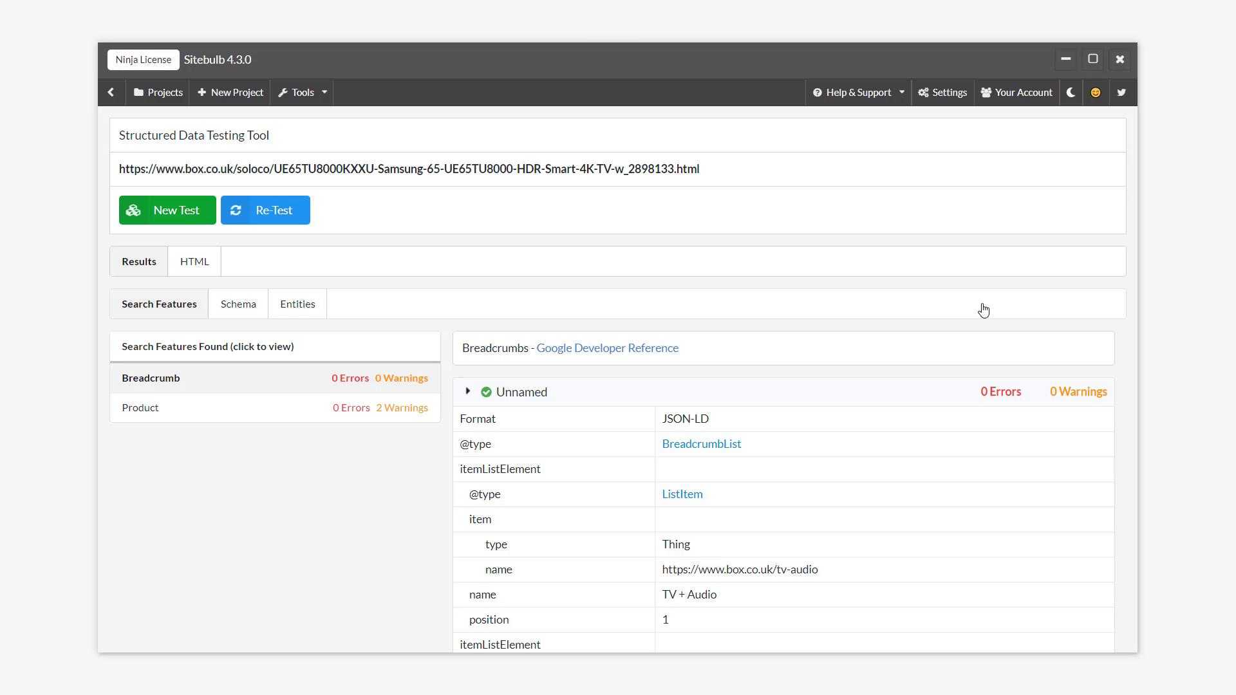
{"action": "left_click", "coordinate": [467, 392]}
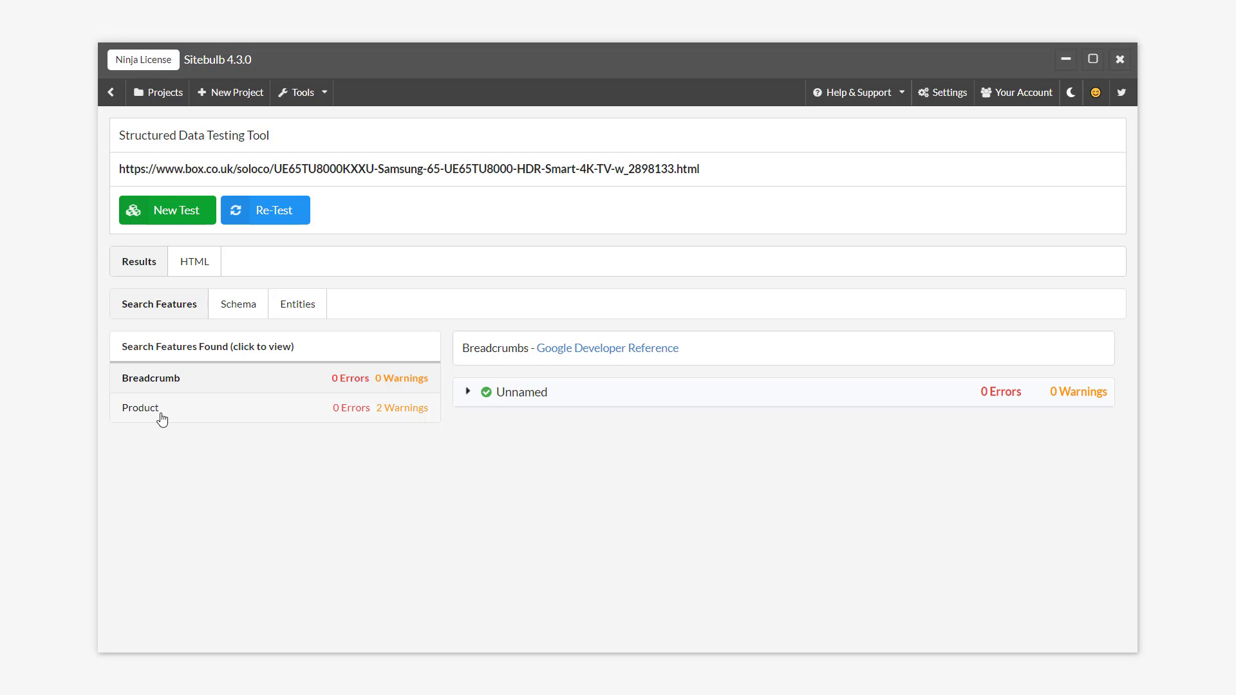
{"action": "mouse_move", "coordinate": [285, 407]}
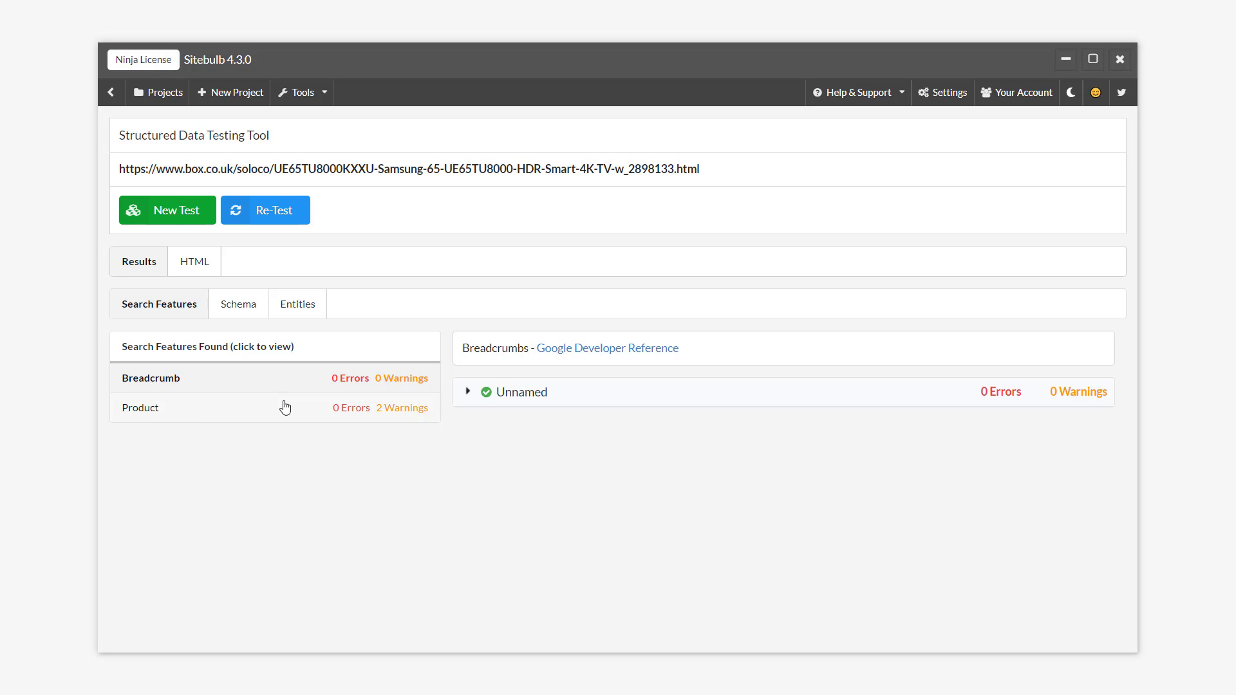
{"action": "left_click", "coordinate": [140, 408]}
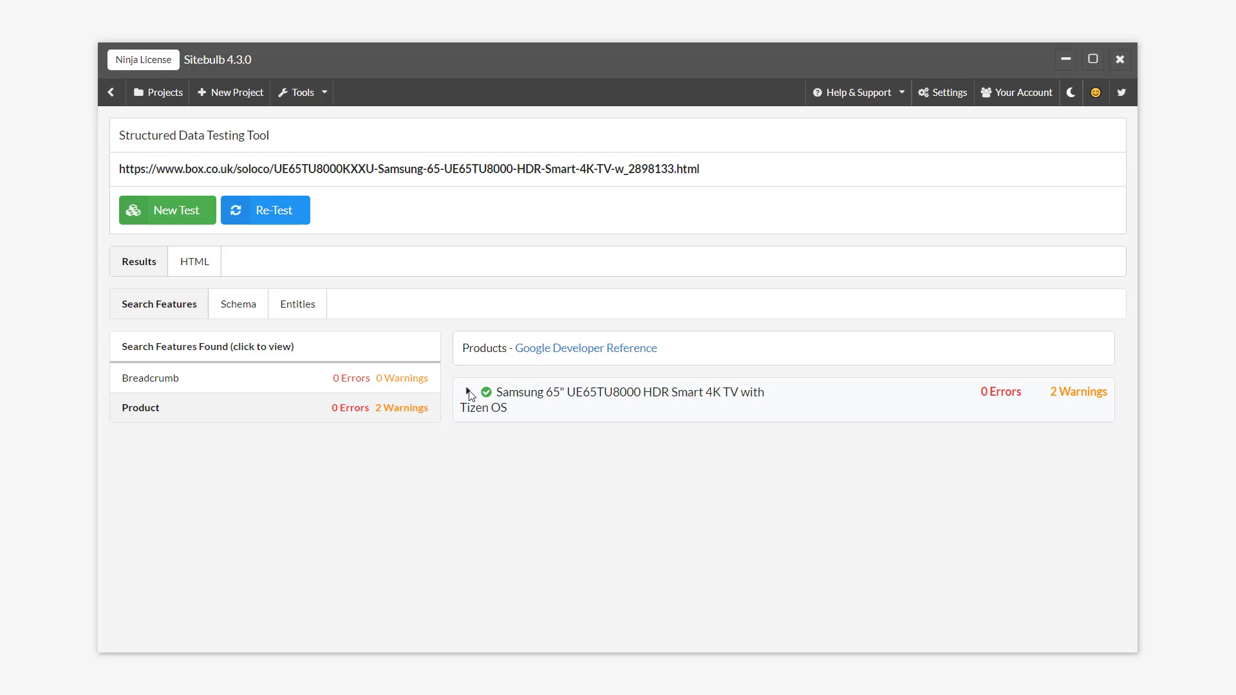
- Expand the Samsung TV Product entry to show its priceValidUntil and review warnings
{"action": "left_click", "coordinate": [631, 392]}
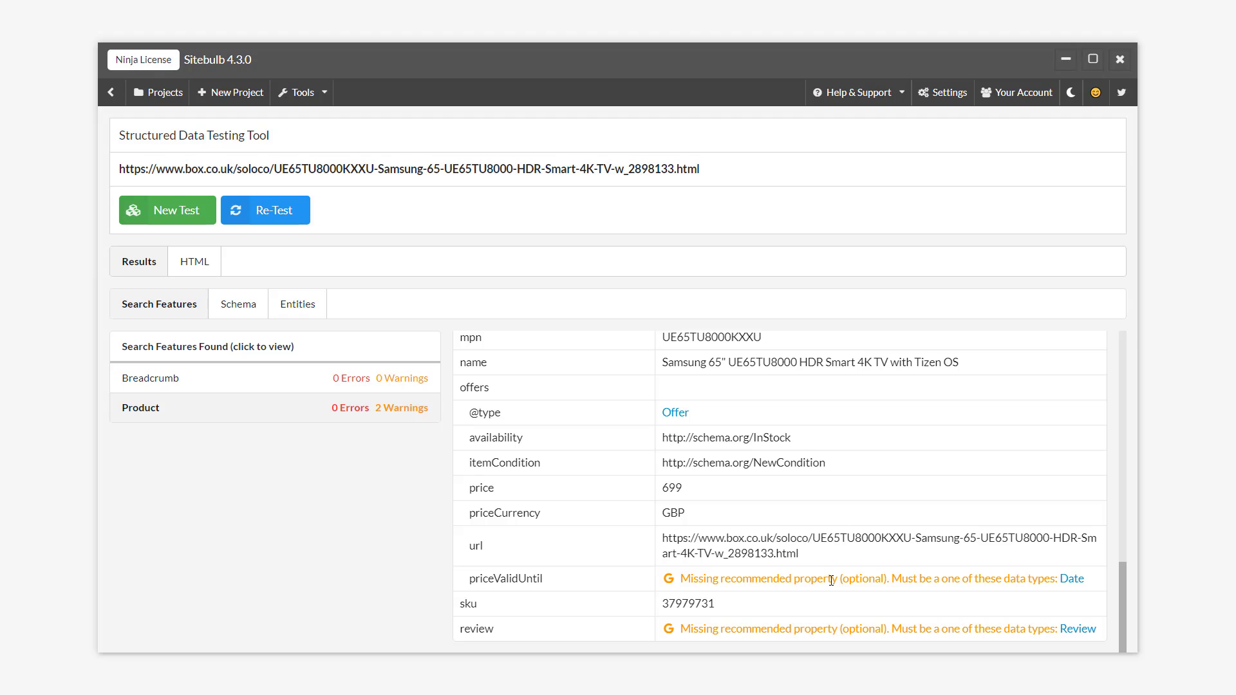
{"action": "mouse_move", "coordinate": [831, 596]}
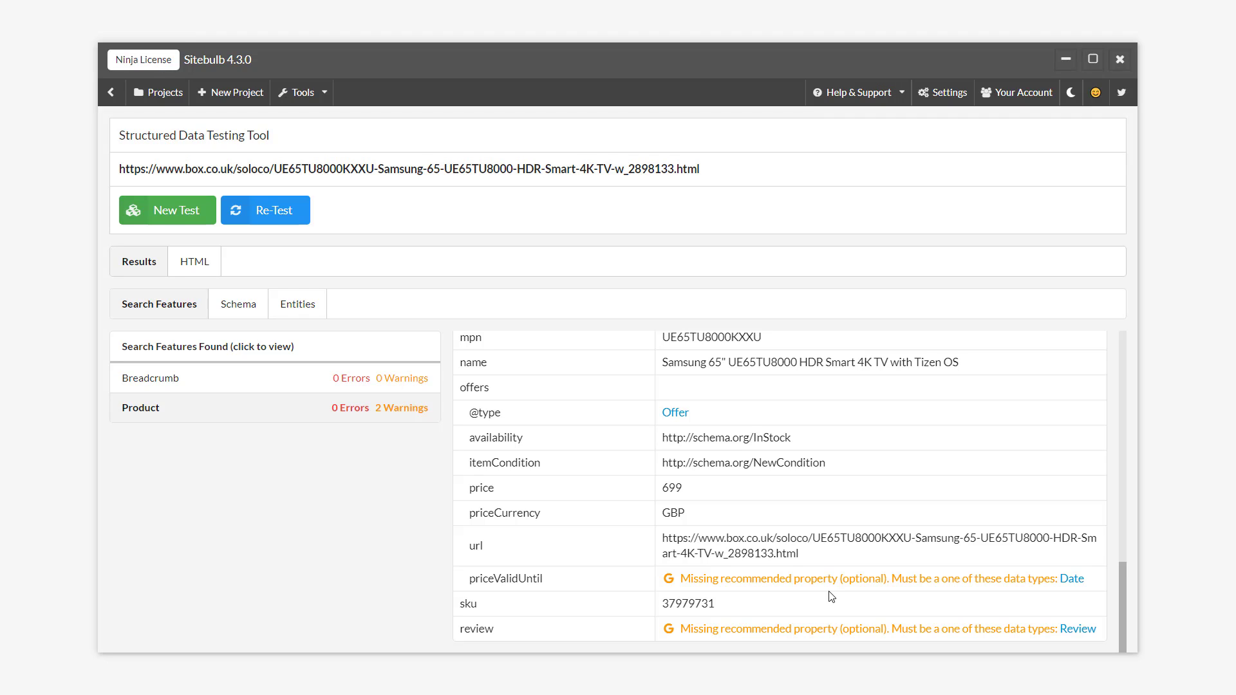
{"action": "mouse_move", "coordinate": [870, 590]}
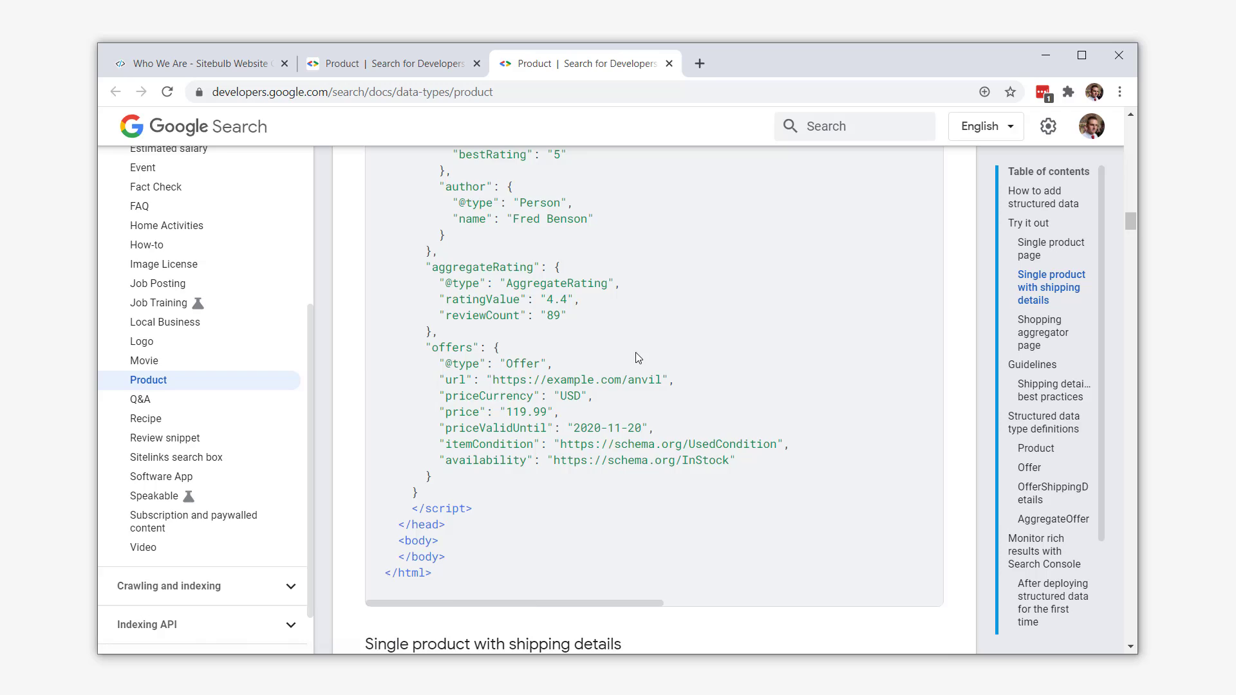
- Scroll Google's Product documentation to the offers, review and sku property rows
{"action": "scroll", "scroll_direction": "down", "scroll_amount": 3}
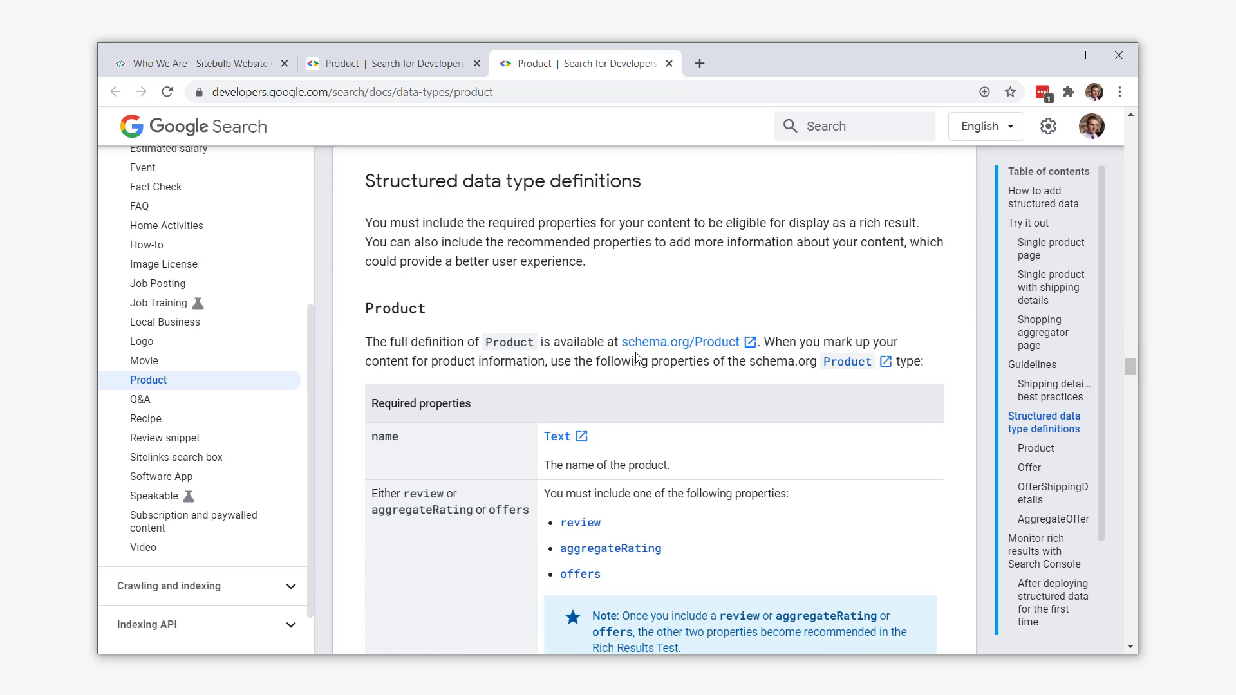
{"action": "scroll", "scroll_direction": "down", "scroll_amount": 3}
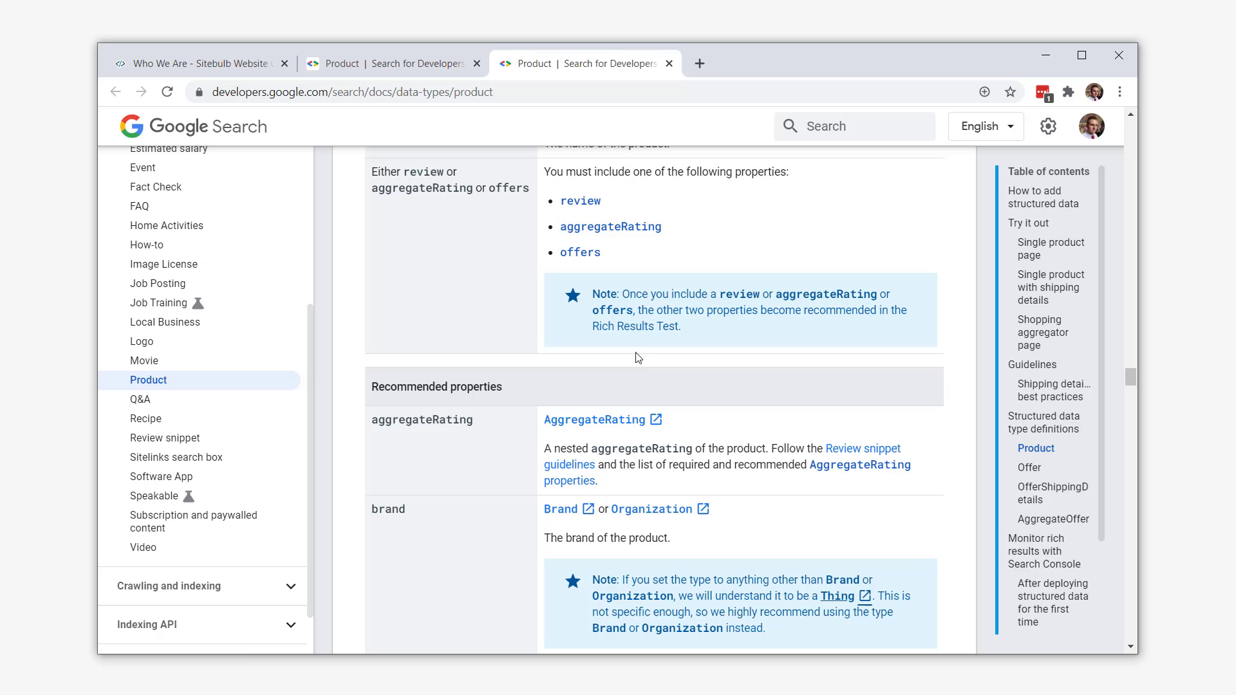
{"action": "scroll", "scroll_direction": "down", "scroll_amount": 3}
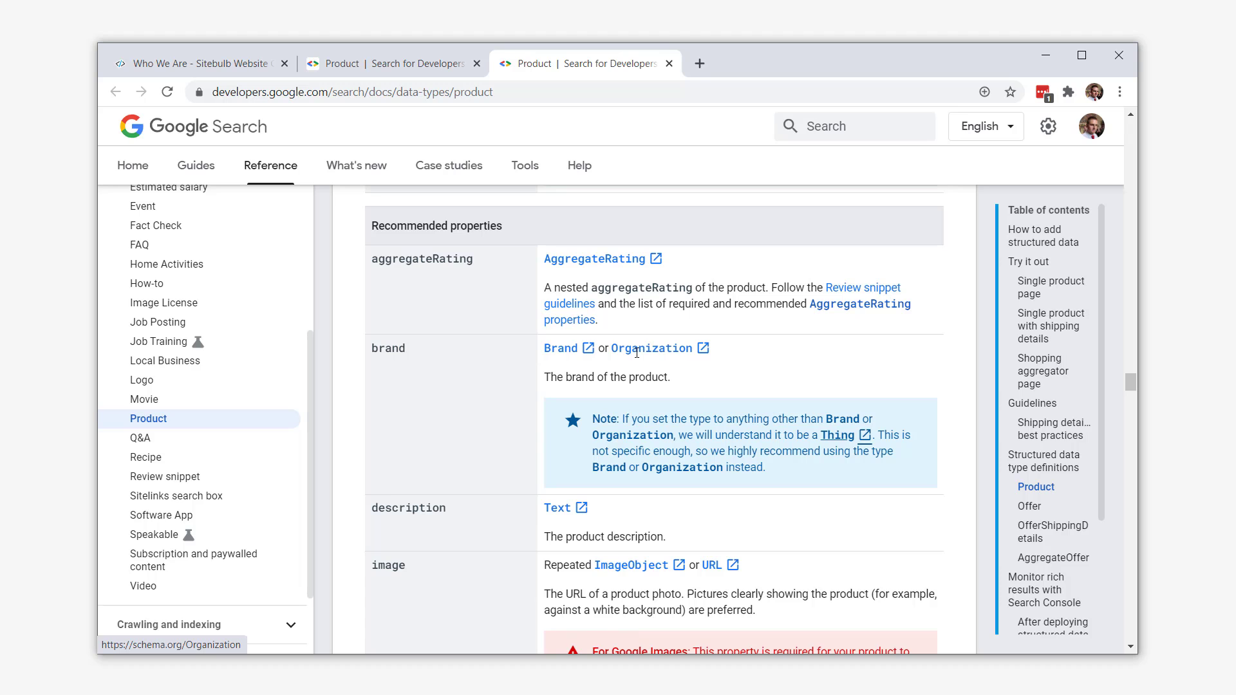
{"action": "scroll", "scroll_direction": "down", "scroll_amount": 3}
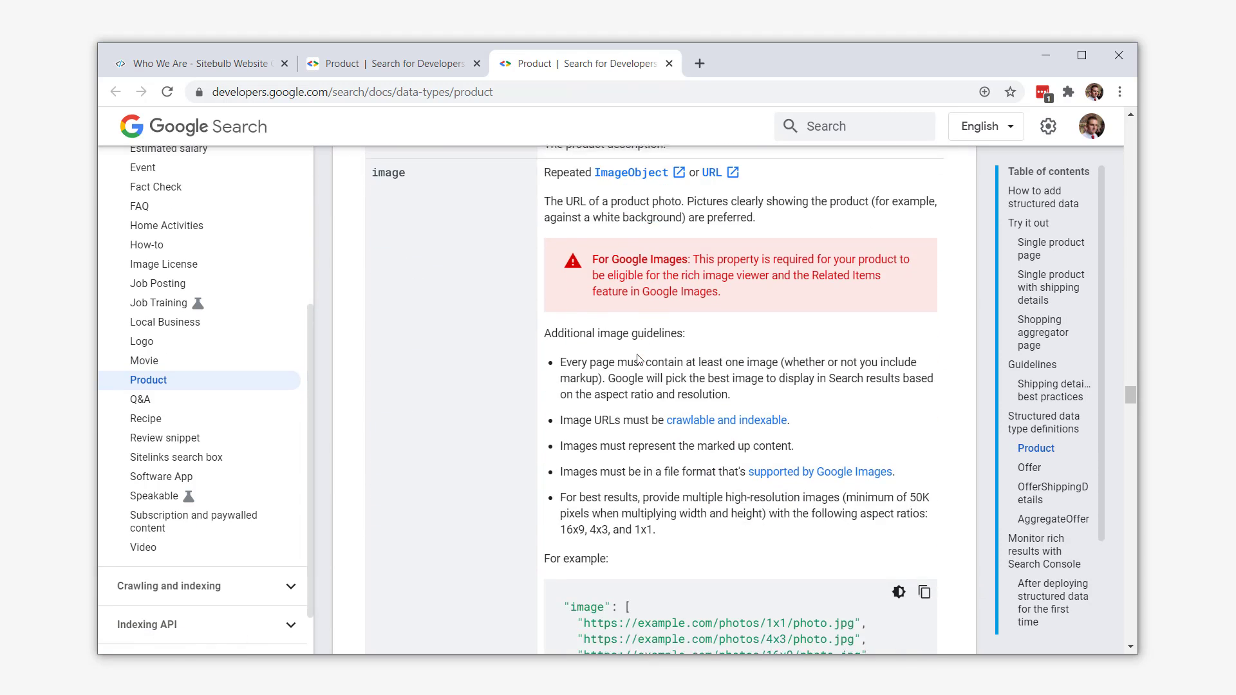
{"action": "scroll", "scroll_direction": "down", "scroll_amount": 3}
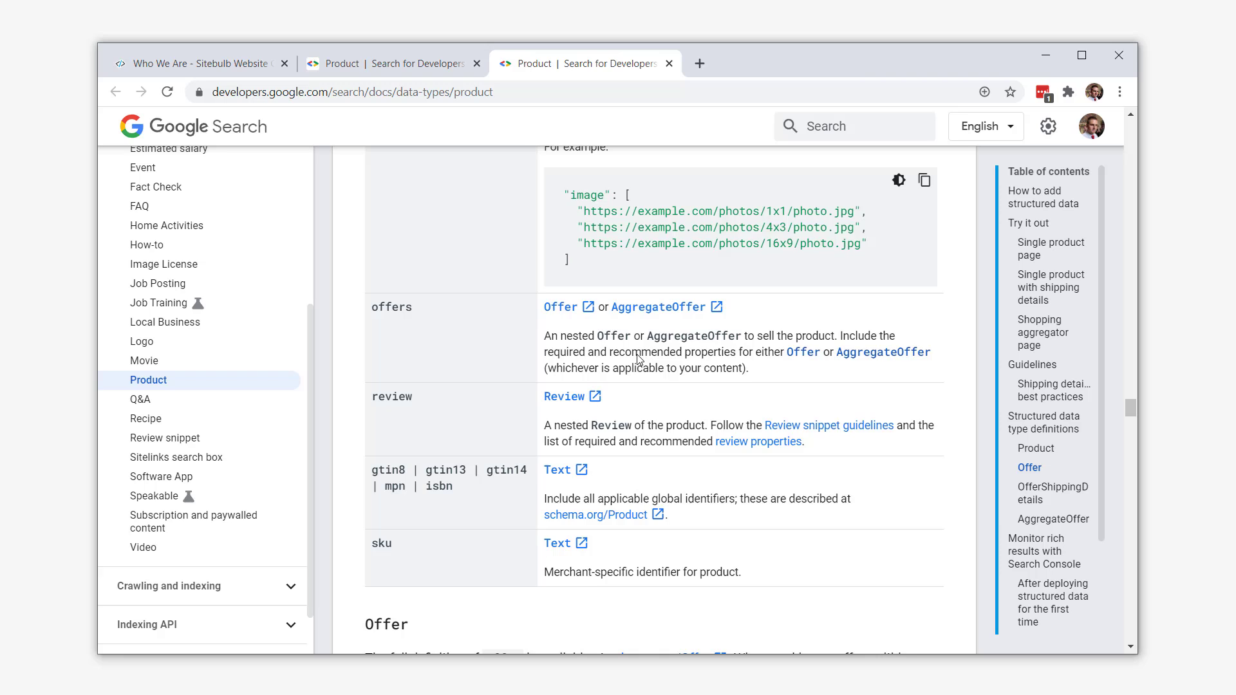
{"action": "scroll", "scroll_direction": "down", "scroll_amount": 3}
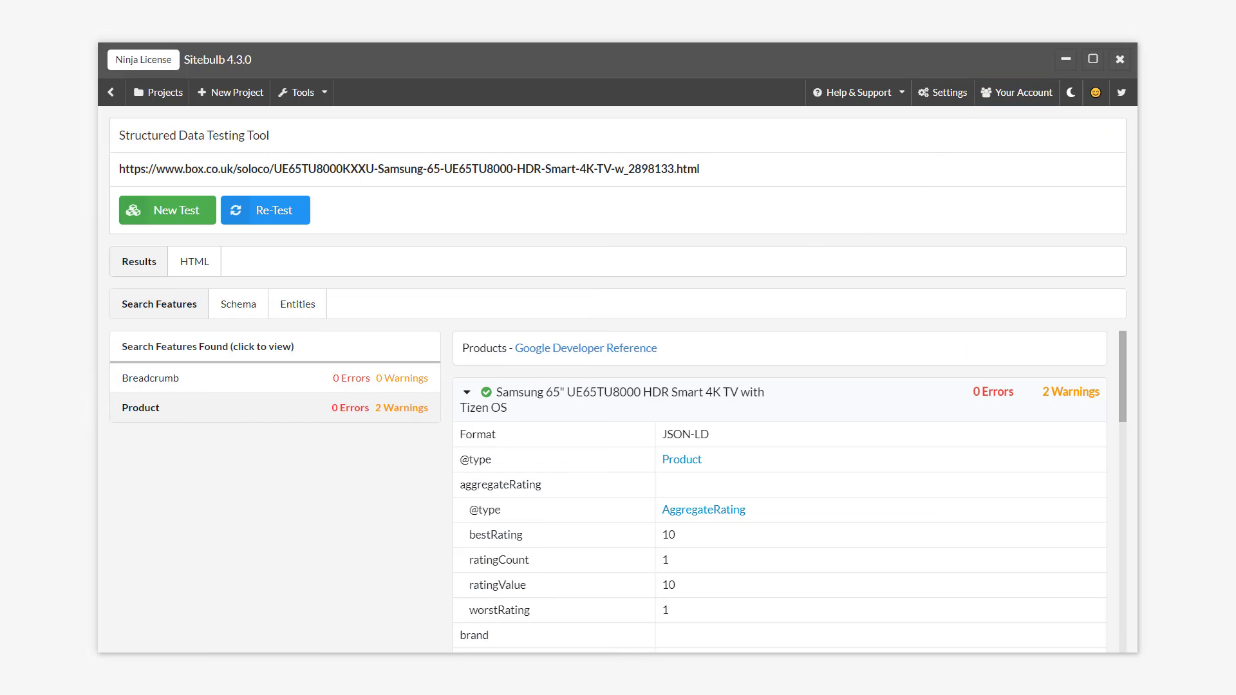
- Run a new Code Snippet test on the pasted brownie recipe JSON-LD
{"action": "left_click", "coordinate": [166, 210]}
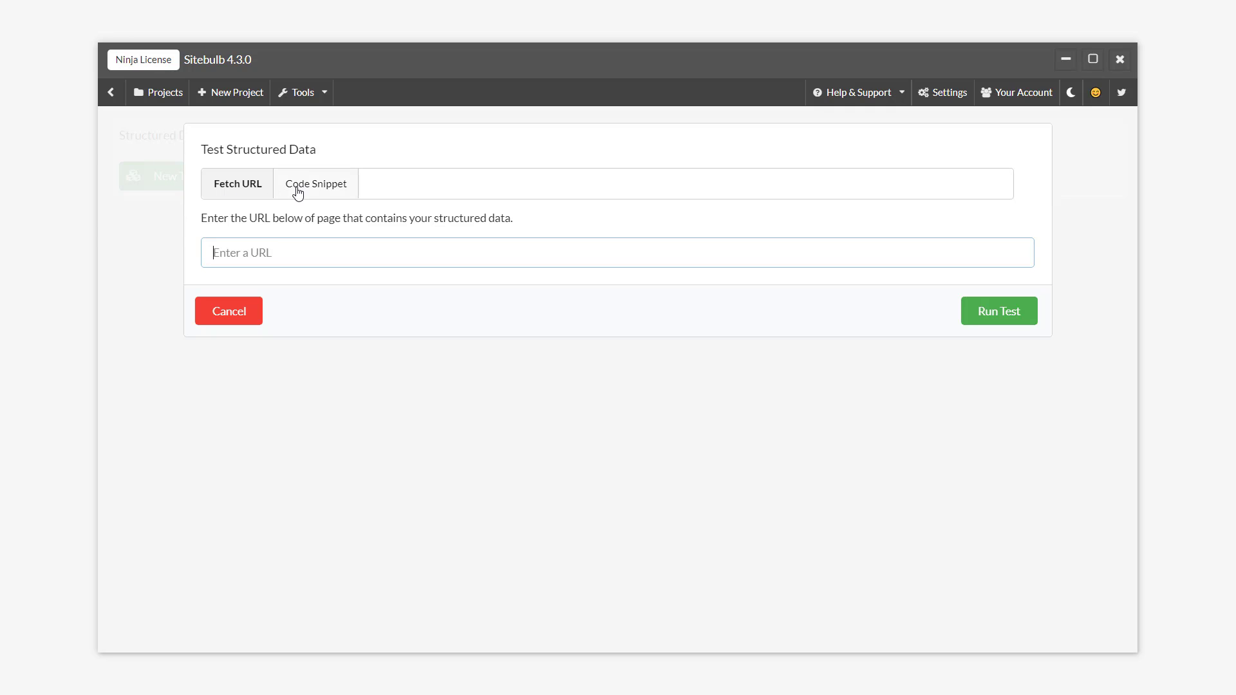
{"action": "left_click", "coordinate": [315, 183]}
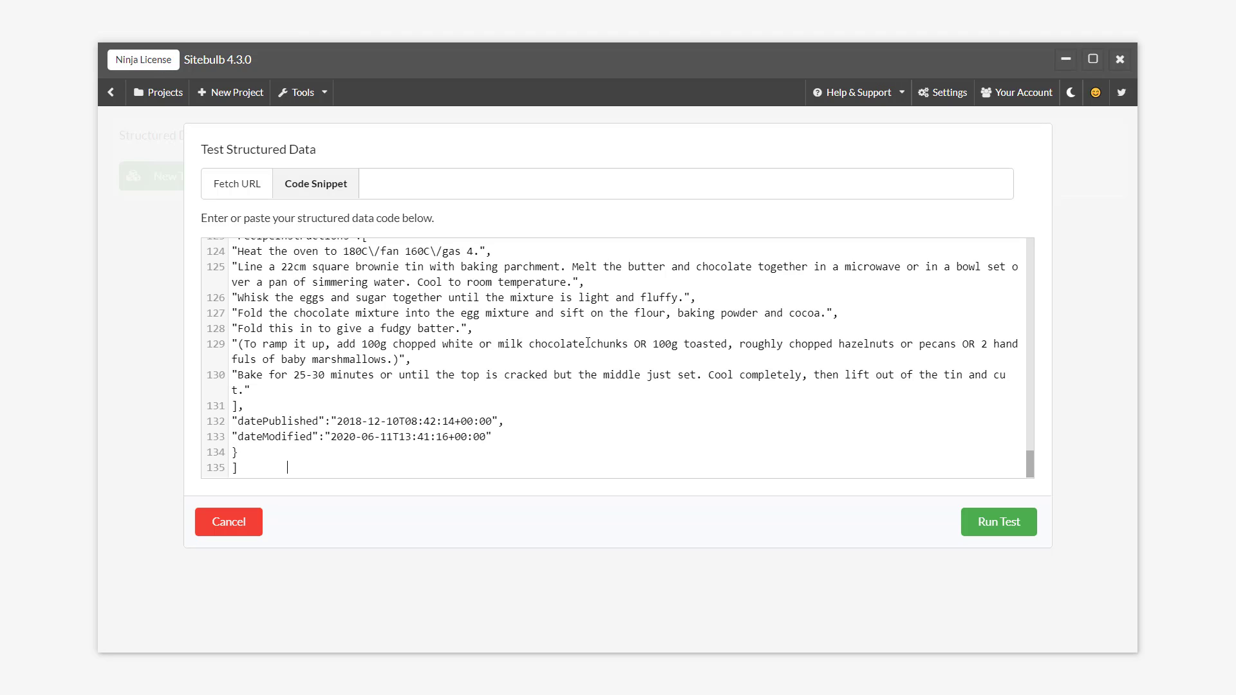
{"action": "mouse_move", "coordinate": [644, 352]}
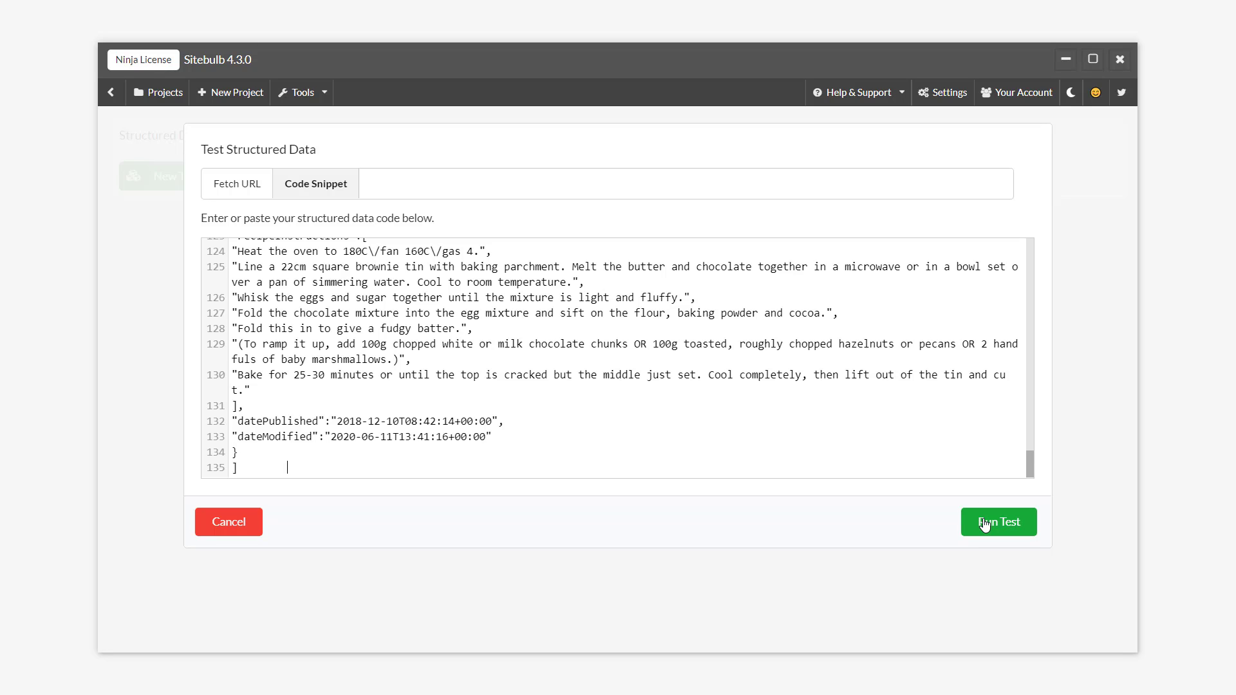
{"action": "mouse_move", "coordinate": [1011, 526]}
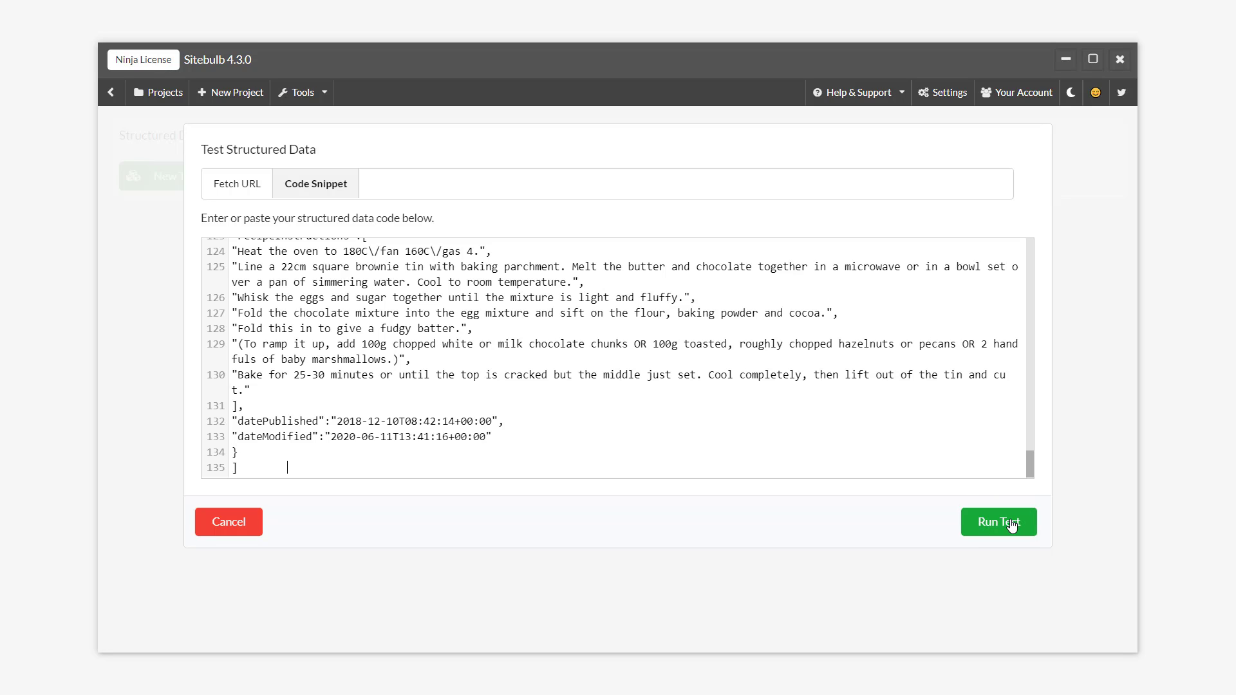
{"action": "left_click", "coordinate": [997, 522]}
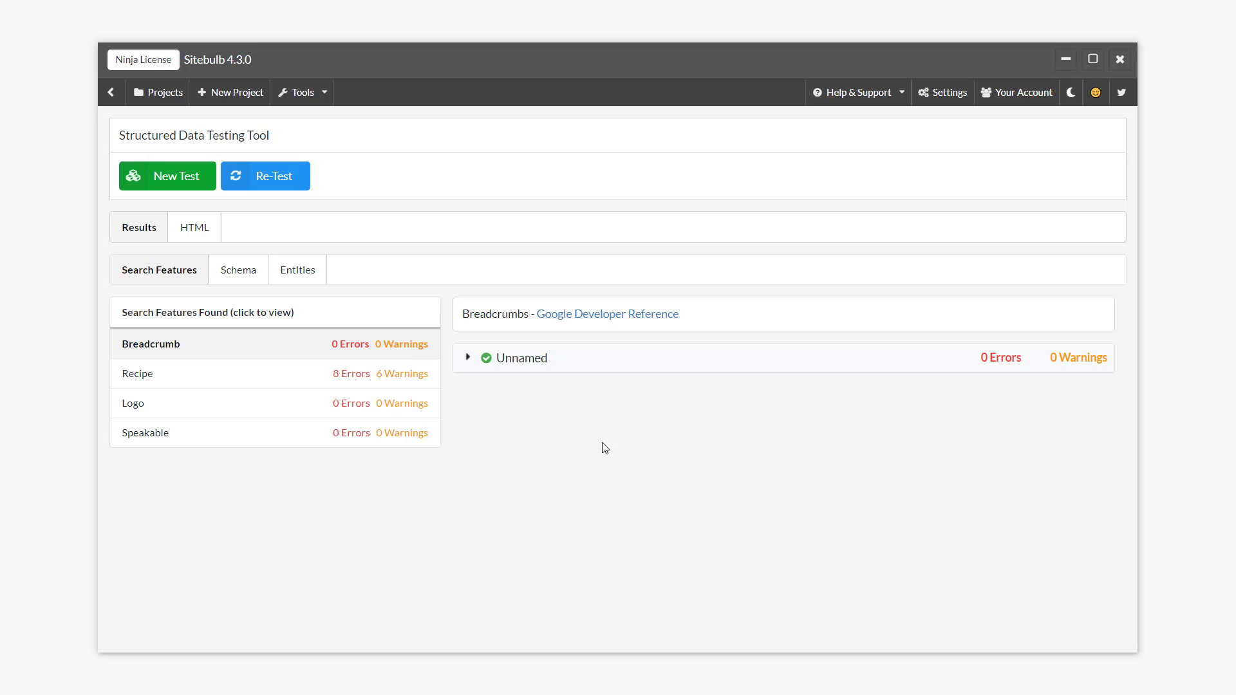
{"action": "mouse_move", "coordinate": [518, 449]}
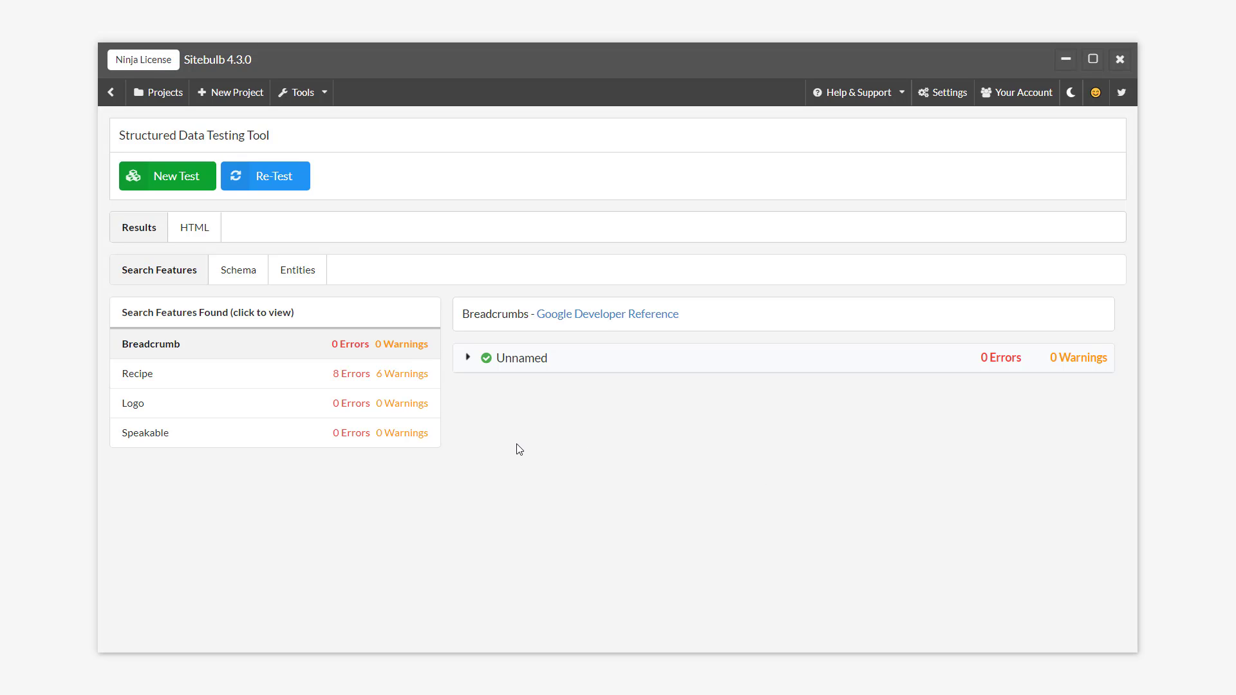
{"action": "mouse_move", "coordinate": [248, 381]}
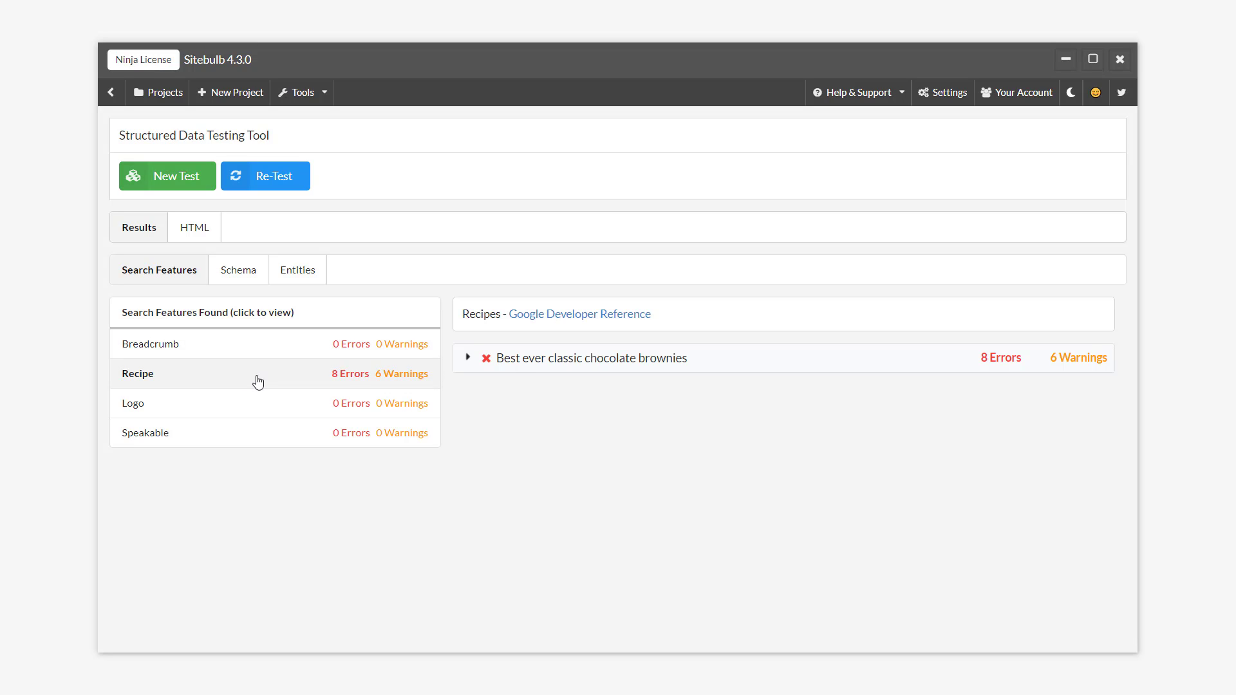
- Expand Recipe to the Invalid Mass format nutrition rows and open the NutritionInformation reference
{"action": "left_click", "coordinate": [468, 358]}
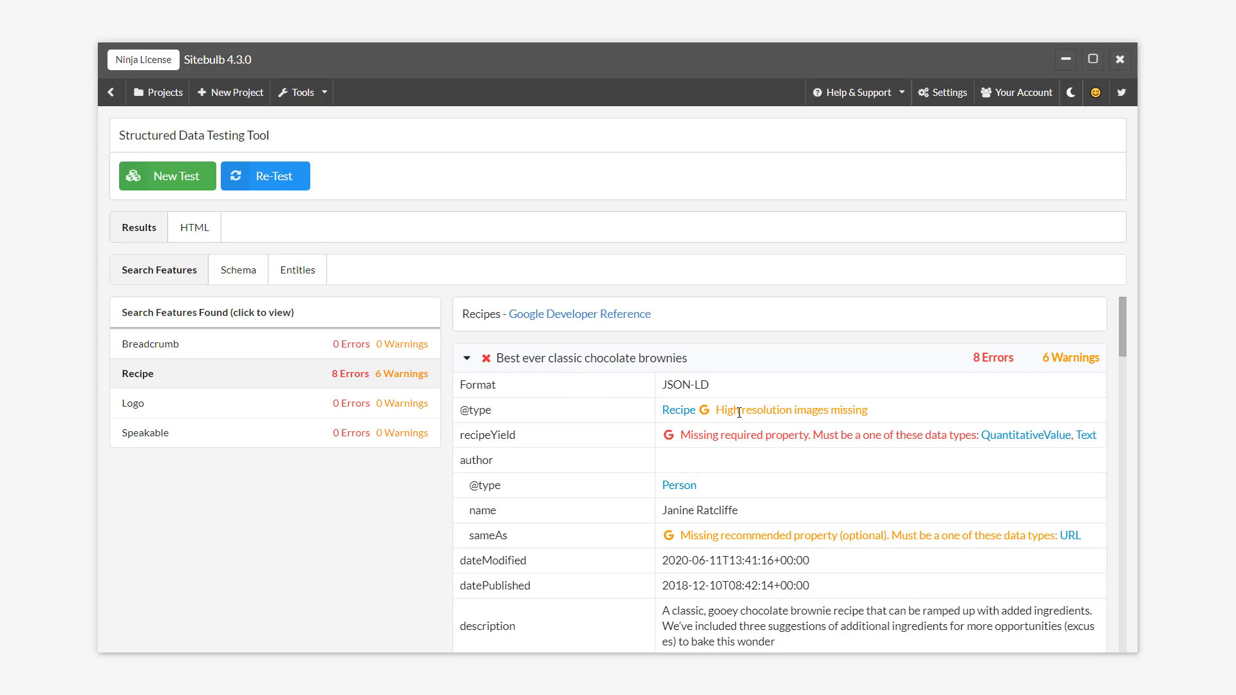
{"action": "mouse_move", "coordinate": [851, 448]}
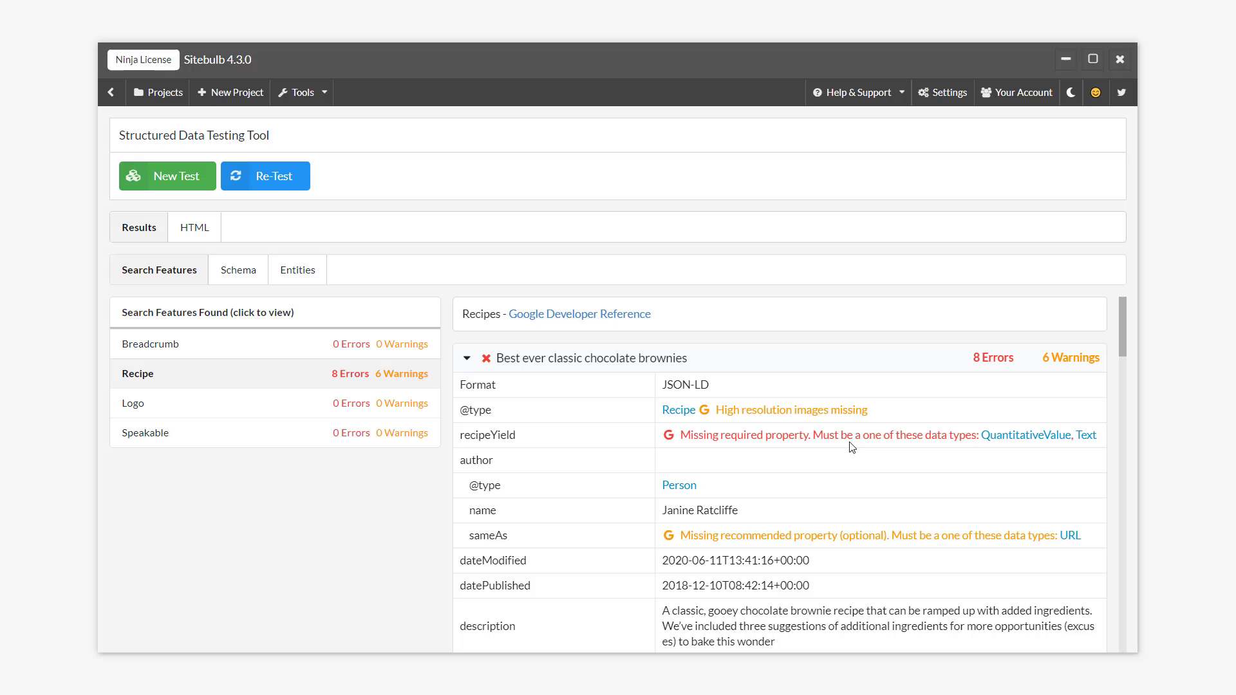
{"action": "scroll", "scroll_direction": "down", "scroll_amount": 3}
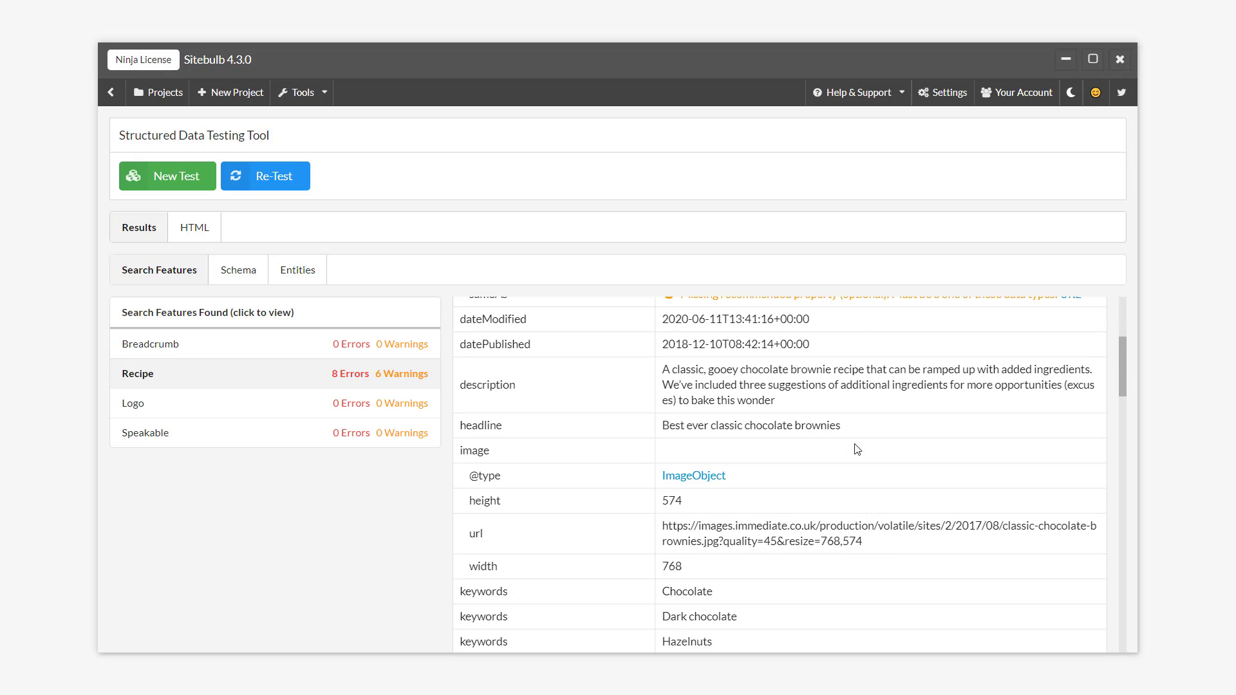
{"action": "scroll", "scroll_direction": "down", "scroll_amount": 3}
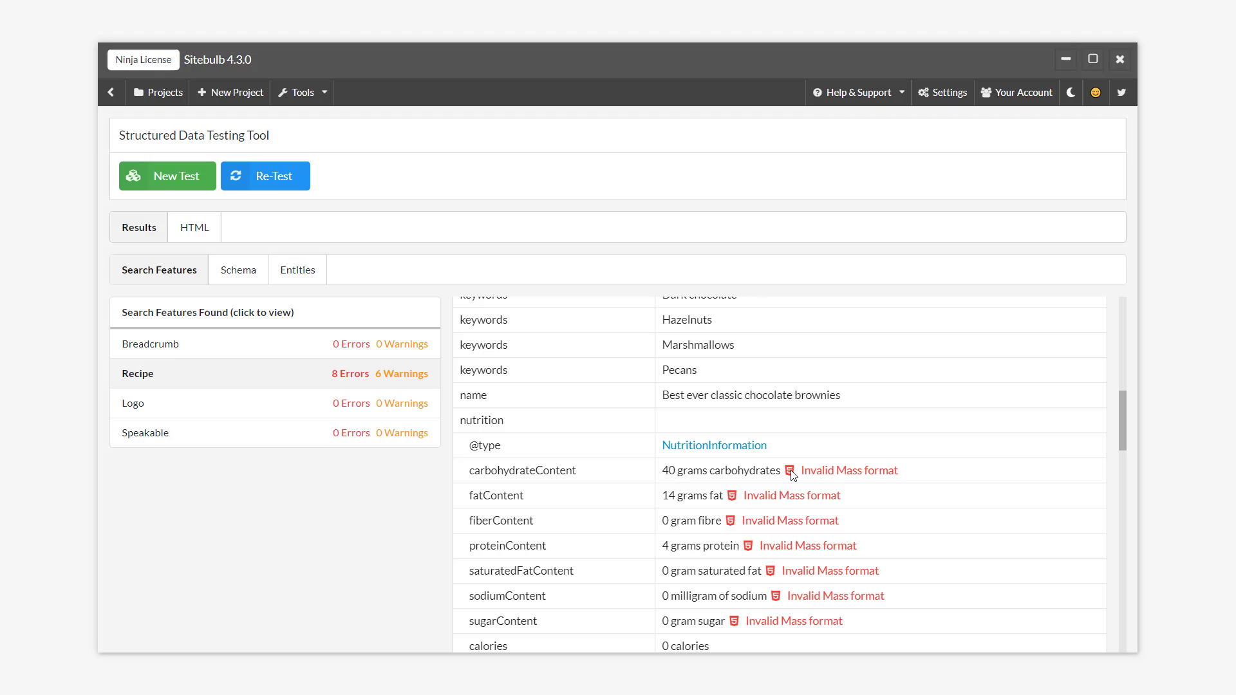
{"action": "mouse_move", "coordinate": [915, 435]}
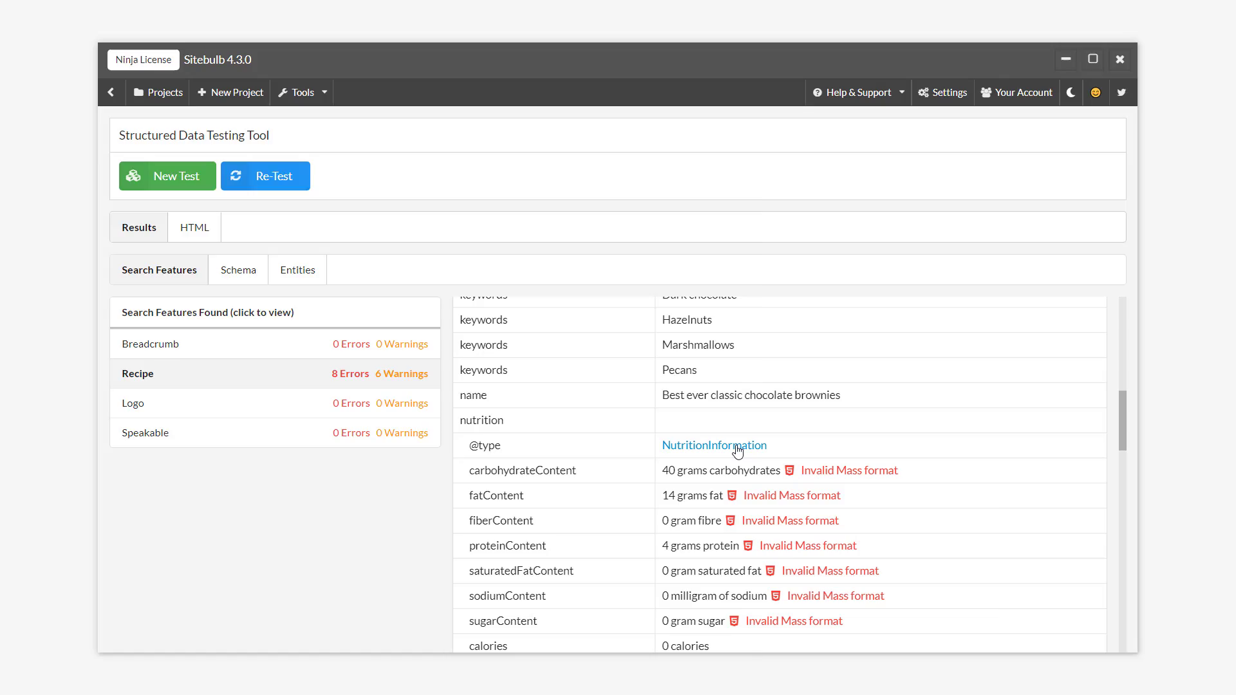
{"action": "left_click", "coordinate": [713, 445]}
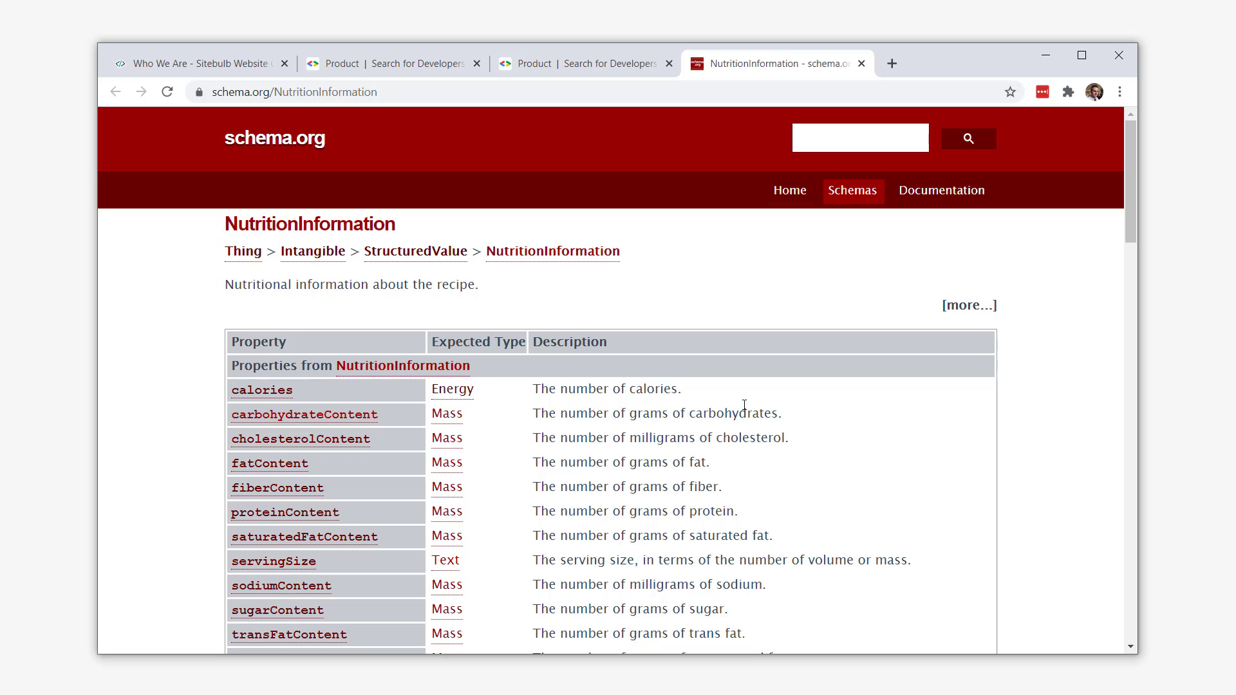
- Open schema.org's Mass definition and highlight its '<Number> <Mass unit of measure>' format, e.g. '7 kg'
{"action": "left_click", "coordinate": [446, 414]}
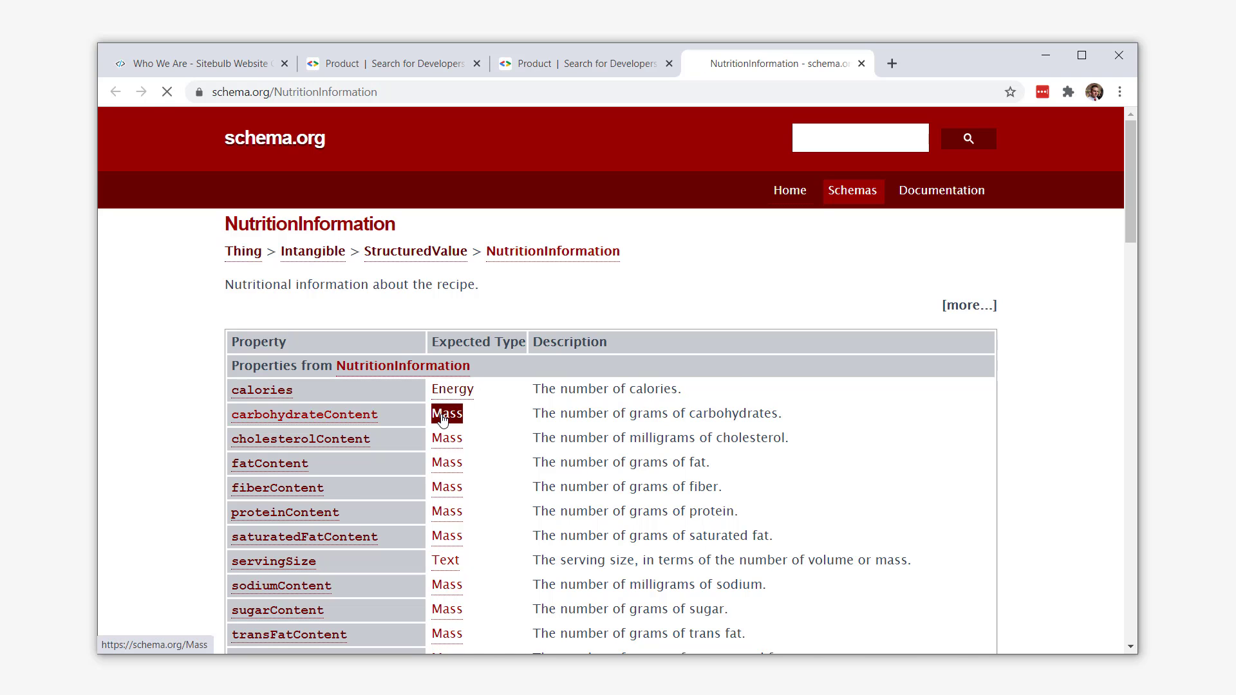
{"action": "left_click", "coordinate": [446, 413]}
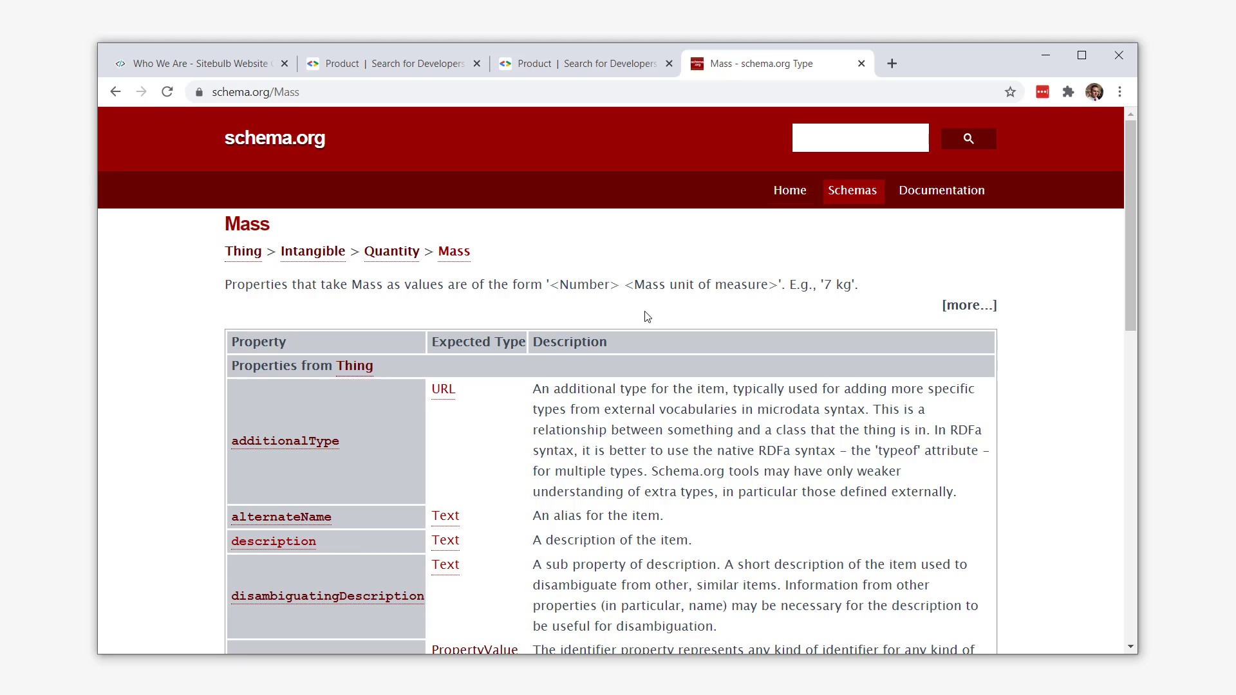
{"action": "mouse_move", "coordinate": [557, 288]}
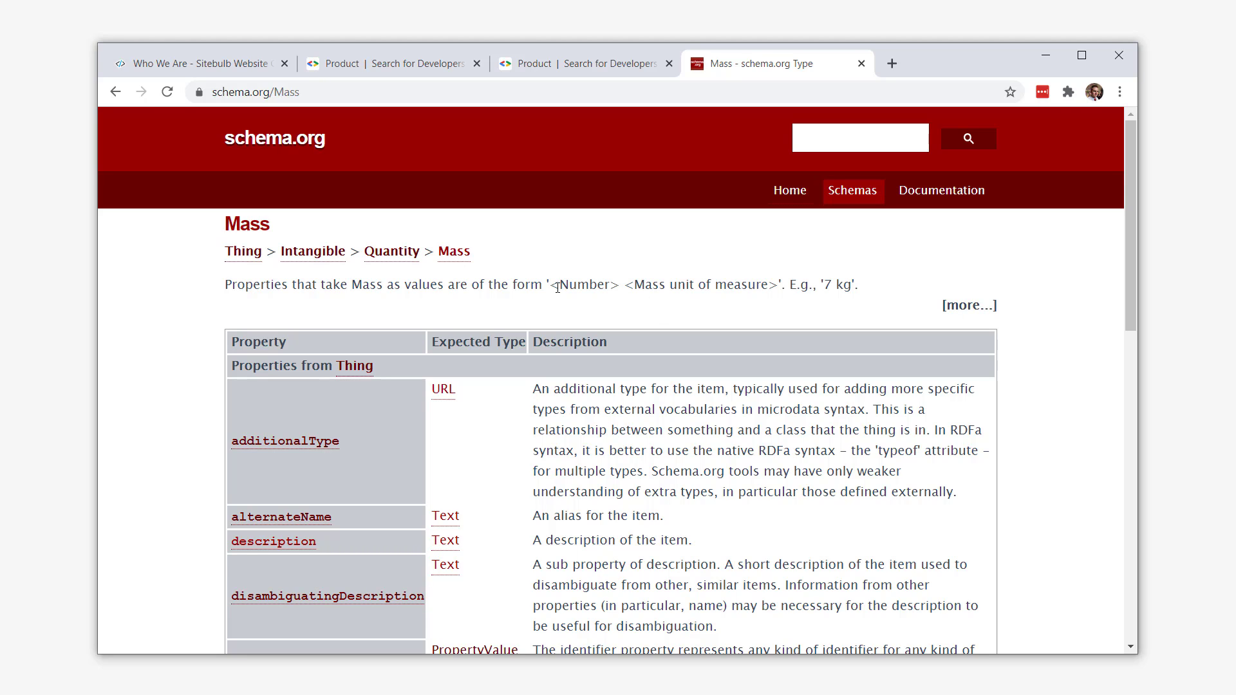
{"action": "left_click_drag", "start_coordinate": [634, 285], "coordinate": [765, 285]}
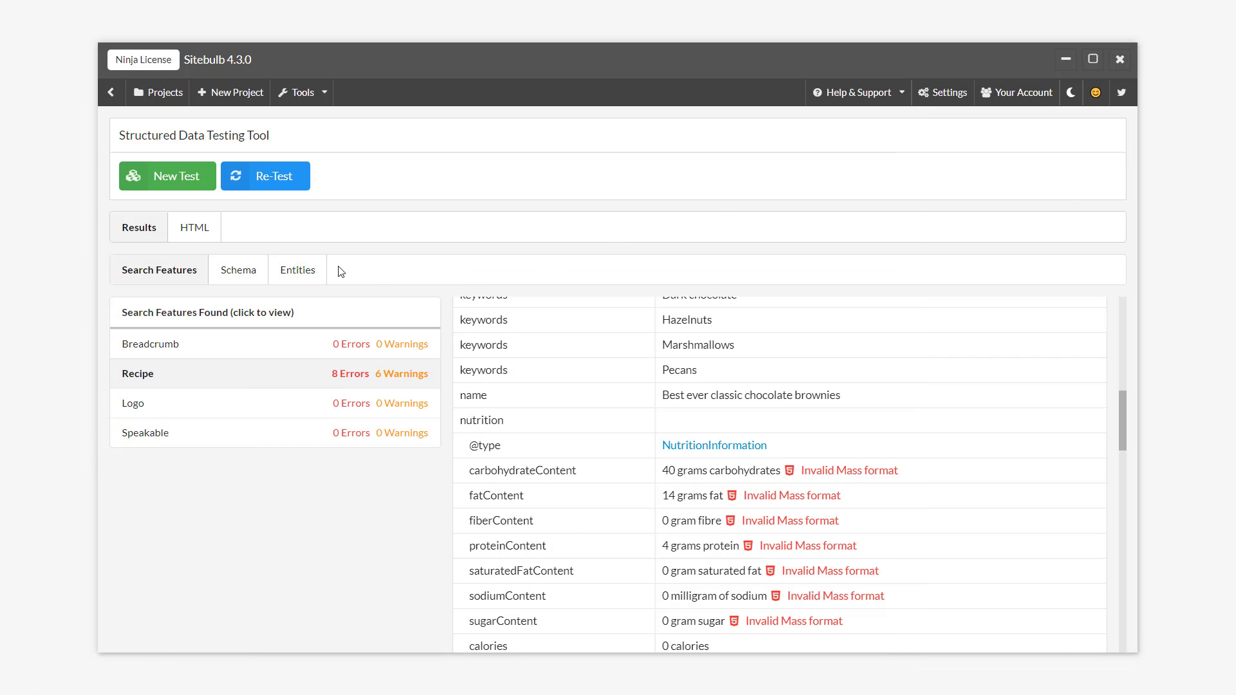
- In the HTML code, rewrite nutrition values as amounts like '14 g' and re-test
{"action": "left_click", "coordinate": [194, 227]}
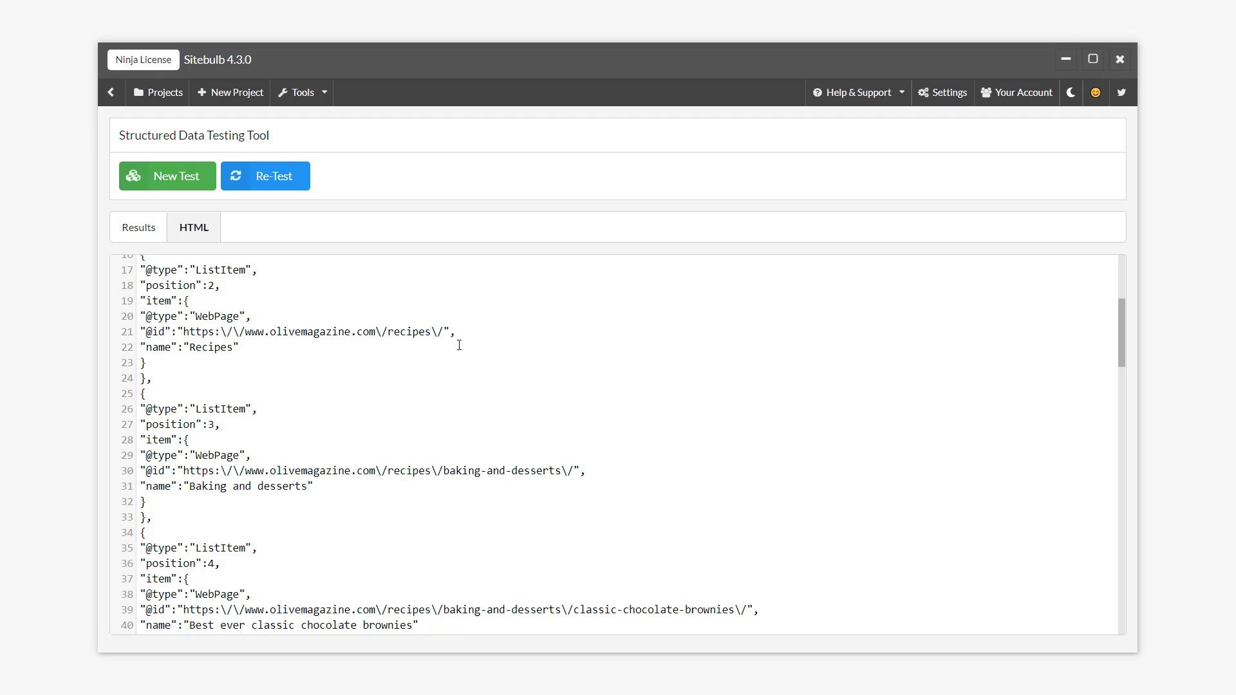
{"action": "scroll", "scroll_direction": "down", "scroll_amount": 3}
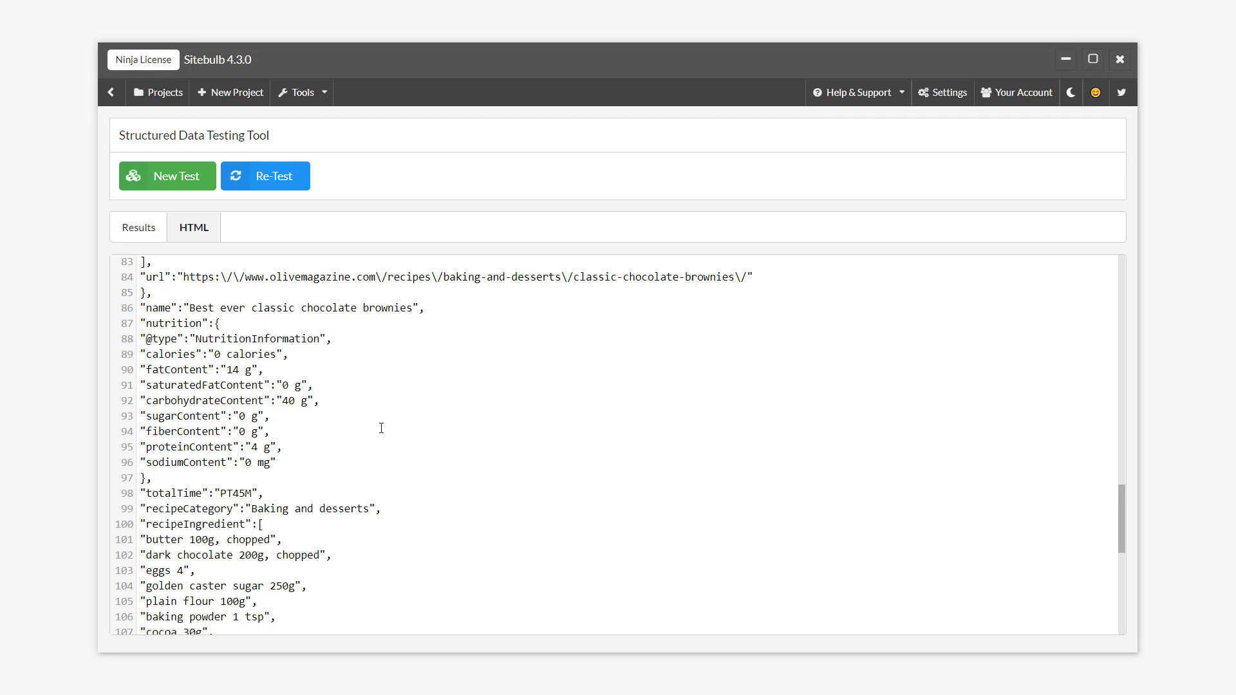
{"action": "mouse_move", "coordinate": [373, 332]}
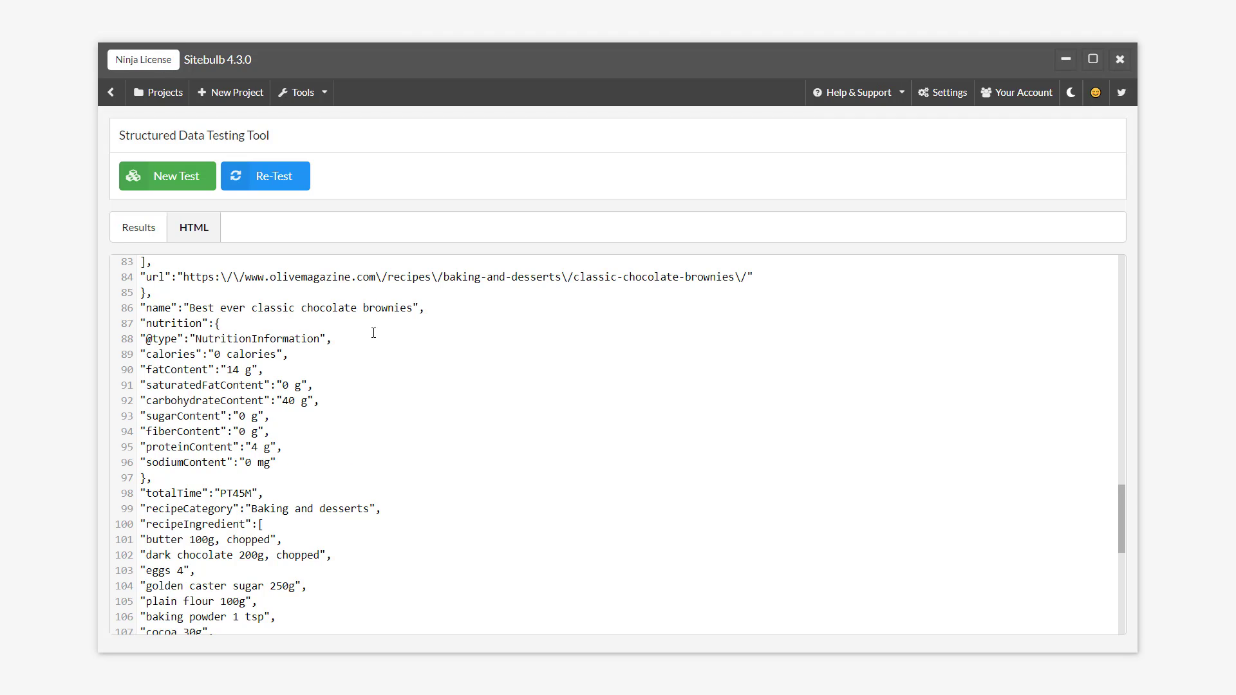
{"action": "mouse_move", "coordinate": [345, 277]}
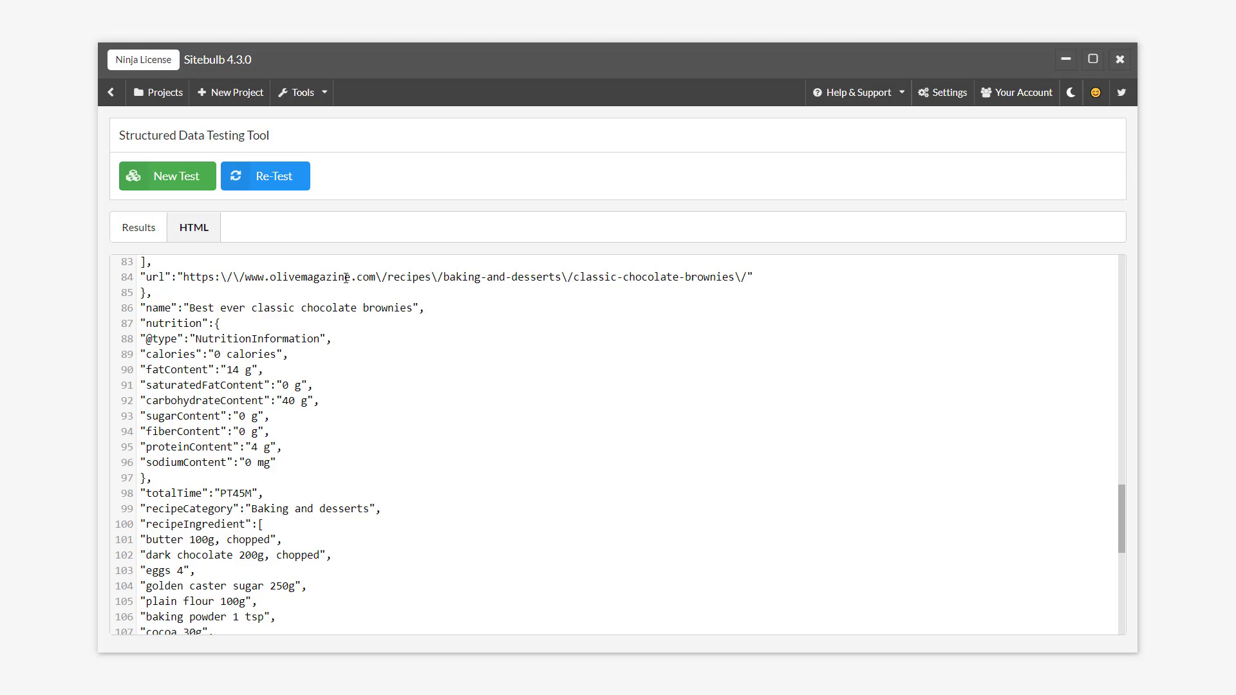
{"action": "left_click", "coordinate": [139, 227]}
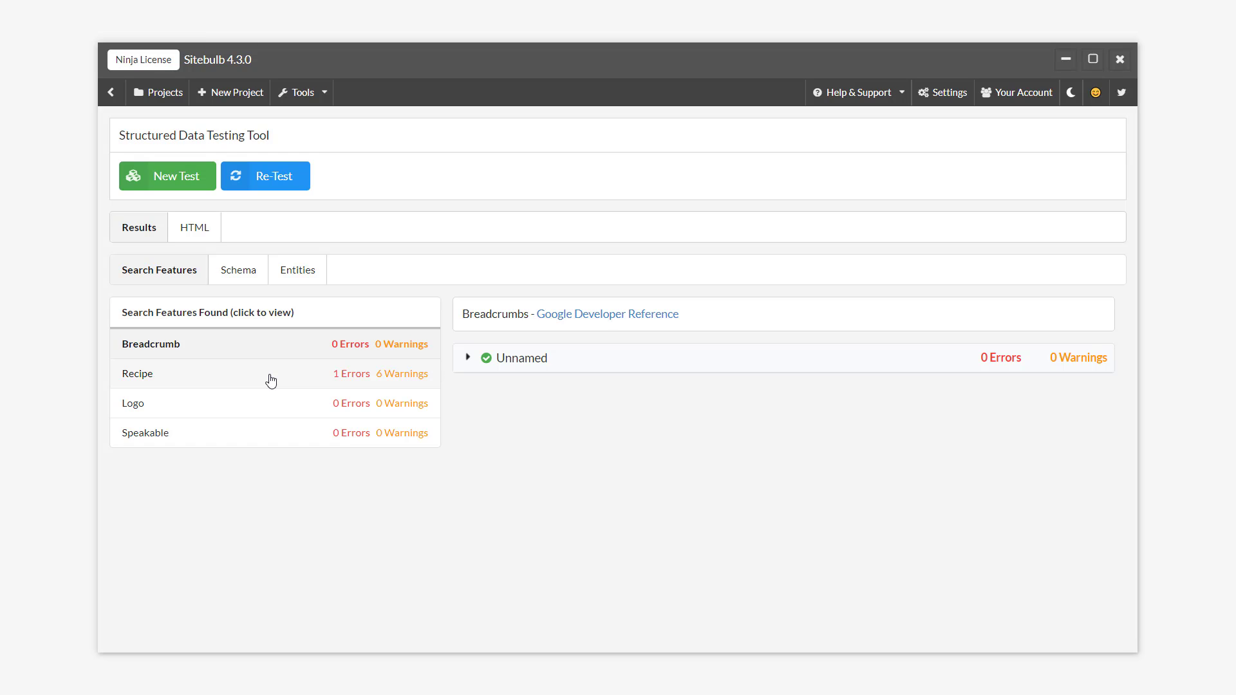
- Review the Recipe result's missing recipeYield error and open Google's recipe developer reference
{"action": "left_click", "coordinate": [137, 373]}
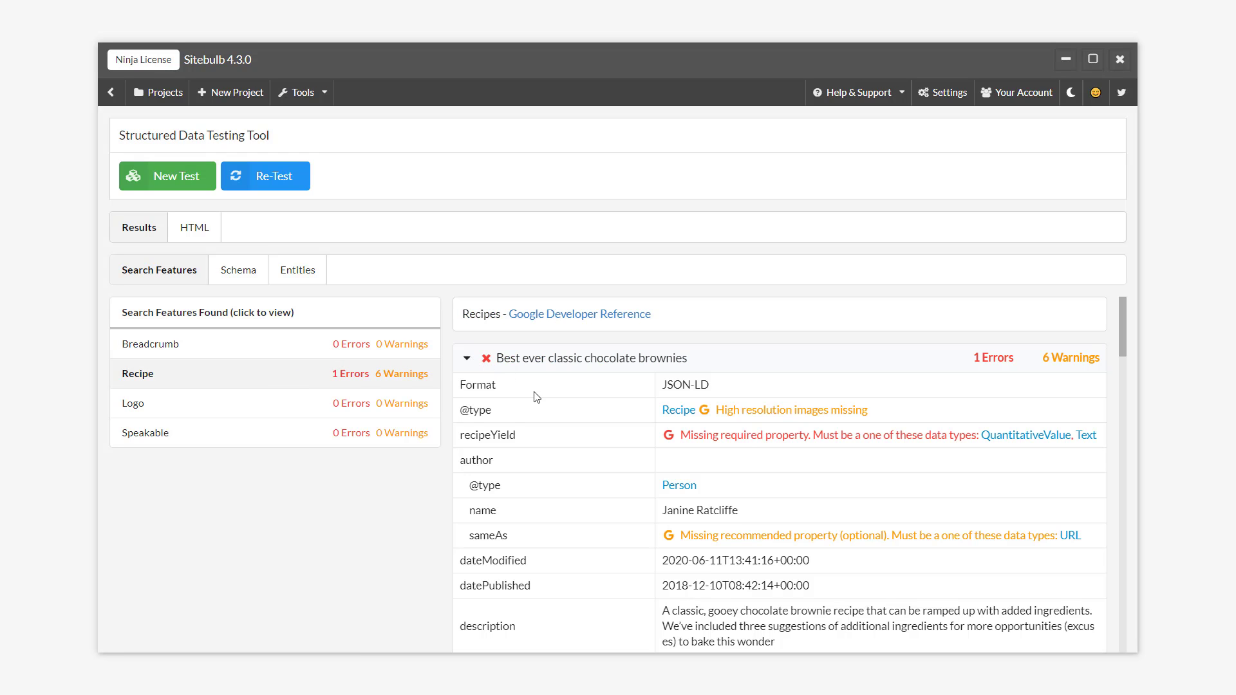
{"action": "scroll", "scroll_direction": "down", "scroll_amount": 3}
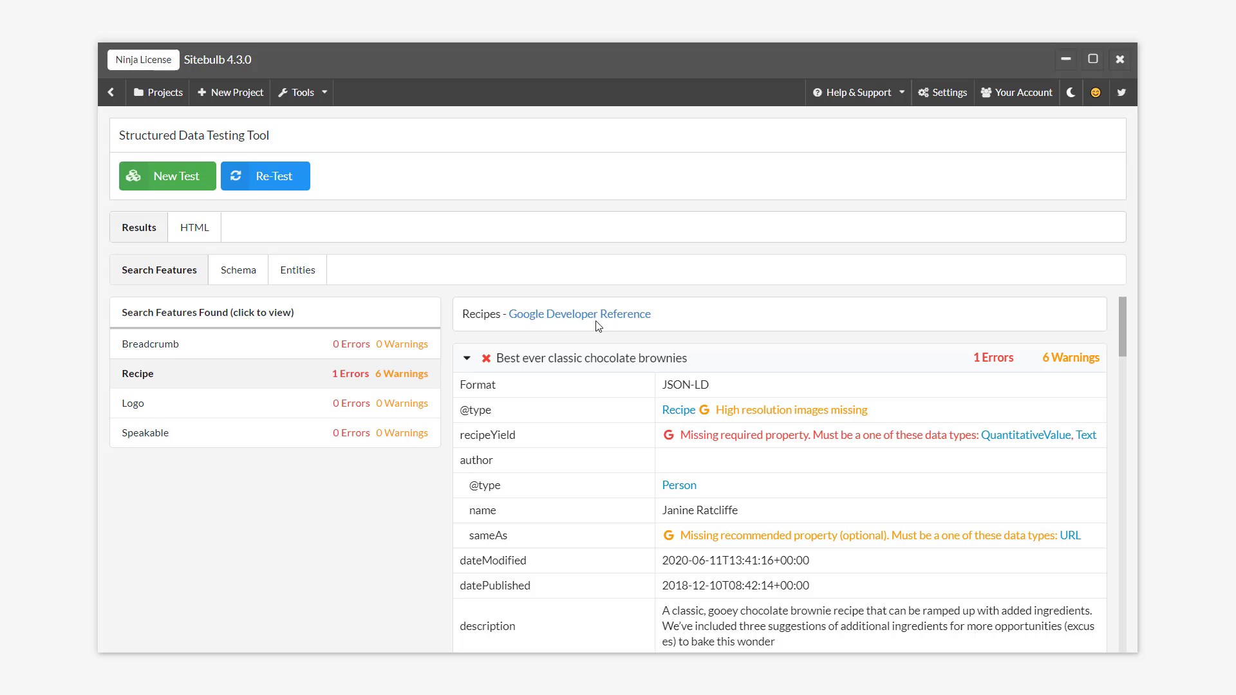
{"action": "left_click", "coordinate": [579, 314]}
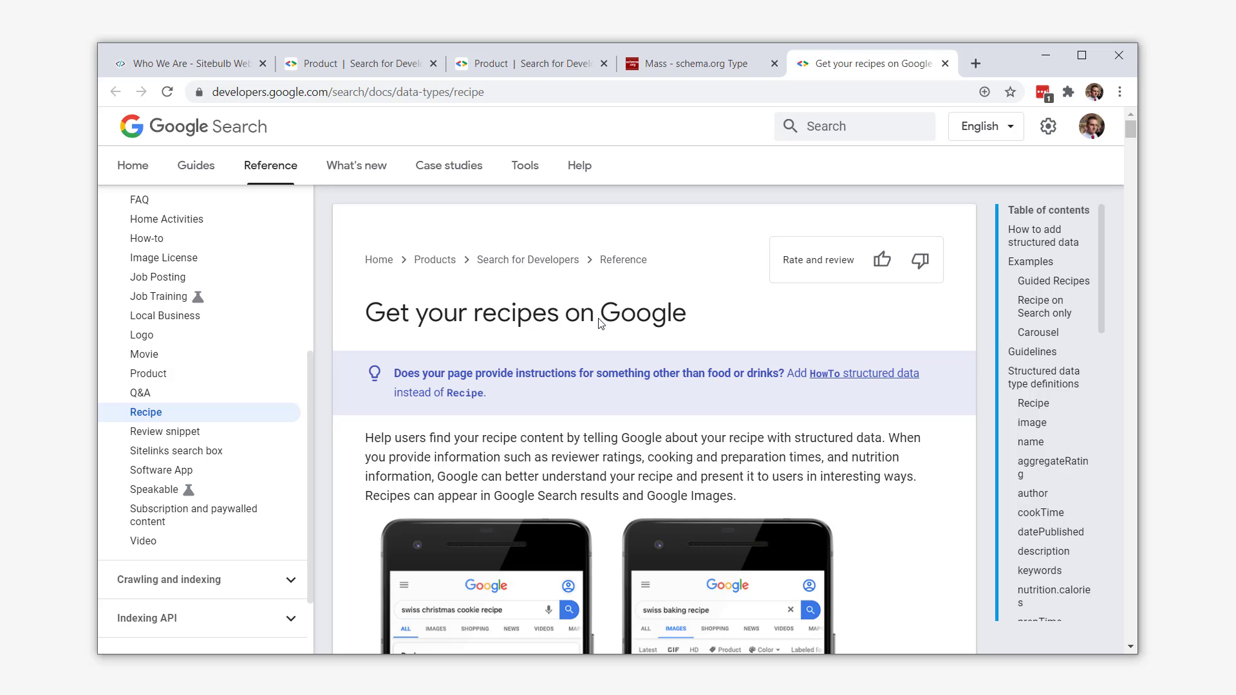
{"action": "mouse_move", "coordinate": [889, 305]}
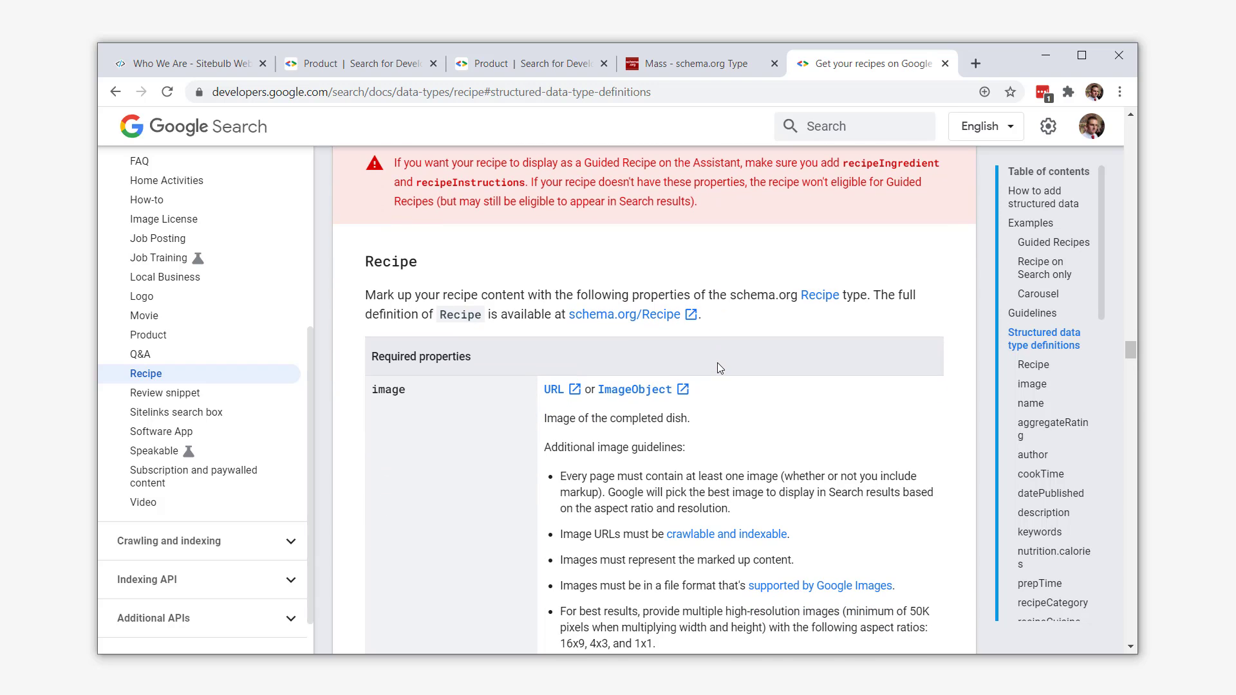
- Scroll Google's Recipe docs to recipeYield and highlight its nutrition-per-serving requirement
{"action": "scroll", "scroll_direction": "down", "scroll_amount": 3}
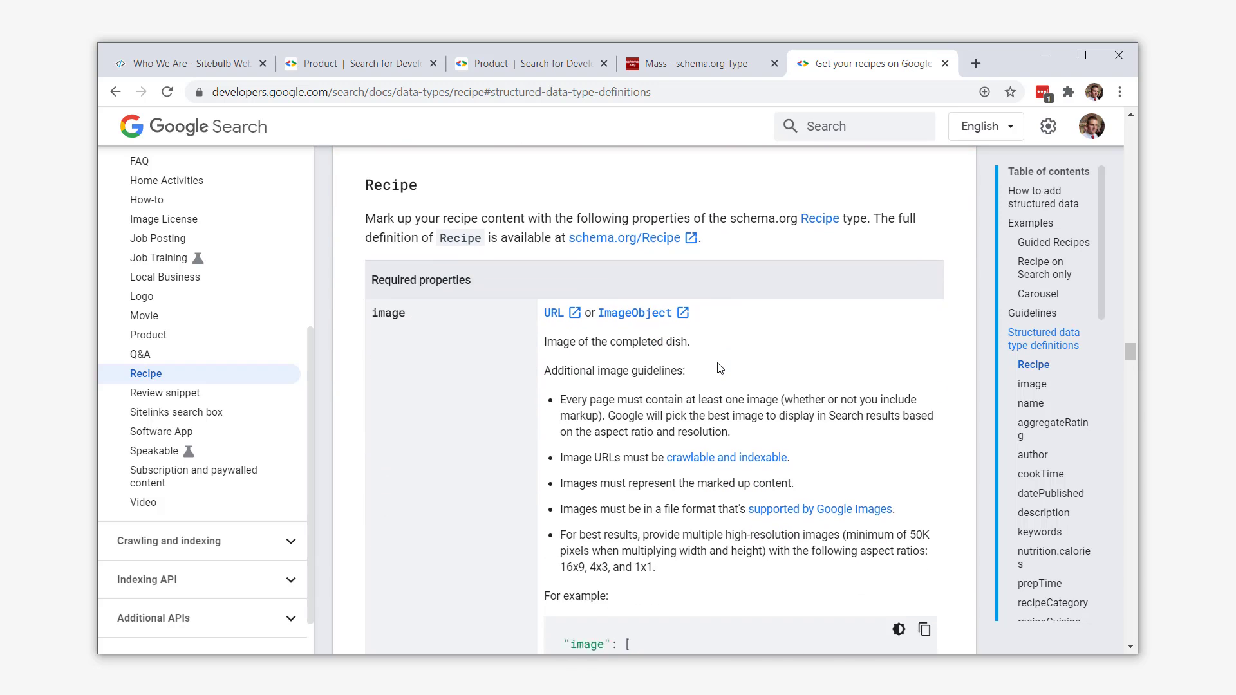
{"action": "scroll", "scroll_direction": "down", "scroll_amount": 3}
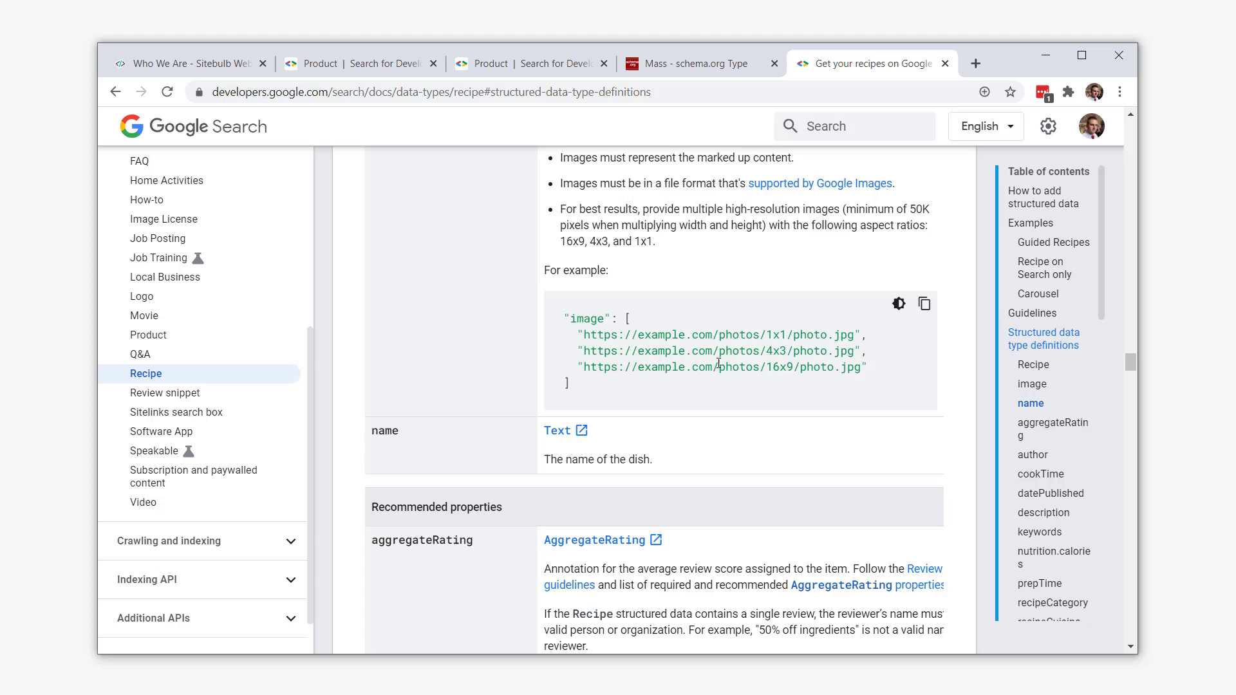
{"action": "scroll", "scroll_direction": "down", "scroll_amount": 3}
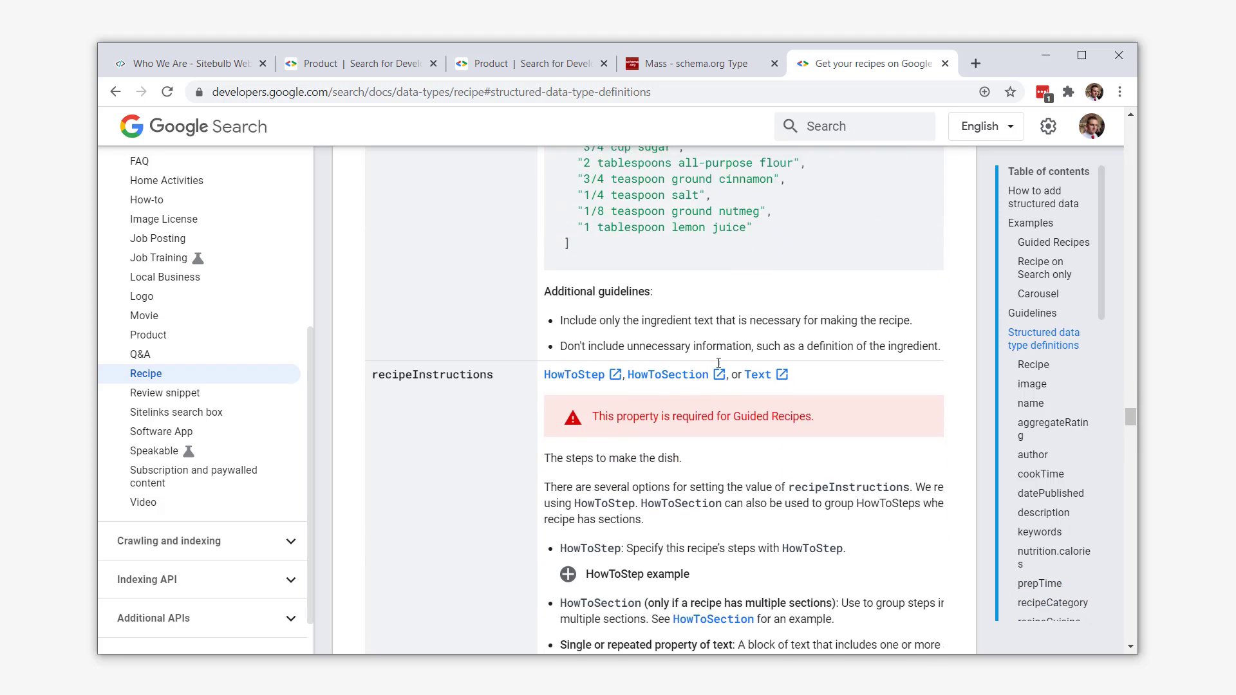
{"action": "scroll", "scroll_direction": "down", "scroll_amount": 3}
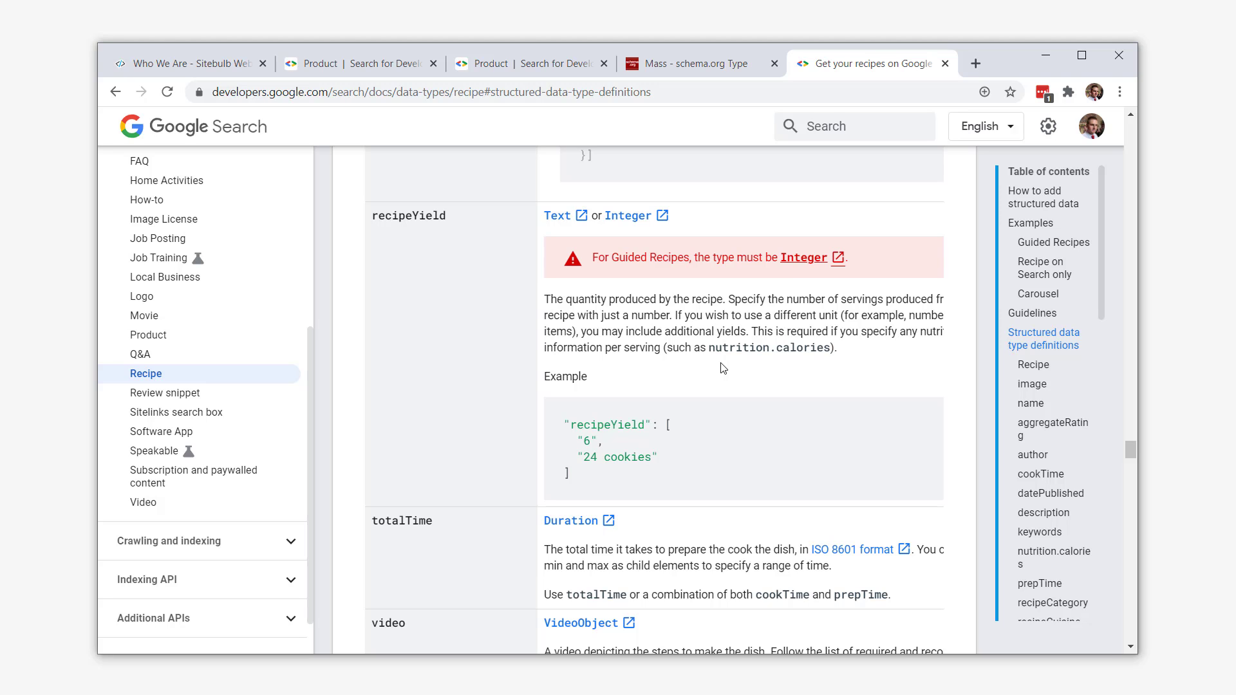
{"action": "double_click", "coordinate": [761, 330]}
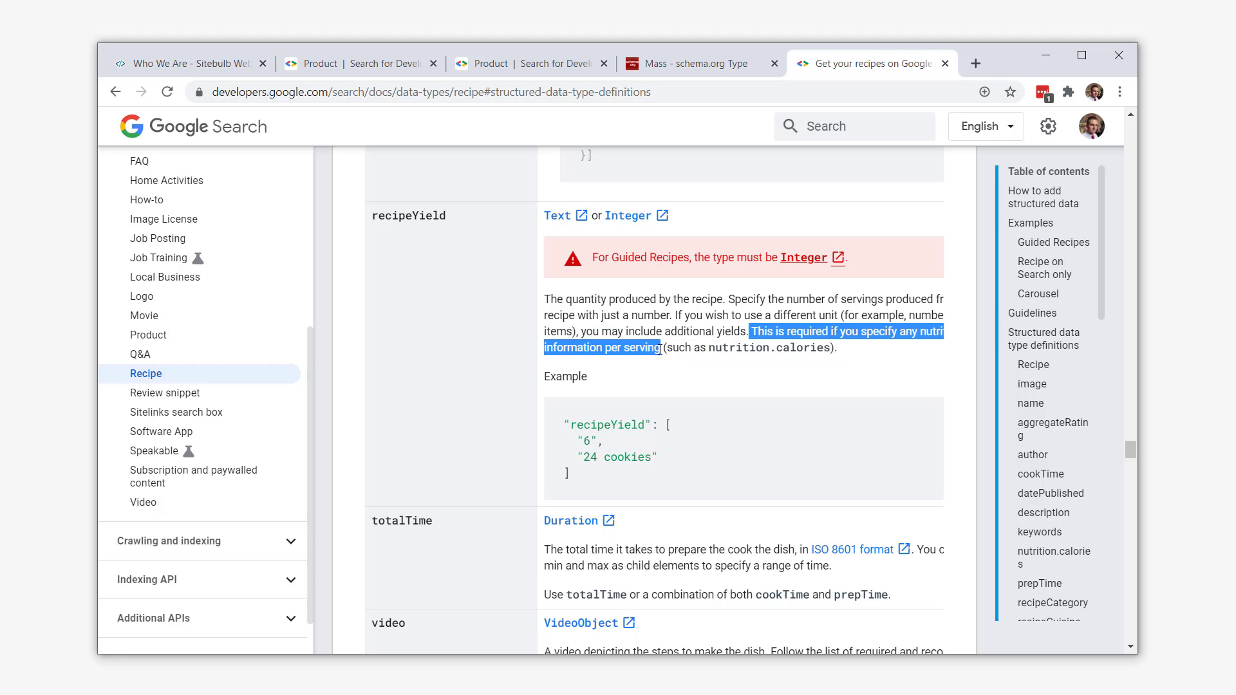
{"action": "left_click", "coordinate": [669, 368]}
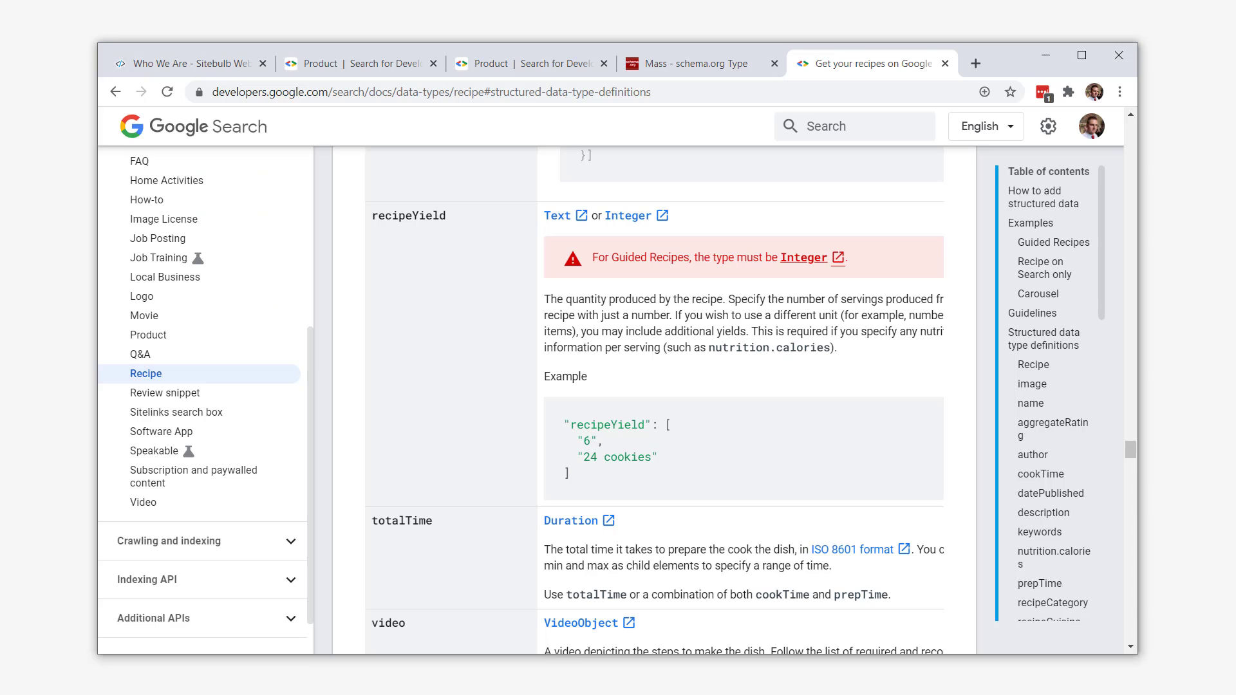
{"action": "mouse_move", "coordinate": [717, 481]}
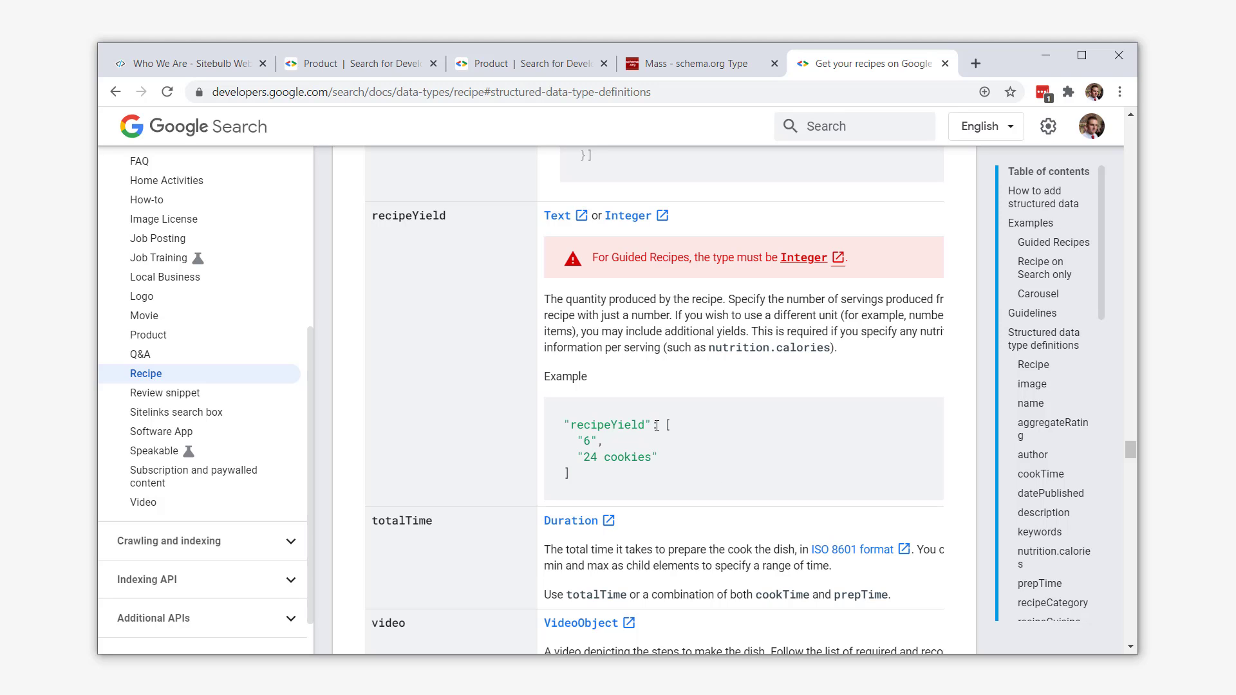
{"action": "double_click", "coordinate": [605, 425]}
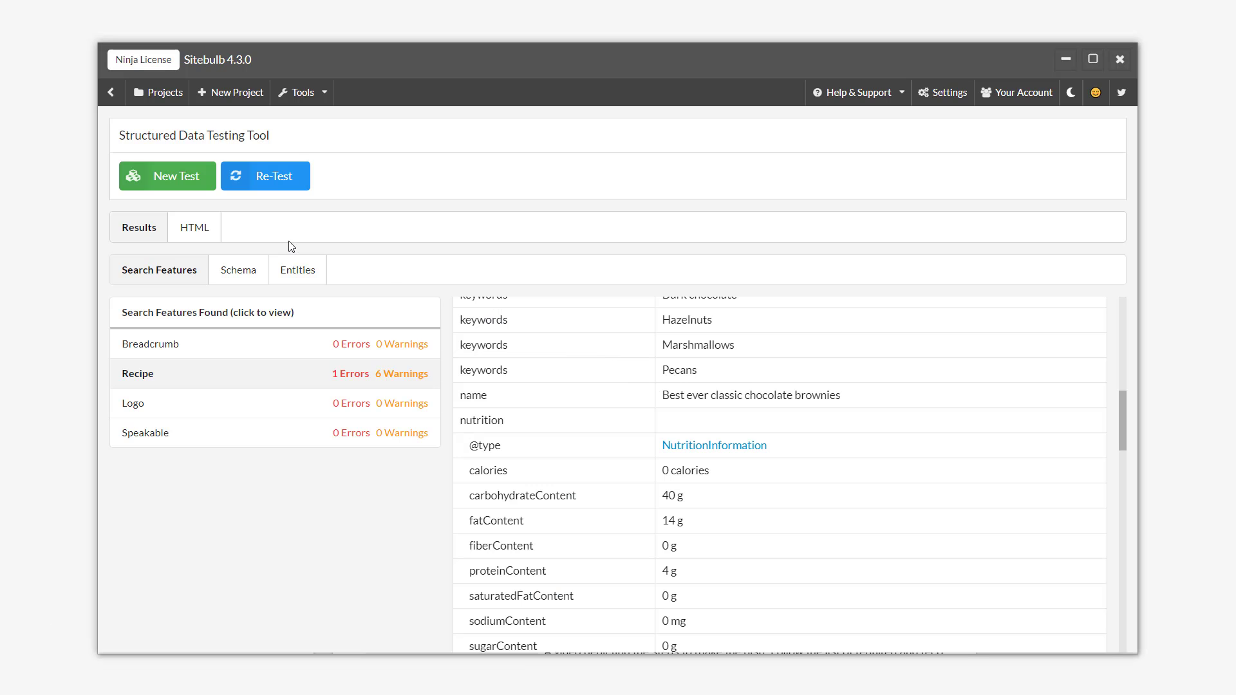
- Add "recipeYield": "24 brownies" to the recipe JSON-LD and re-test
{"action": "left_click", "coordinate": [194, 227]}
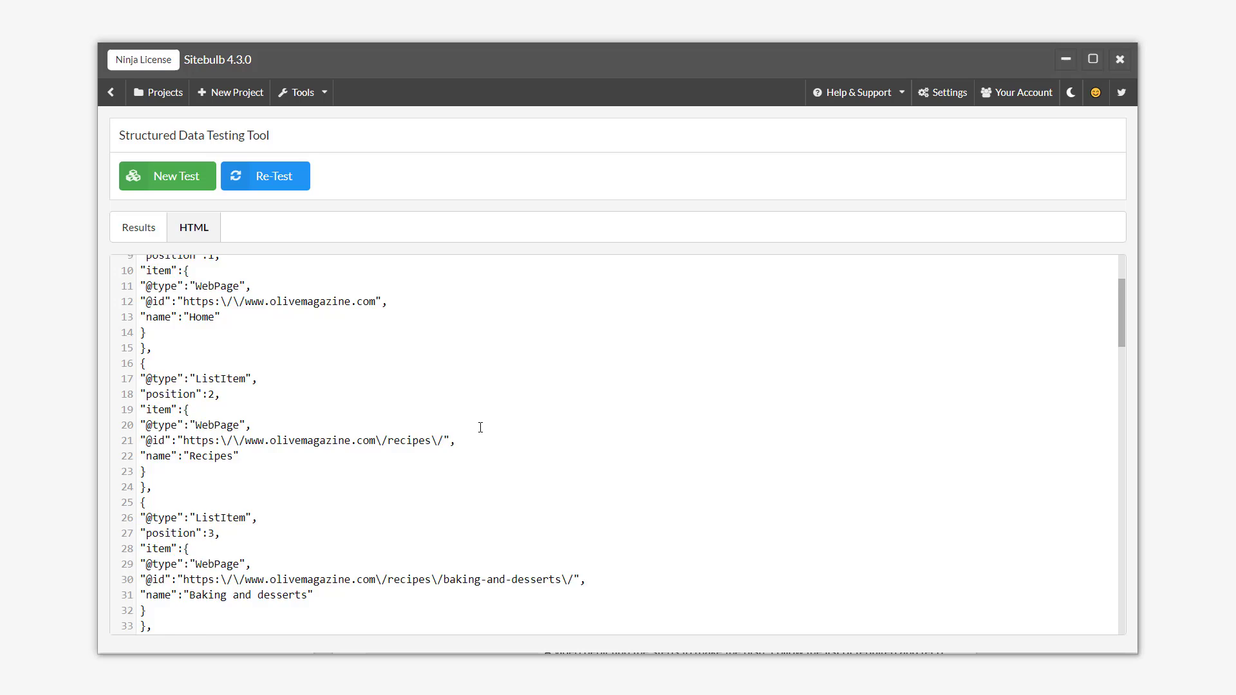
{"action": "scroll", "scroll_direction": "down", "scroll_amount": 3}
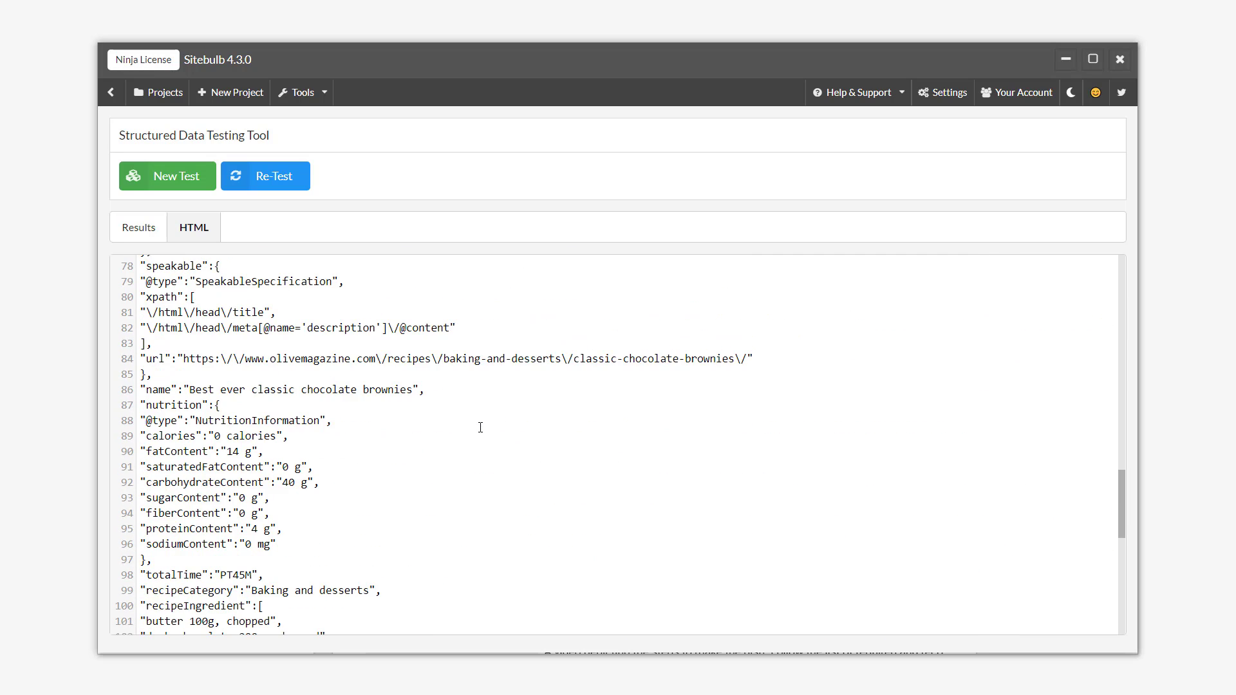
{"action": "scroll", "scroll_direction": "down", "scroll_amount": 3}
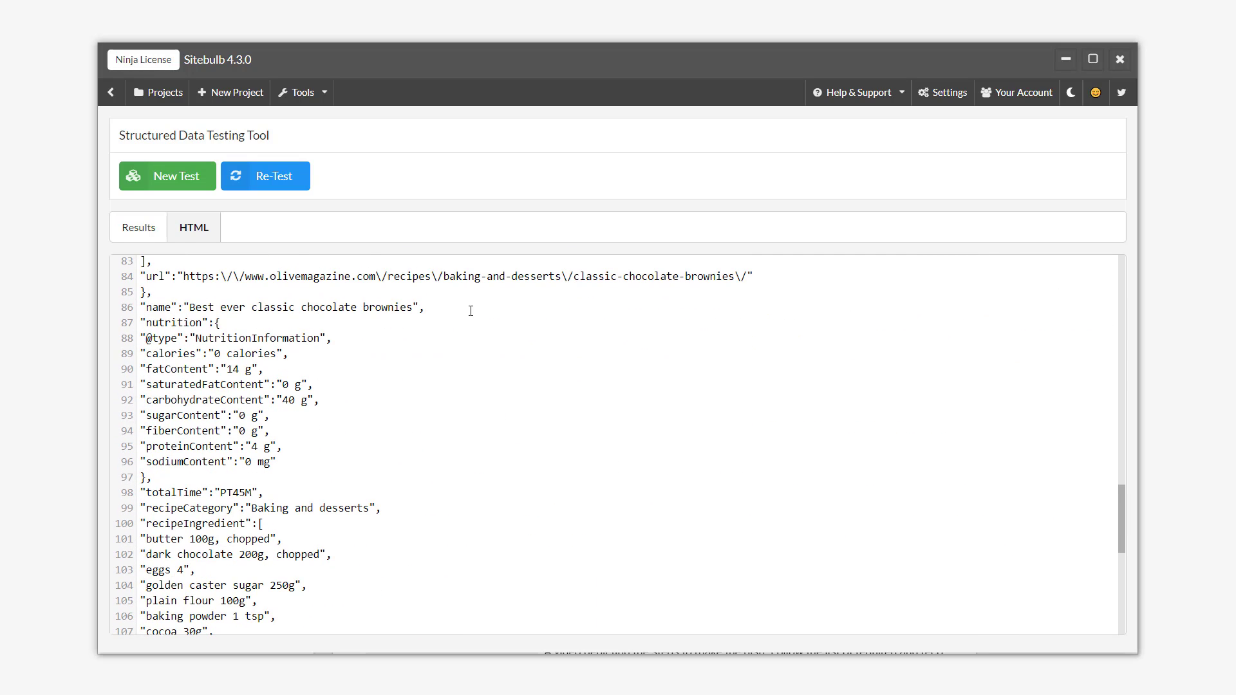
{"action": "type", "text": "\"recipeYield\": \""}
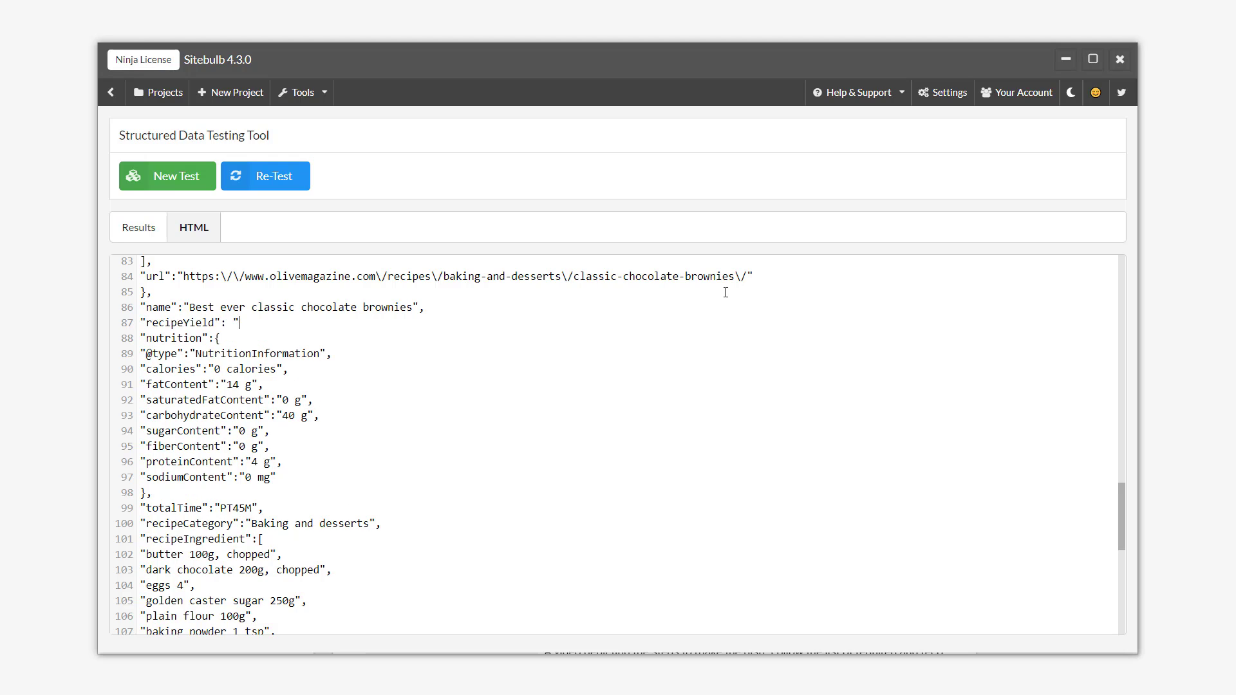
{"action": "type", "text": "24 b"}
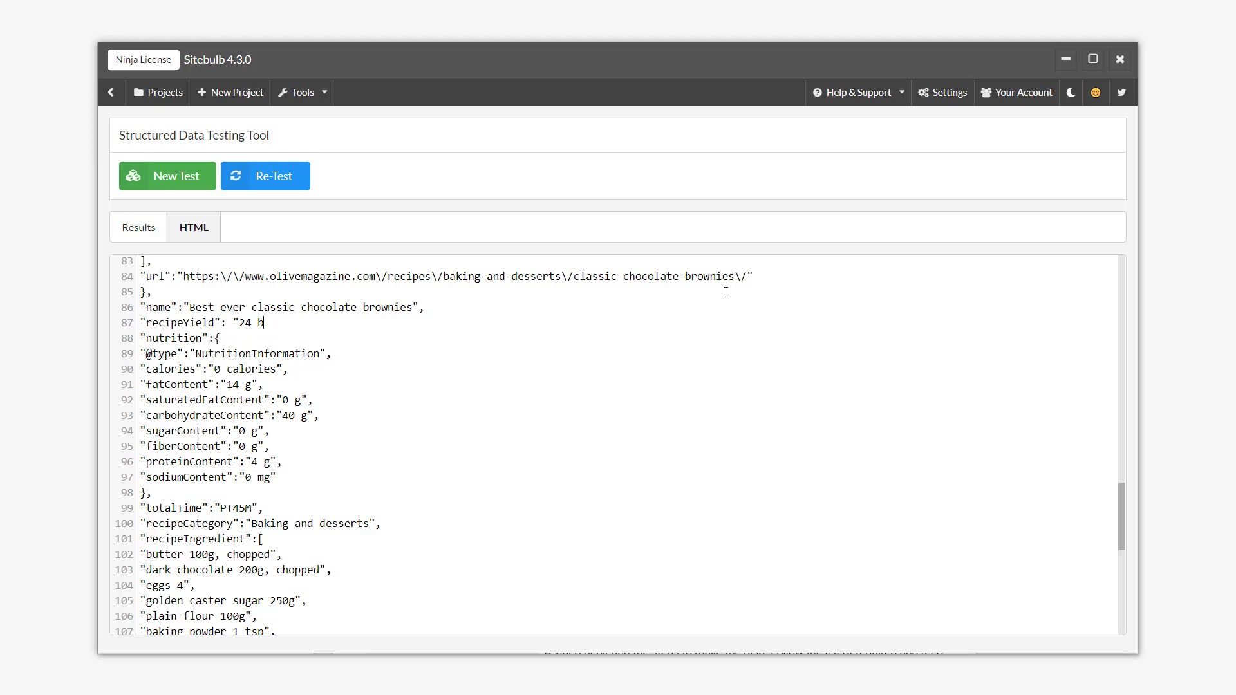
{"action": "type", "text": "rownies\","}
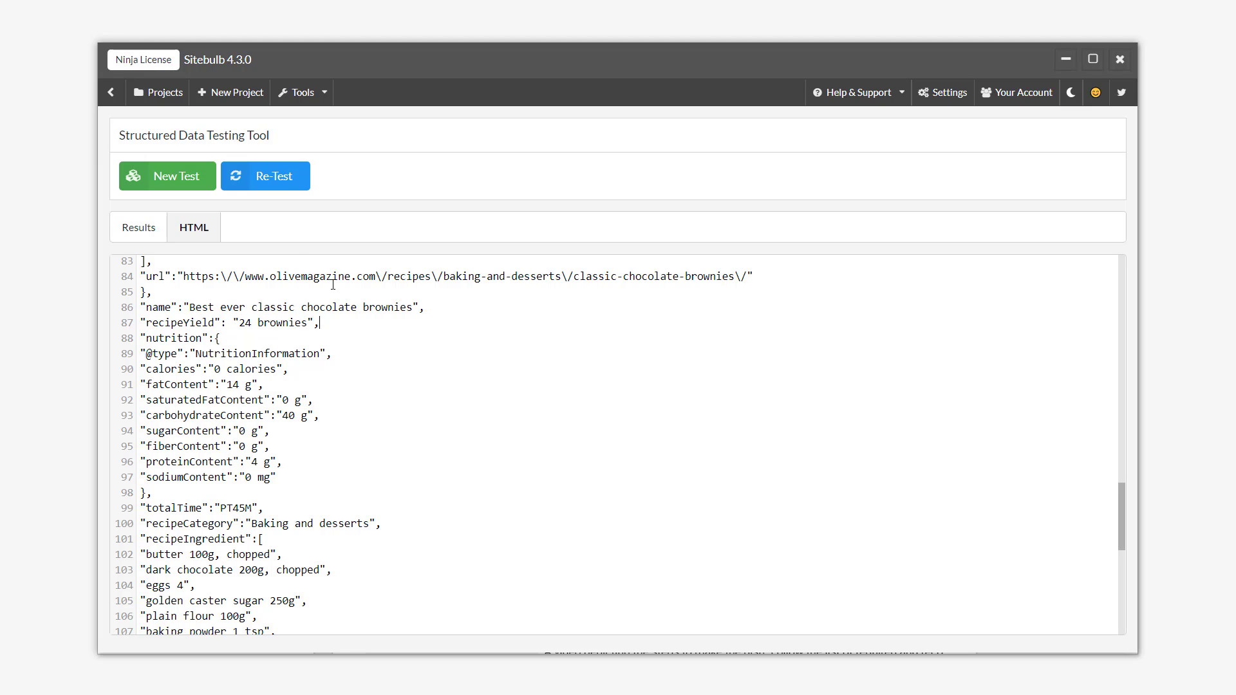
{"action": "left_click", "coordinate": [139, 228]}
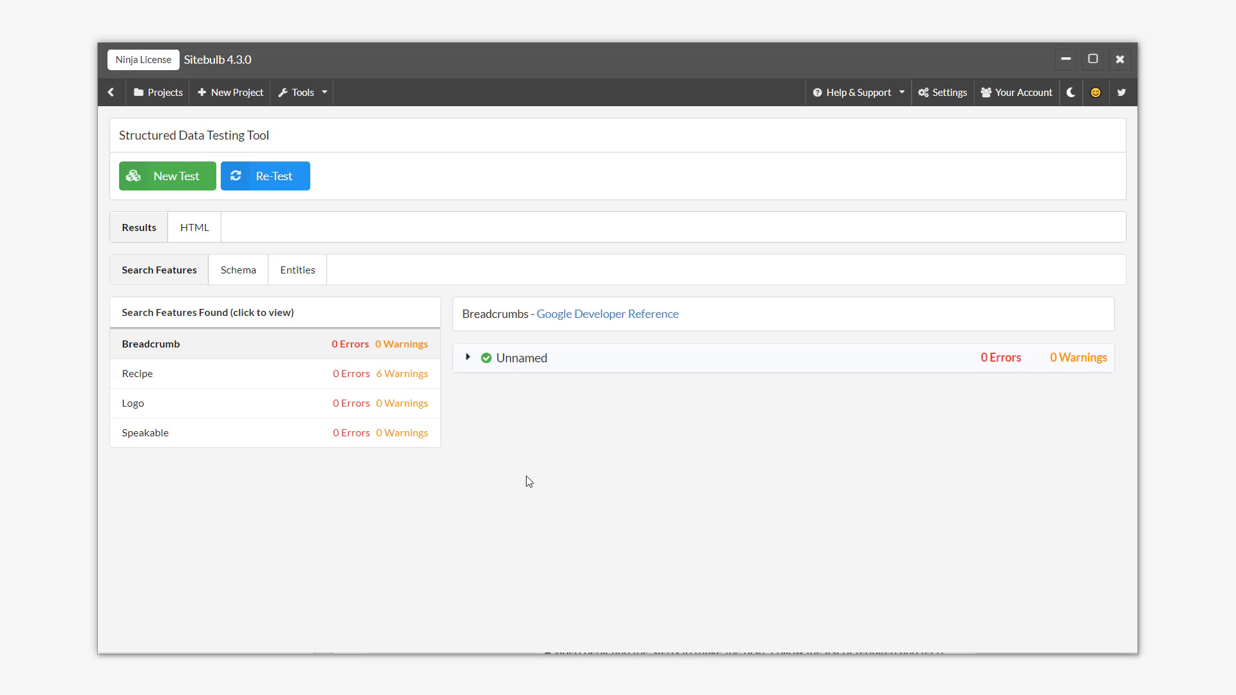
- View the 'Best ever classic chocolate brownies' Recipe details: 0 errors, 6 warnings
{"action": "left_click", "coordinate": [136, 373]}
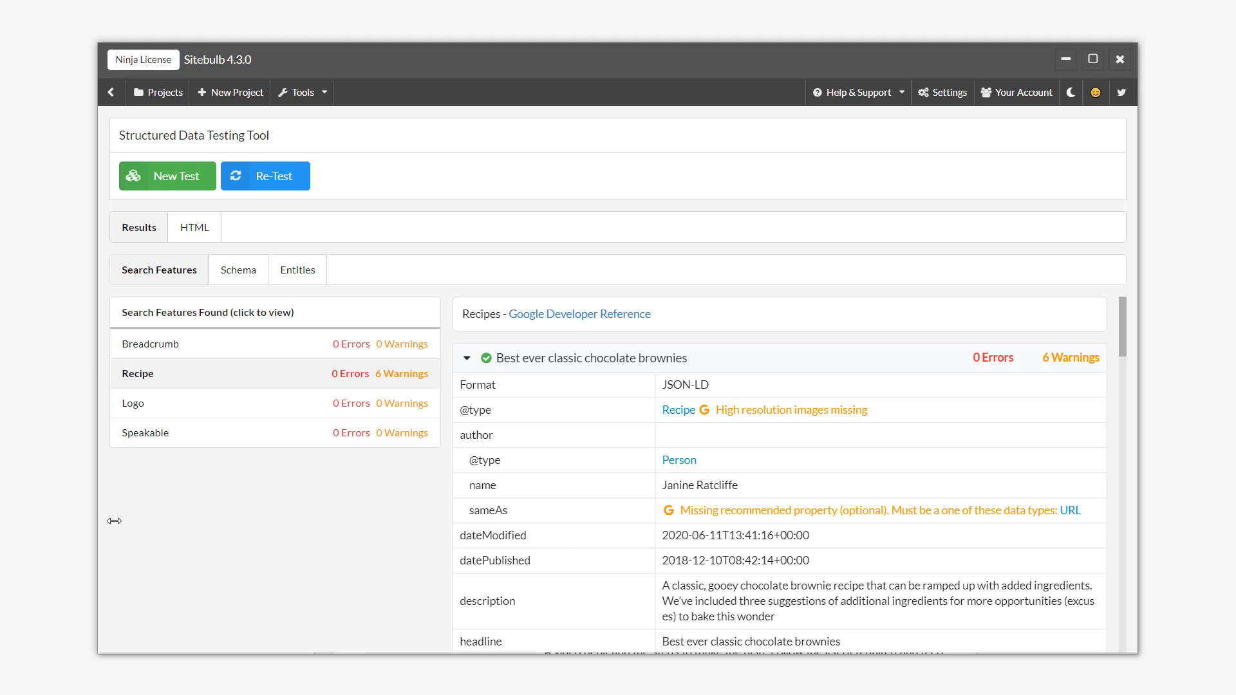
{"action": "mouse_move", "coordinate": [331, 516]}
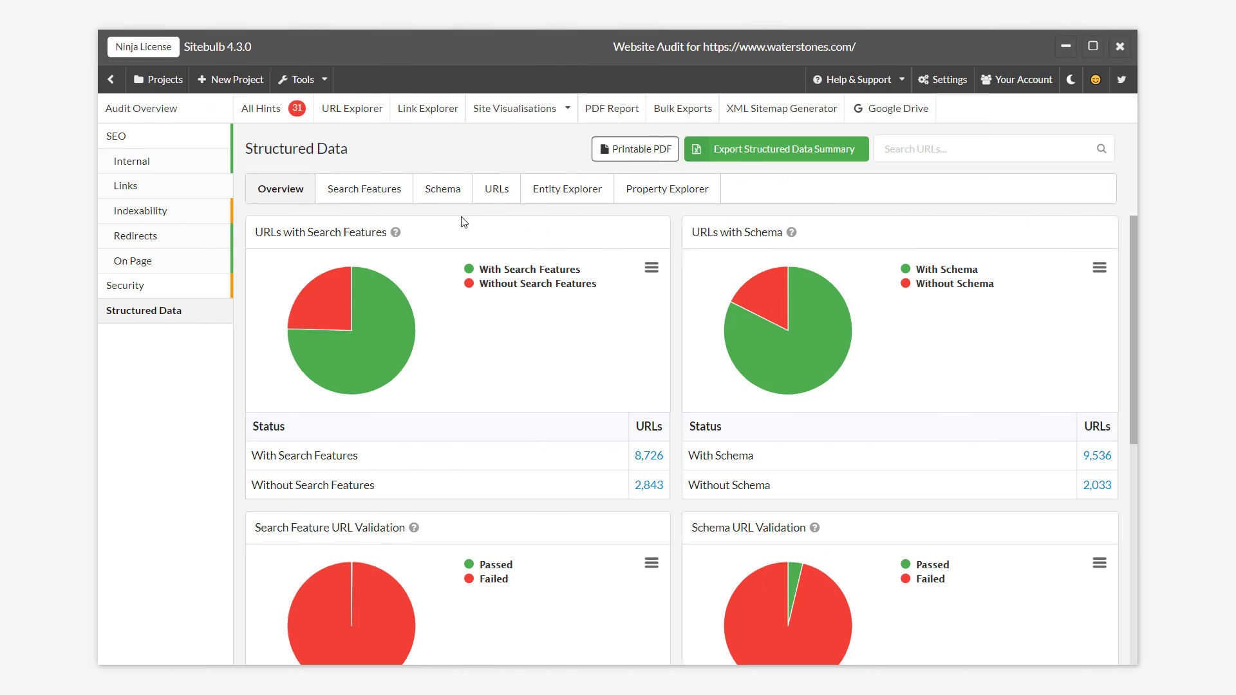
- Check the Book feature's errors, then list Schema Entities (Book 61,165 errors, Offer 9,773)
{"action": "scroll", "scroll_direction": "down", "scroll_amount": 3}
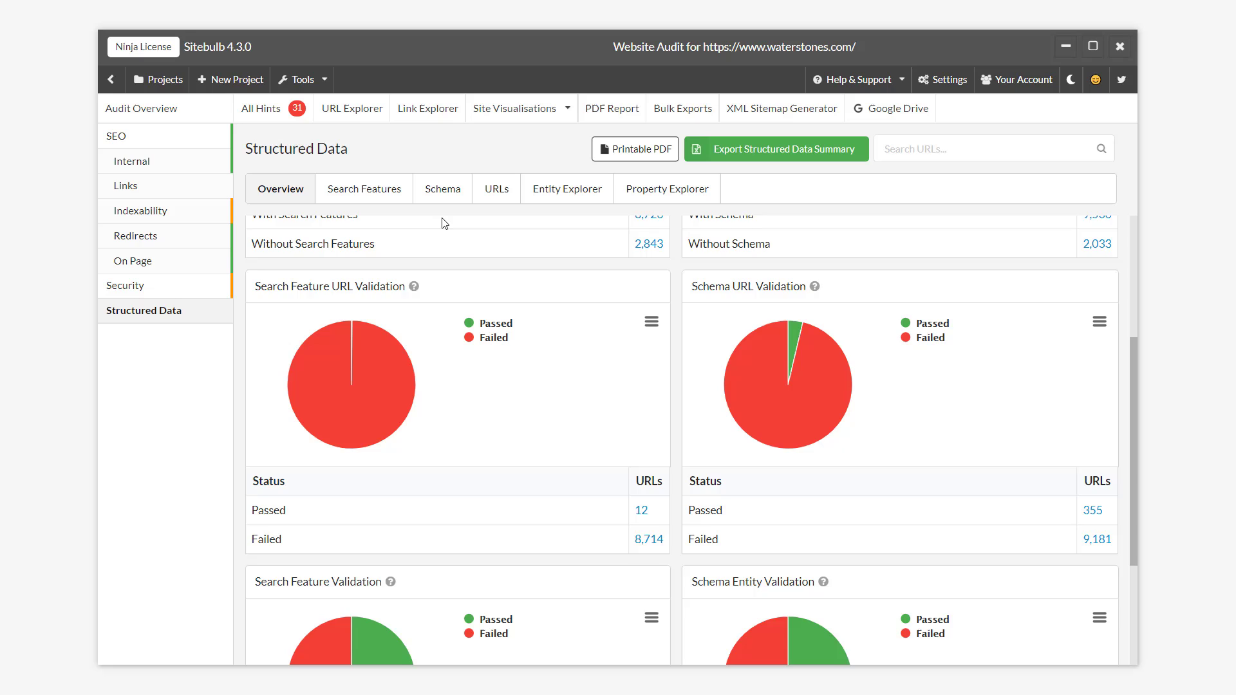
{"action": "scroll", "scroll_direction": "down", "scroll_amount": 3}
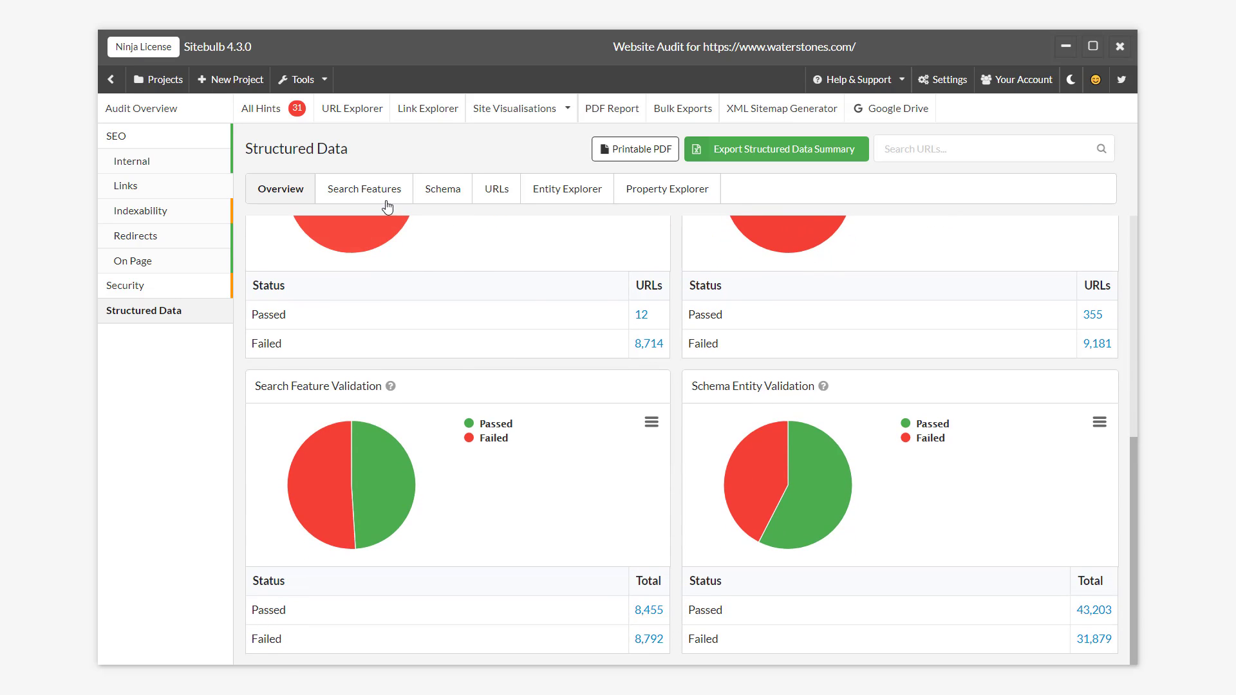
{"action": "left_click", "coordinate": [363, 189]}
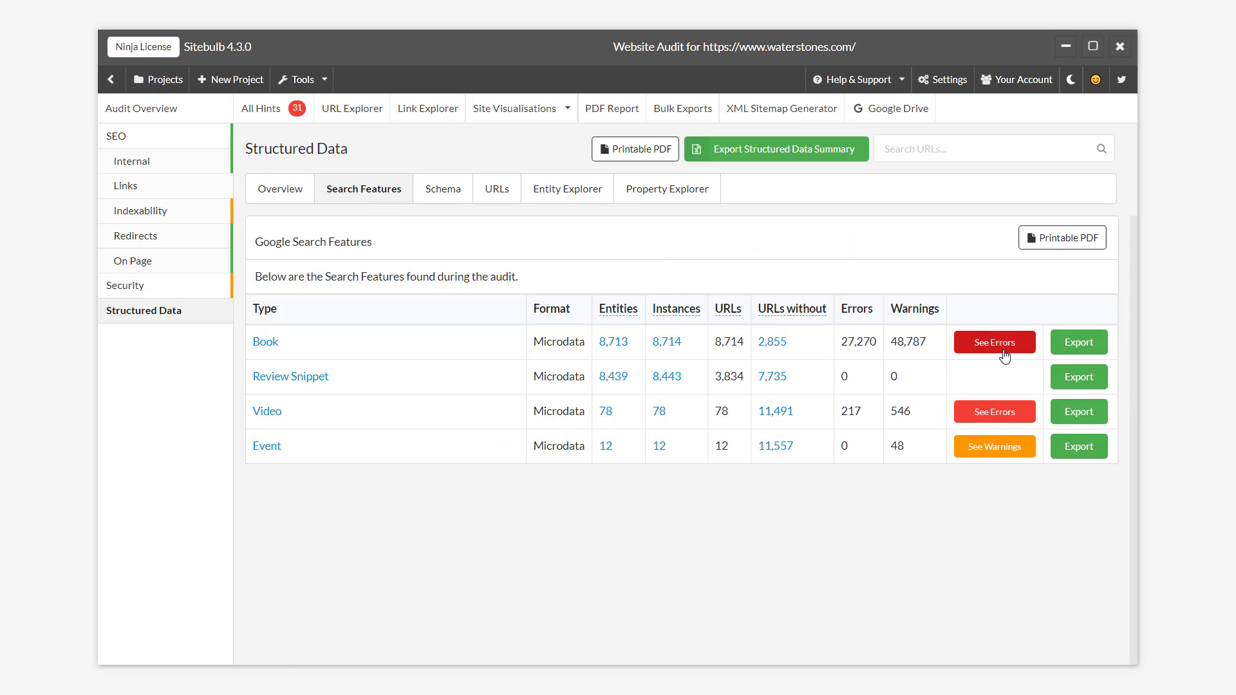
{"action": "left_click", "coordinate": [993, 341]}
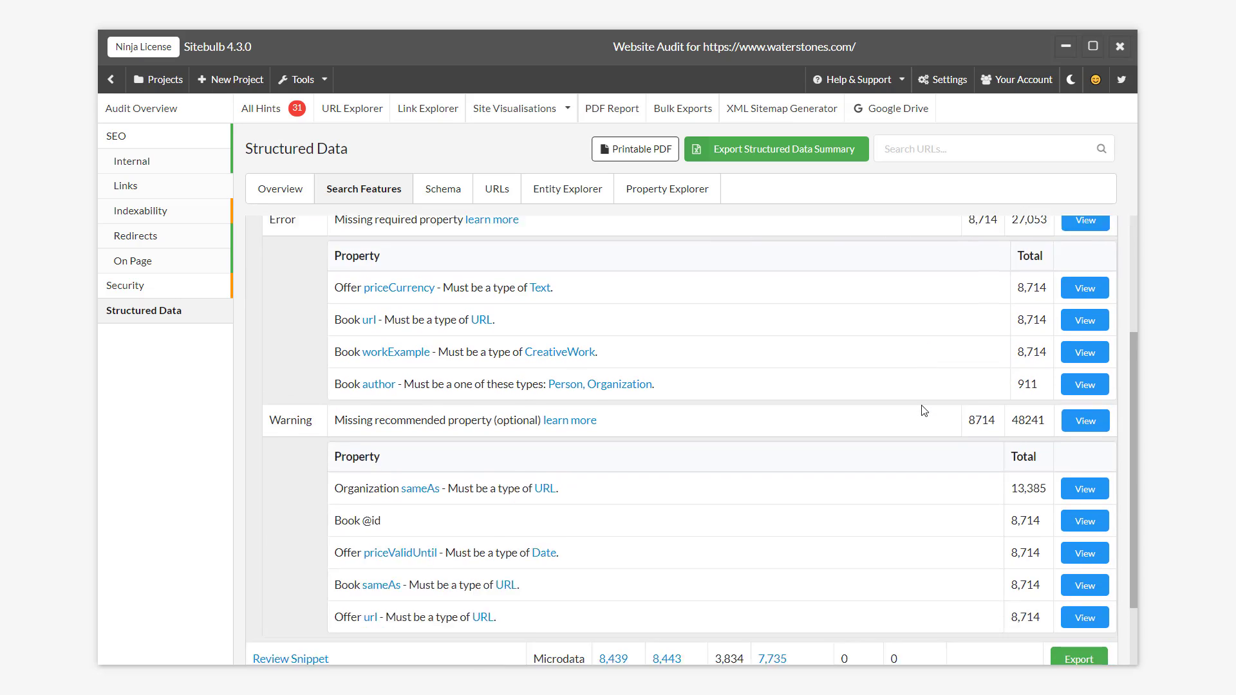
{"action": "scroll", "scroll_direction": "down", "scroll_amount": 3}
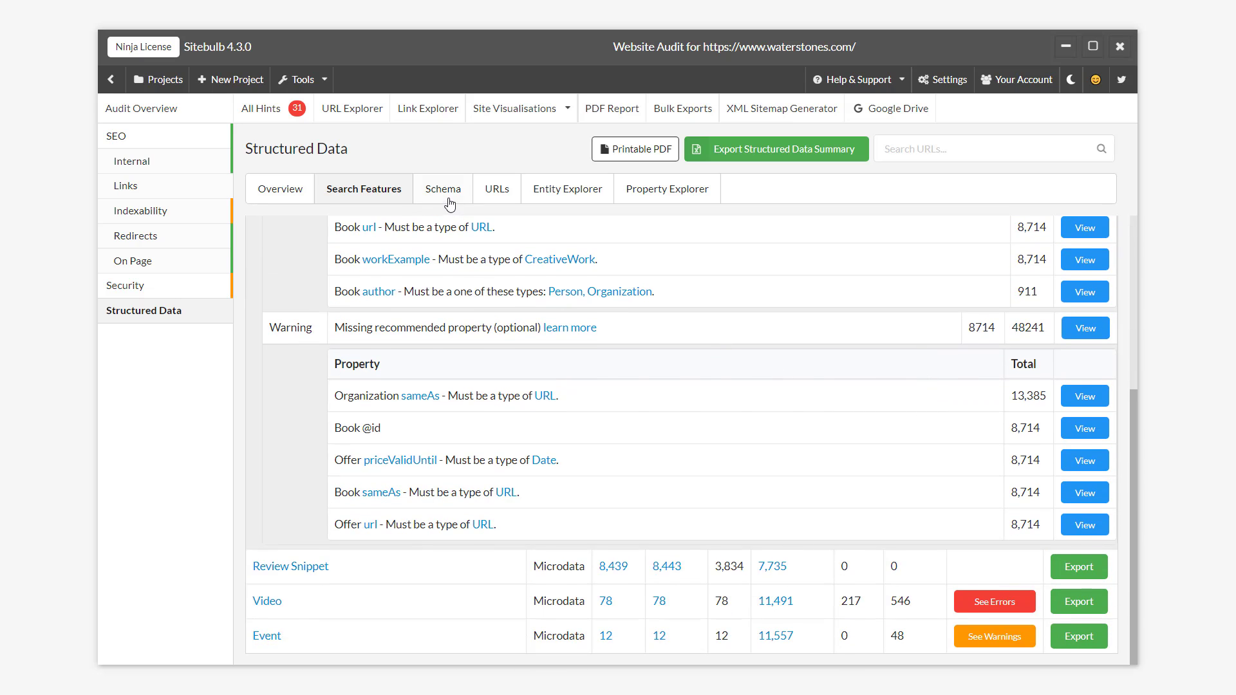
{"action": "left_click", "coordinate": [443, 189]}
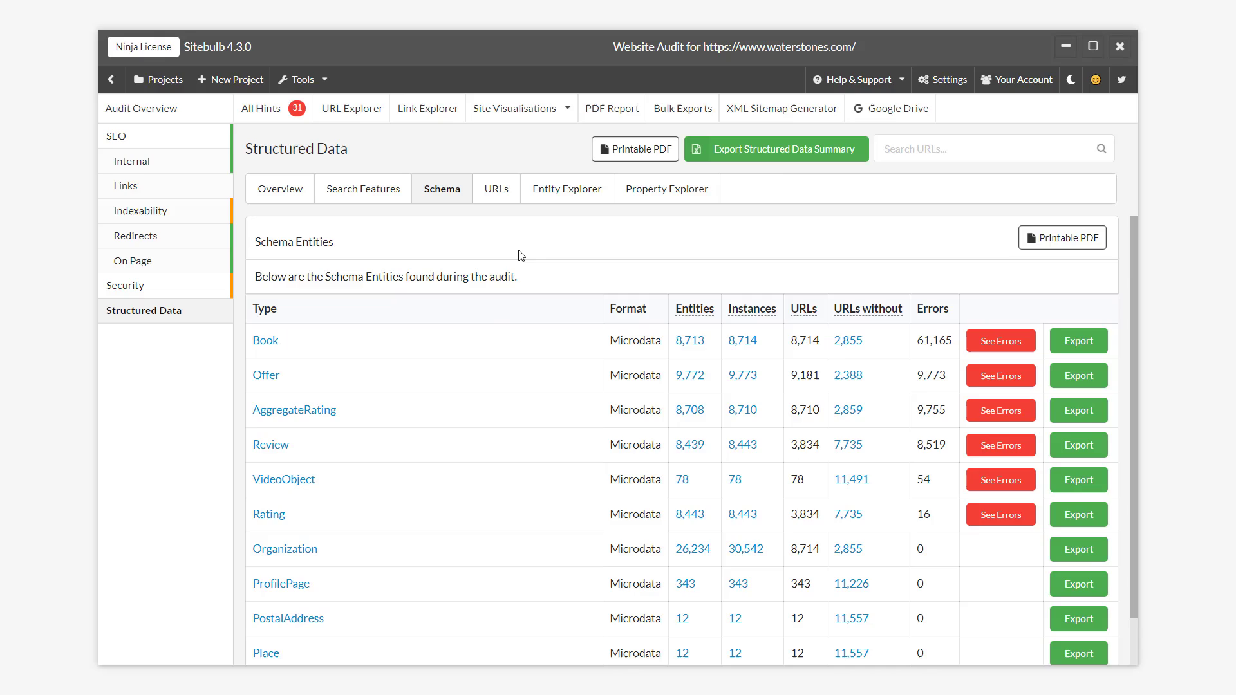